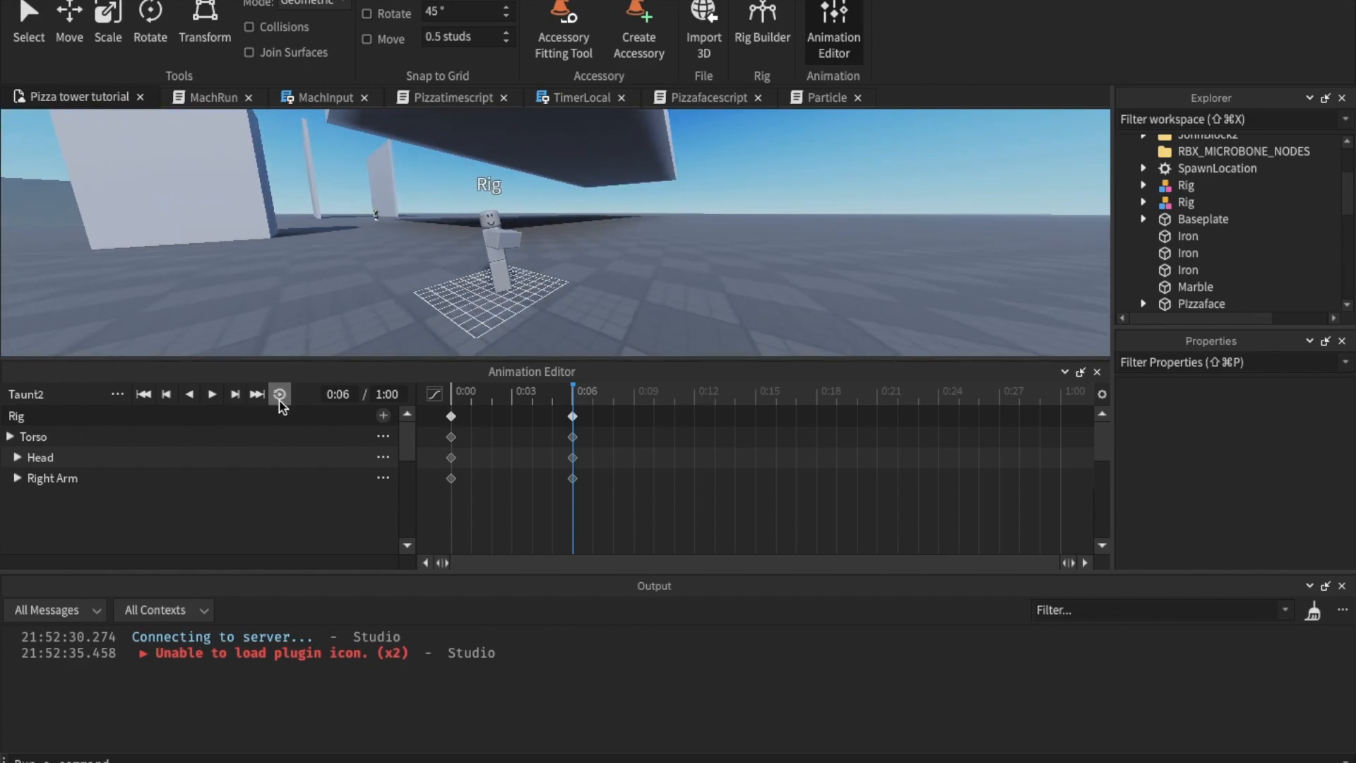
- Enable looping on Taunt2, set its priority to Action, and adjust the 0:06 keyframes
left_click(278, 394)
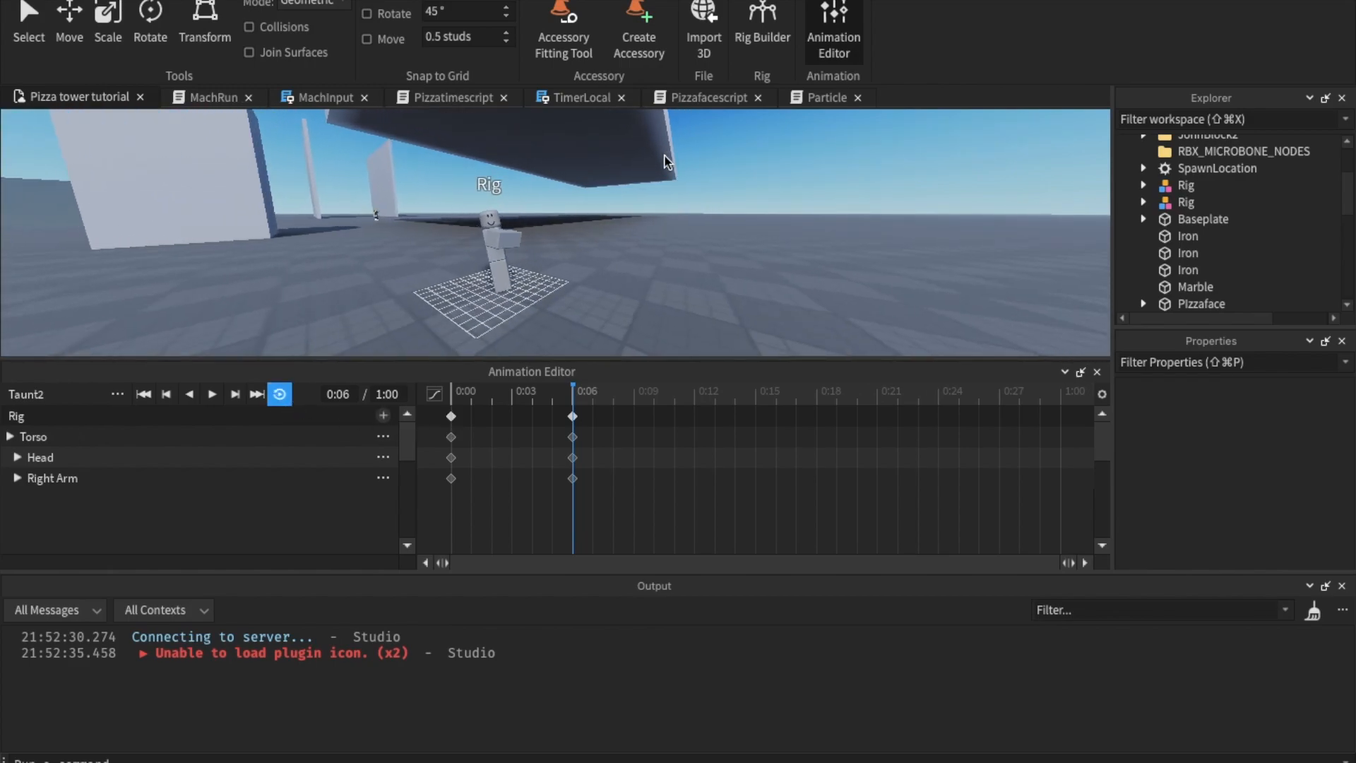
left_click(118, 394)
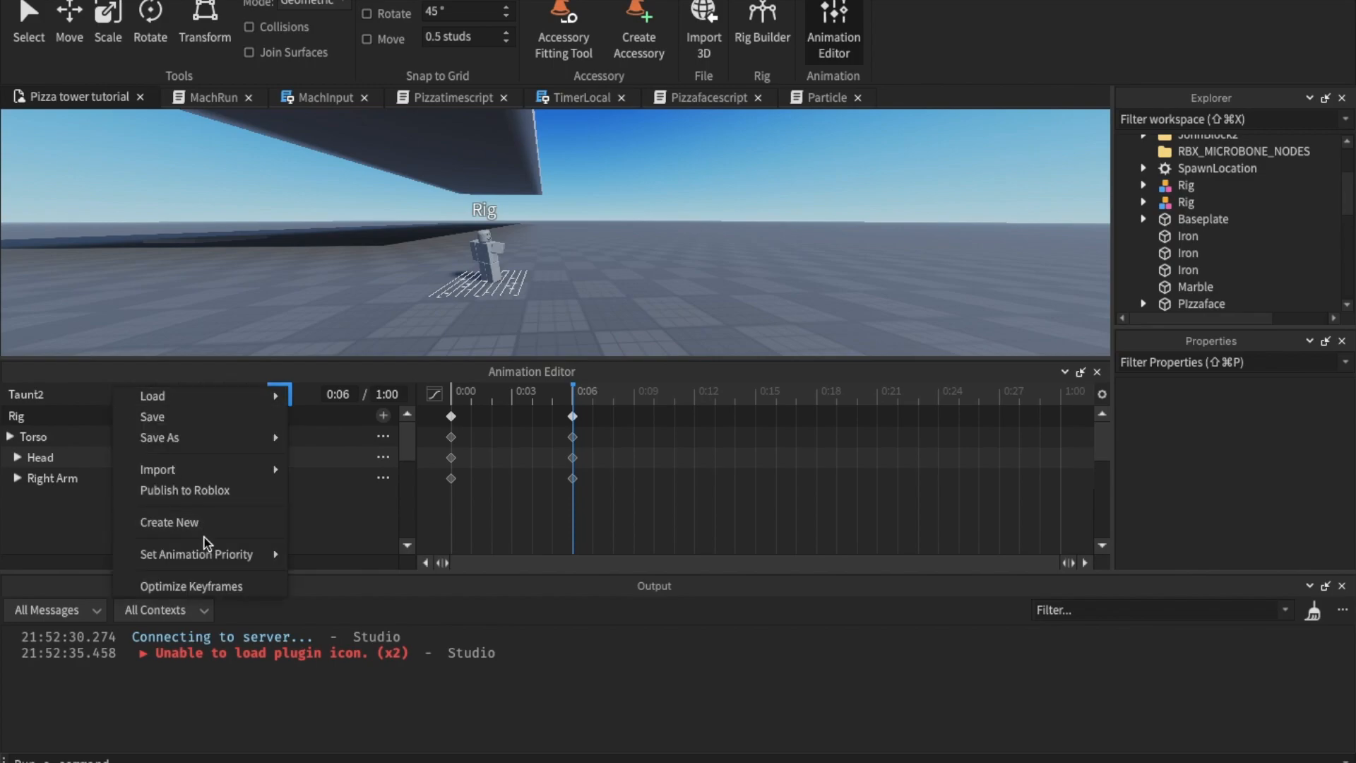
mouse_move(196, 554)
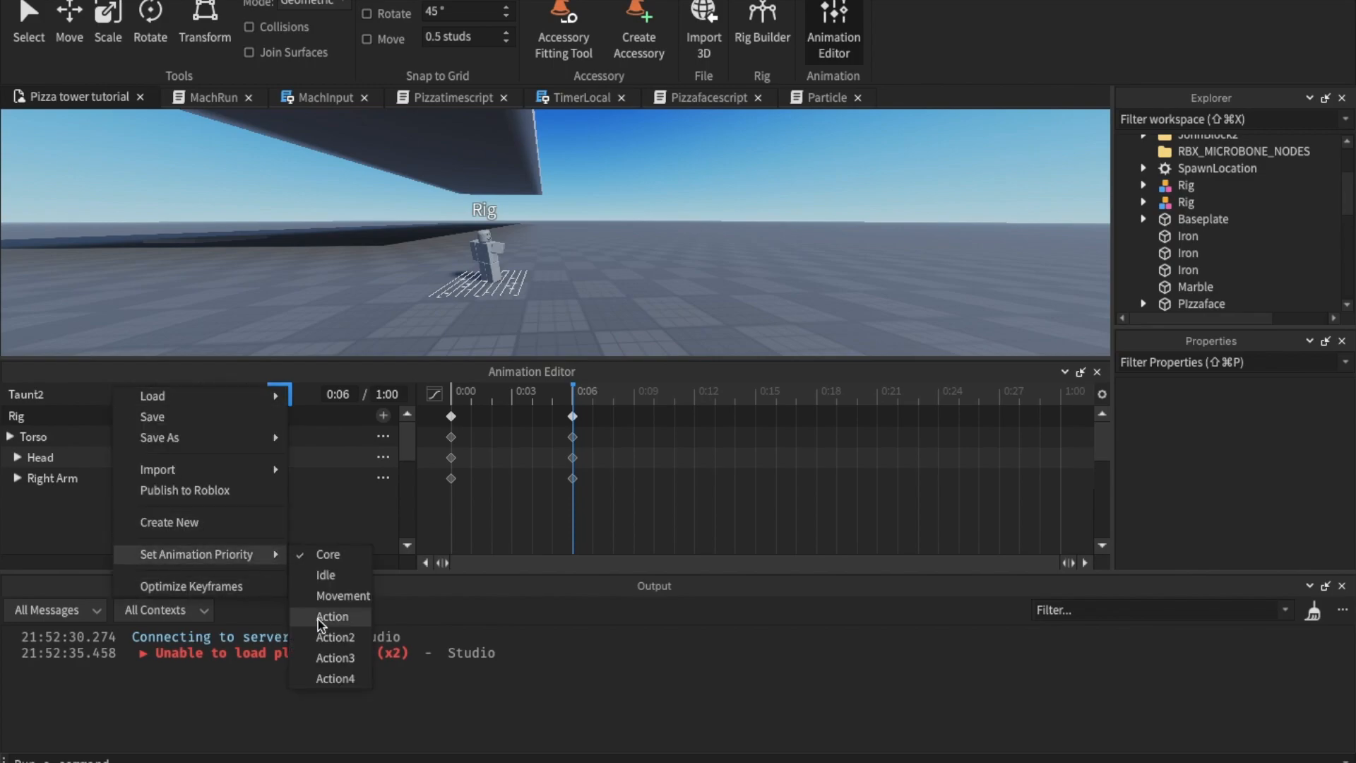
left_click(332, 615)
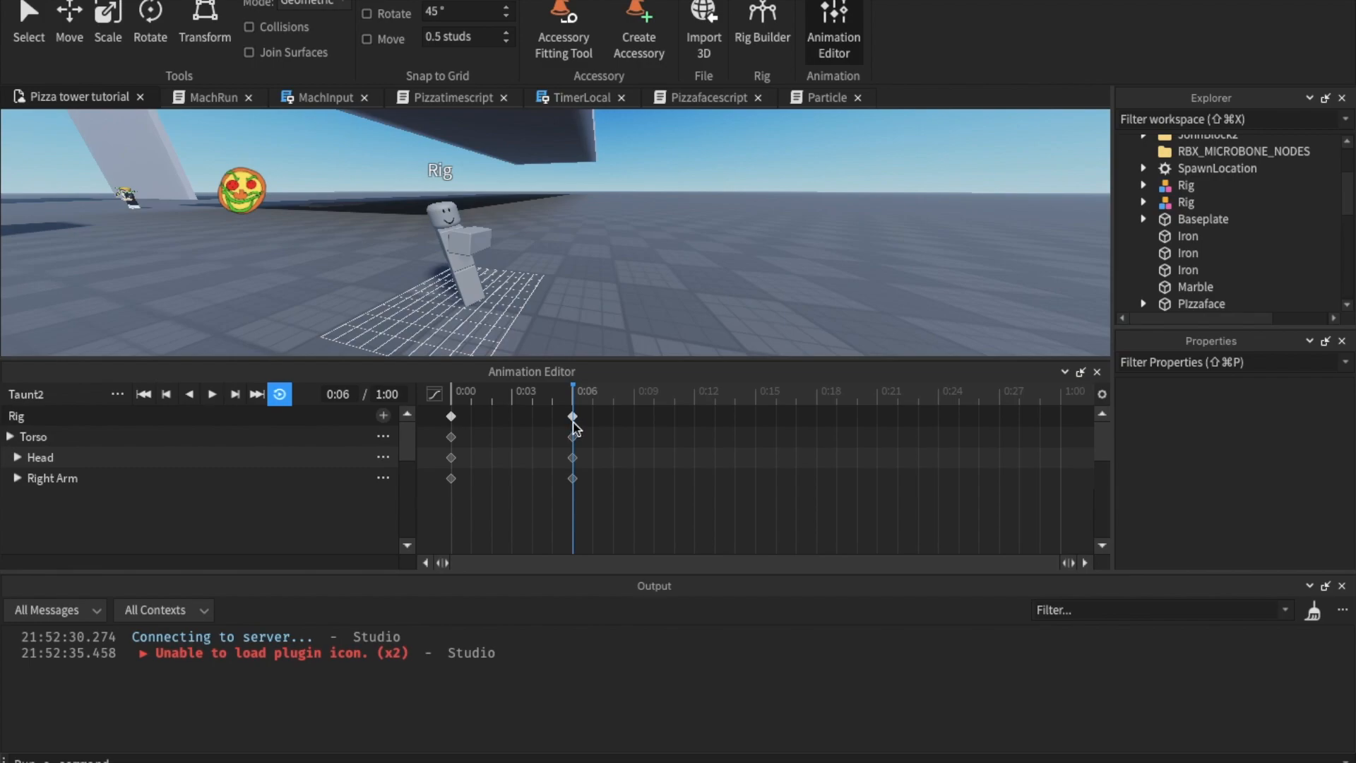
right_click(571, 415)
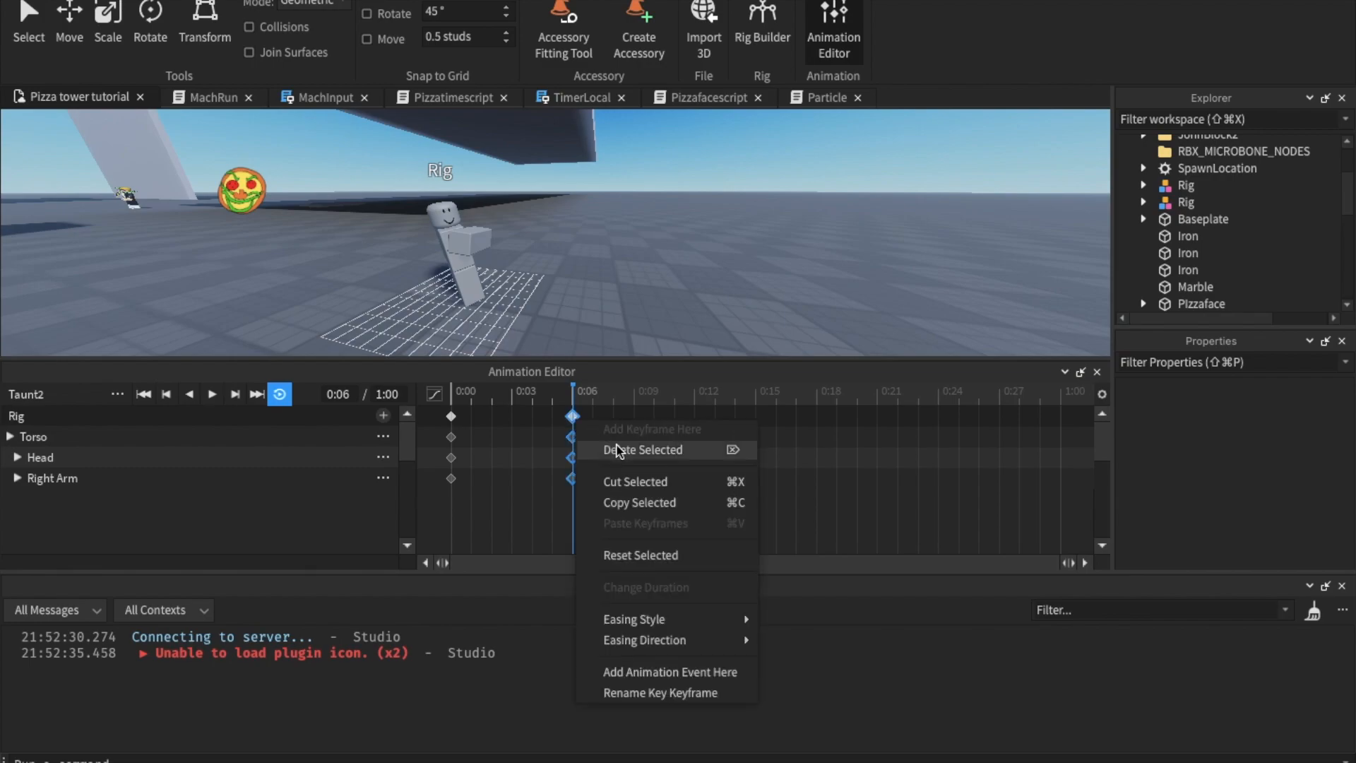
left_click(641, 449)
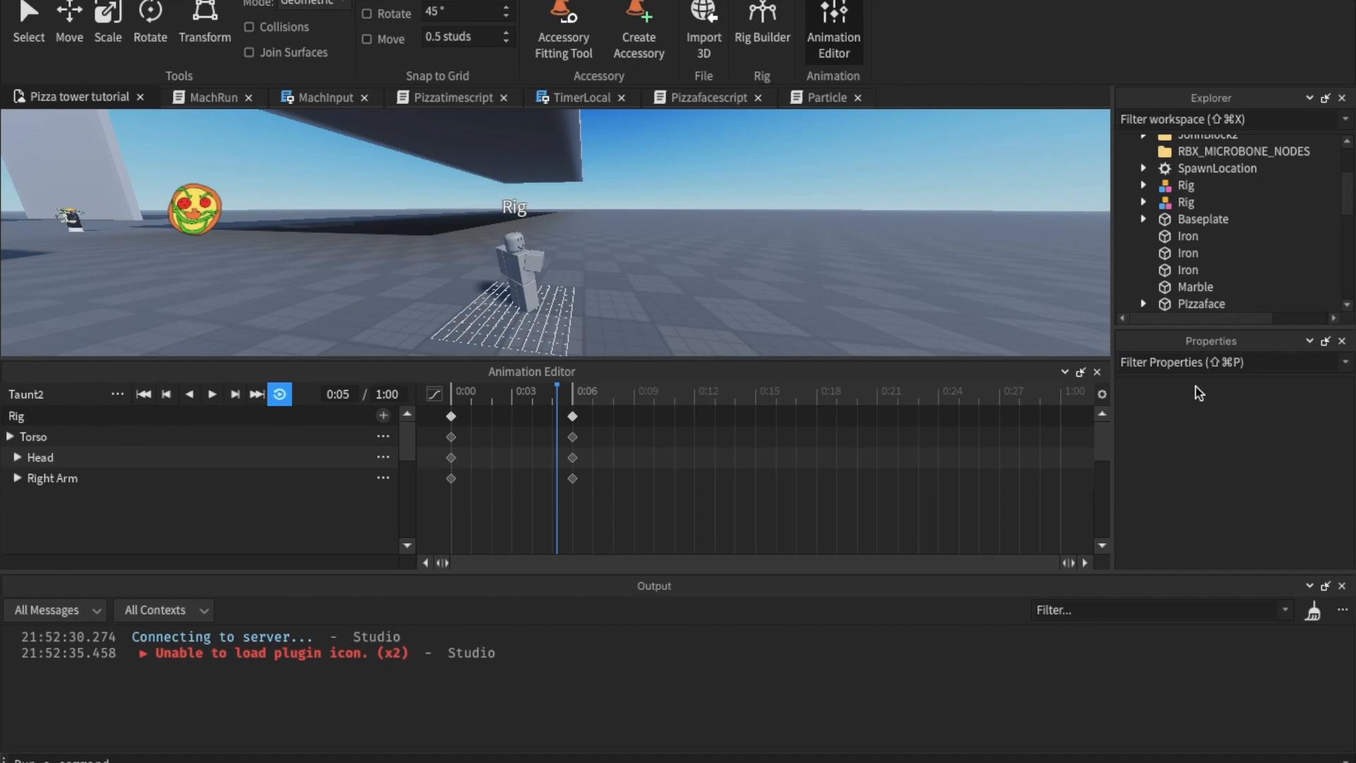
- Close the Animation Editor and select Taunt2's AnimationId inside MachInput's Taunts folder
left_click(1096, 372)
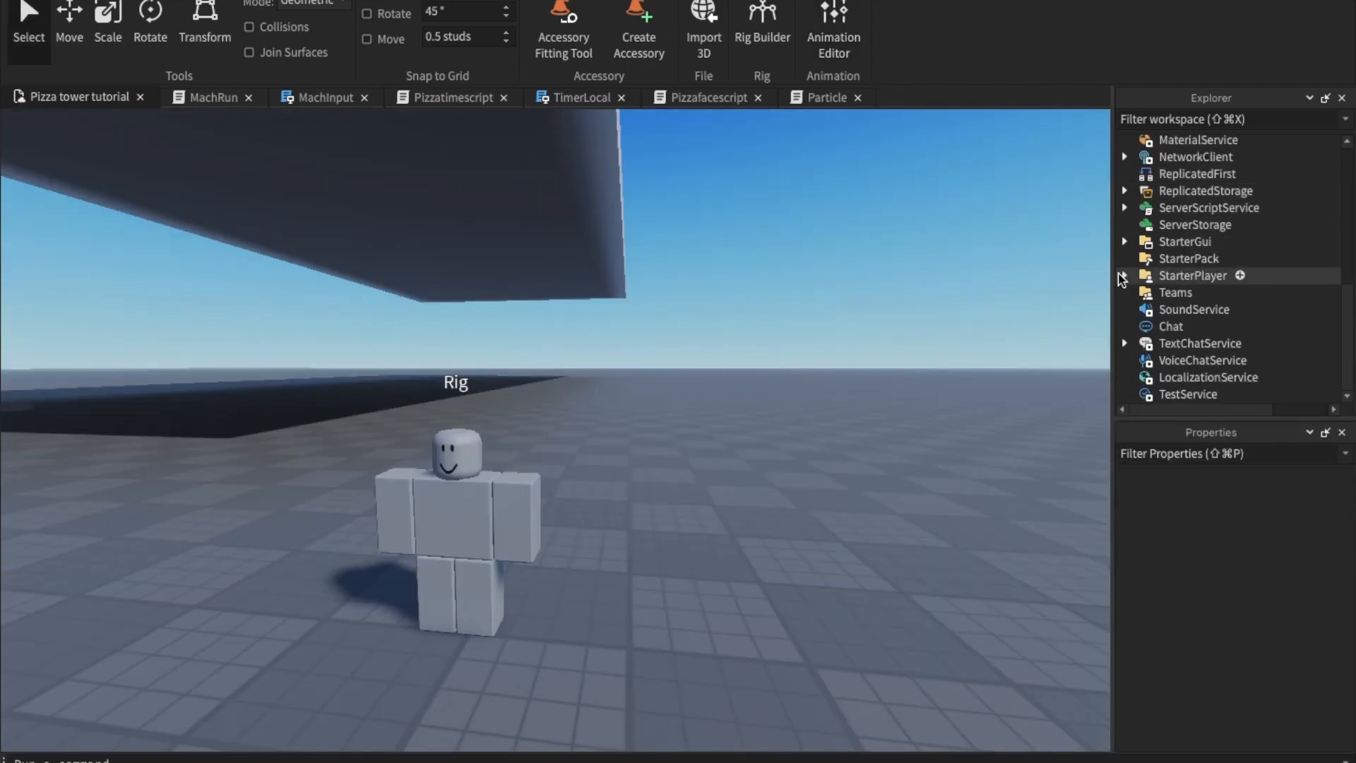
left_click(1123, 276)
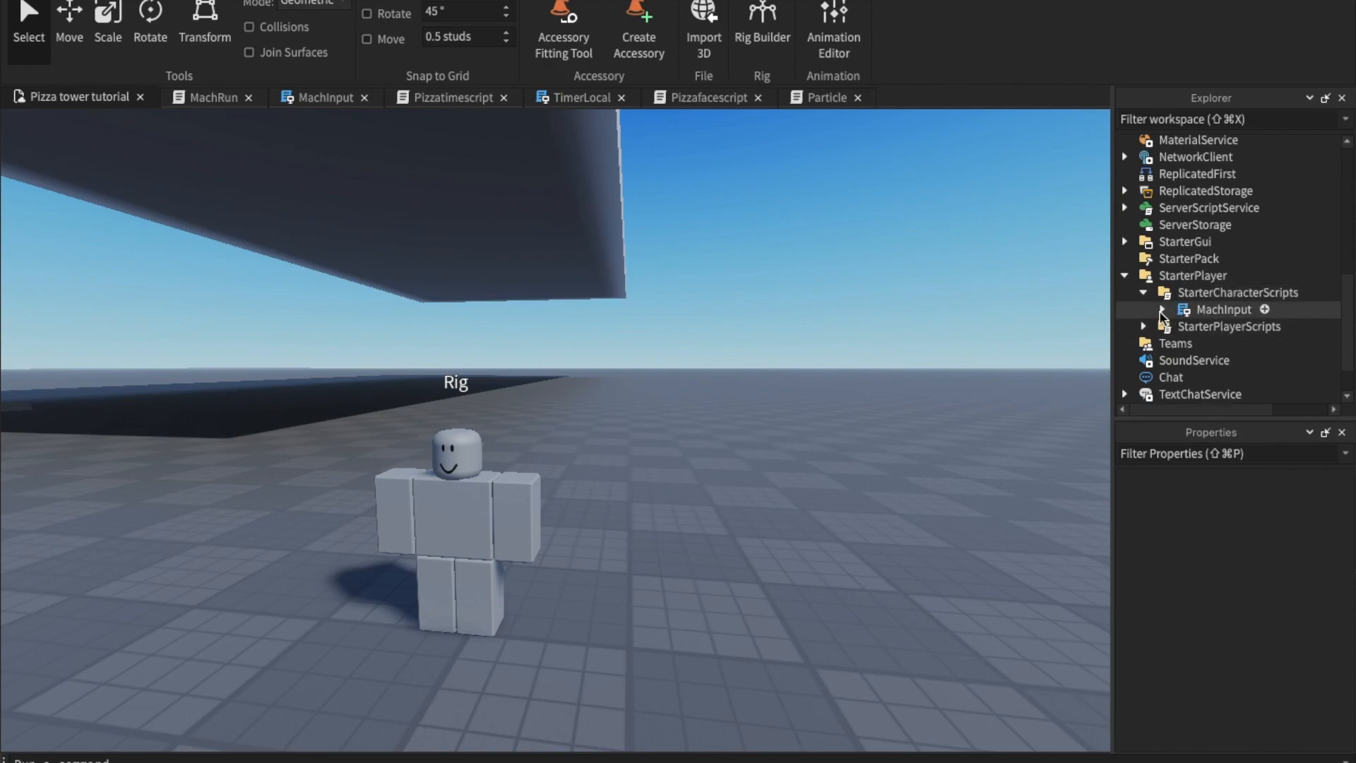
left_click(1165, 309)
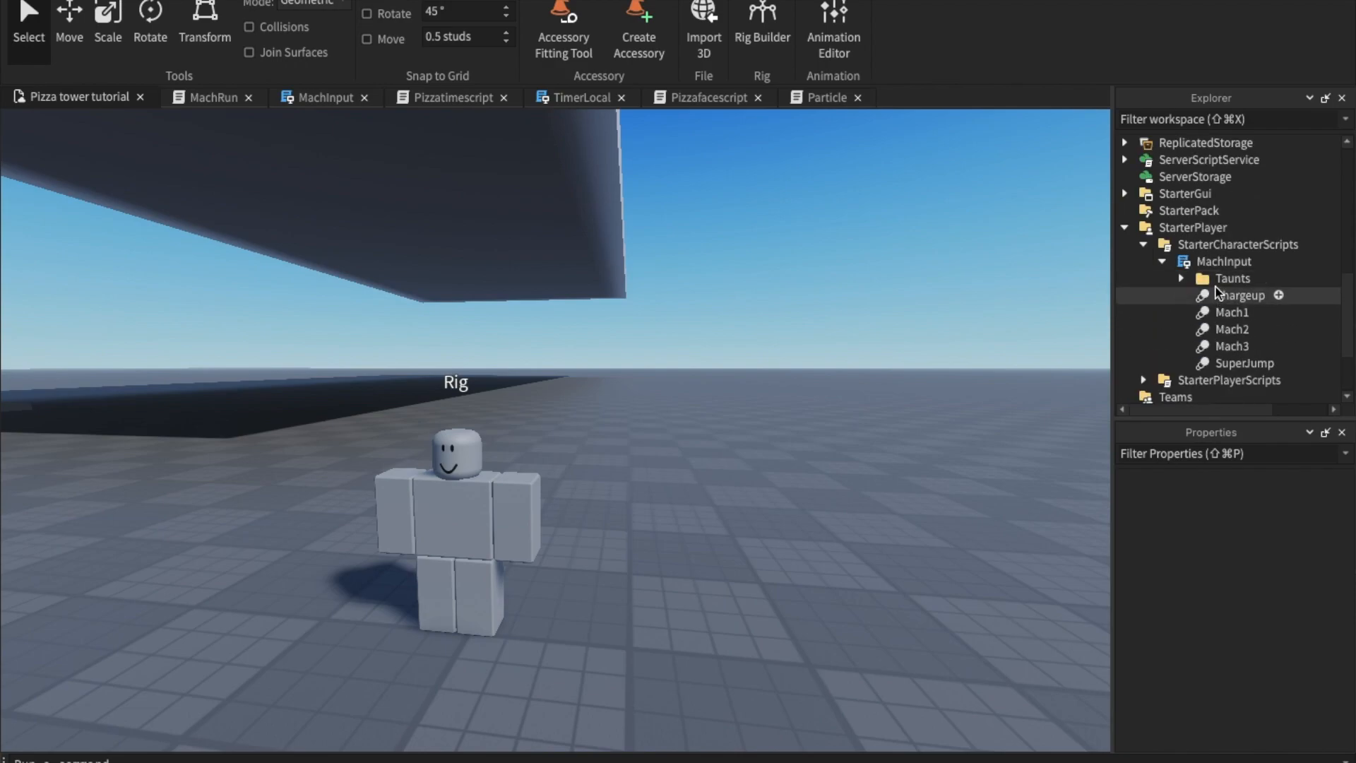
left_click(1232, 279)
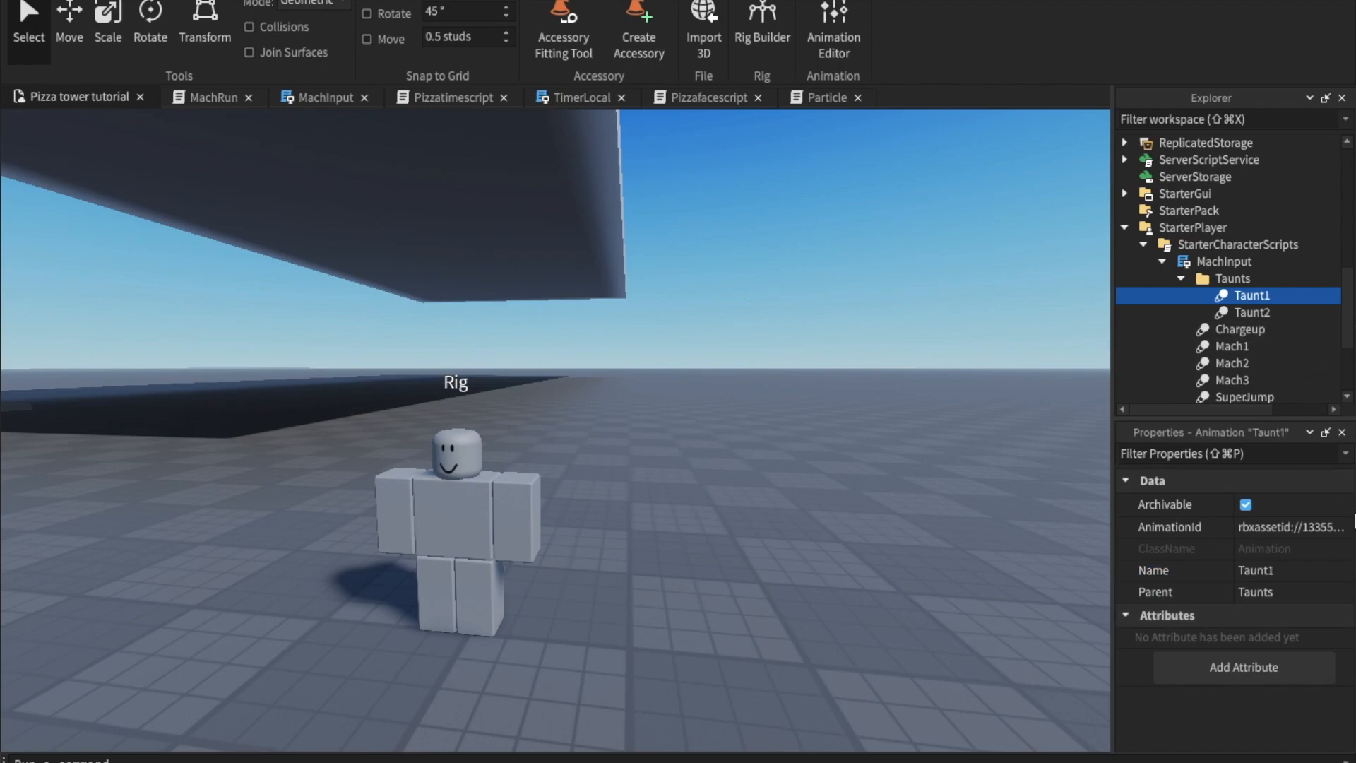
left_click(1250, 312)
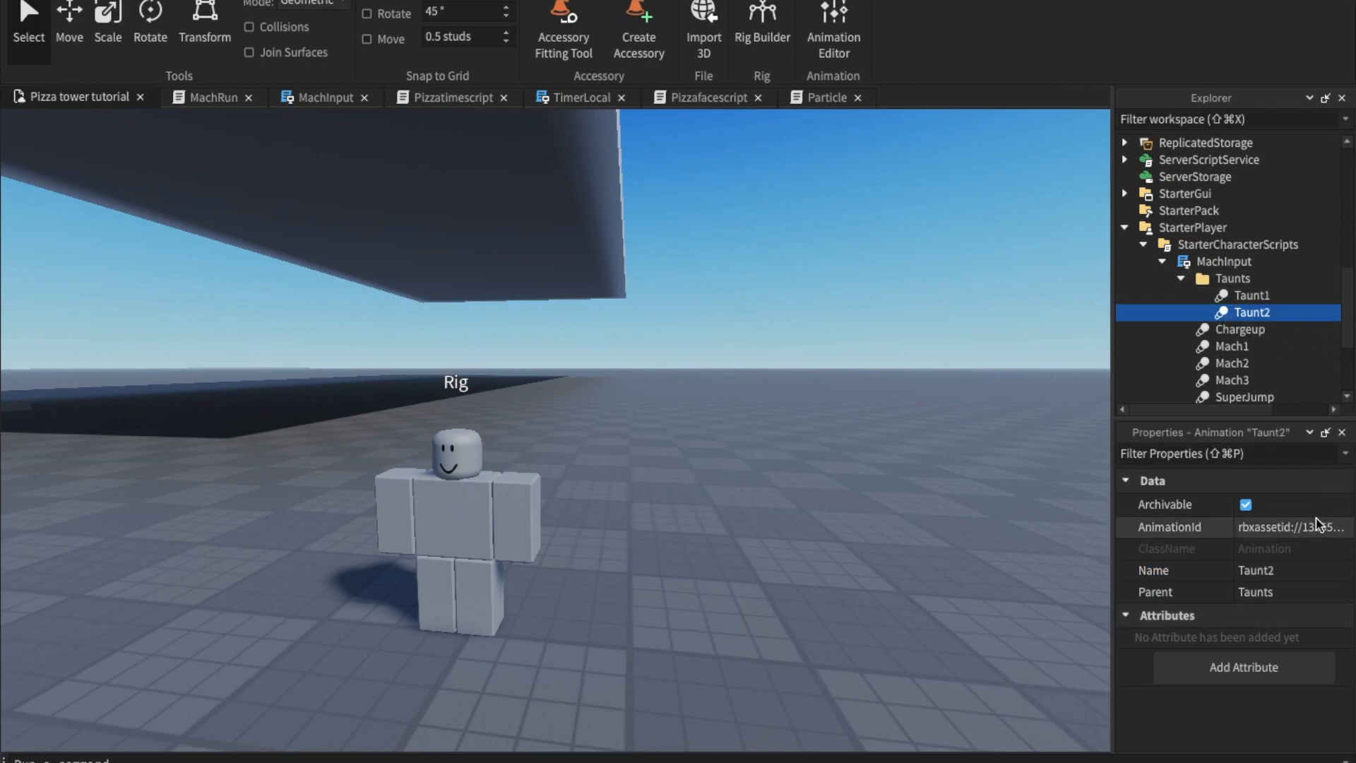
left_click(1250, 295)
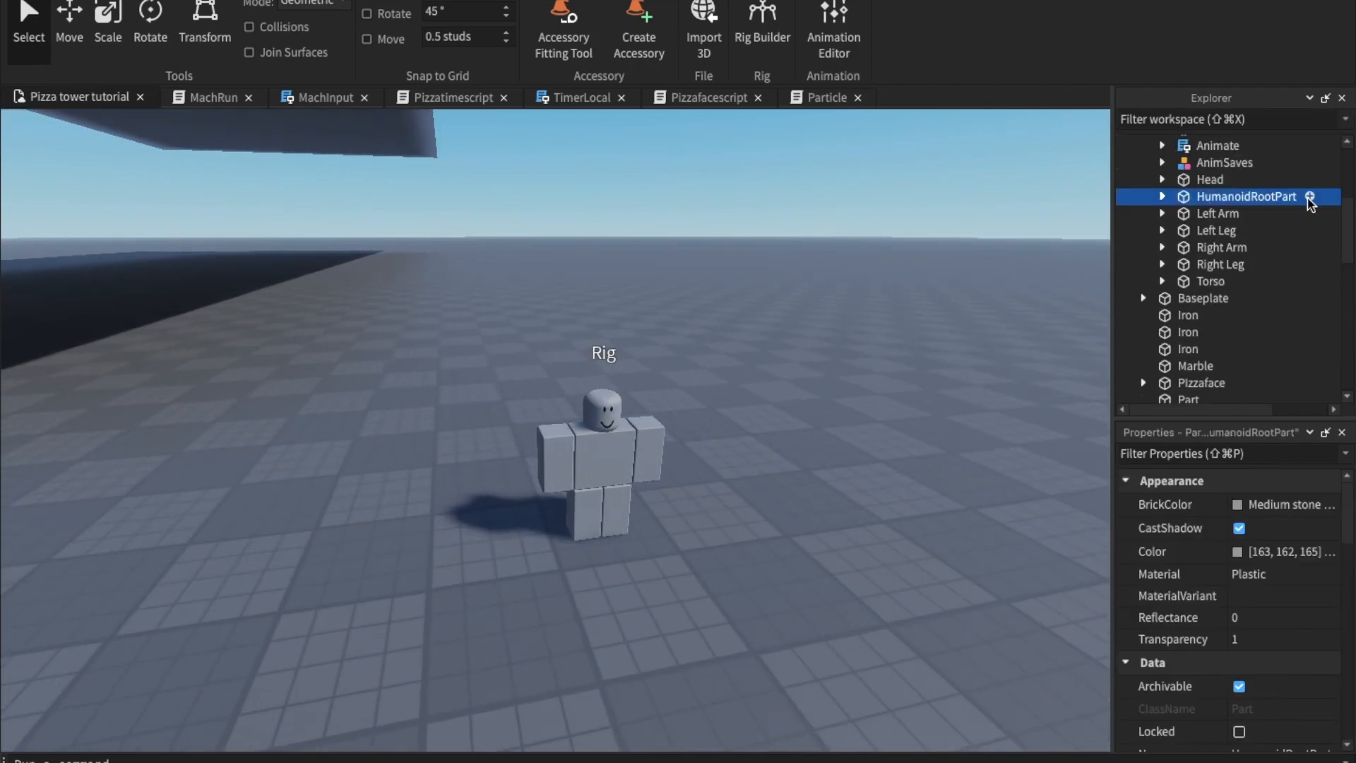
- Add a ParticleEmitter to HumanoidRootPart and raise its light emission into a glow
left_click(1311, 196)
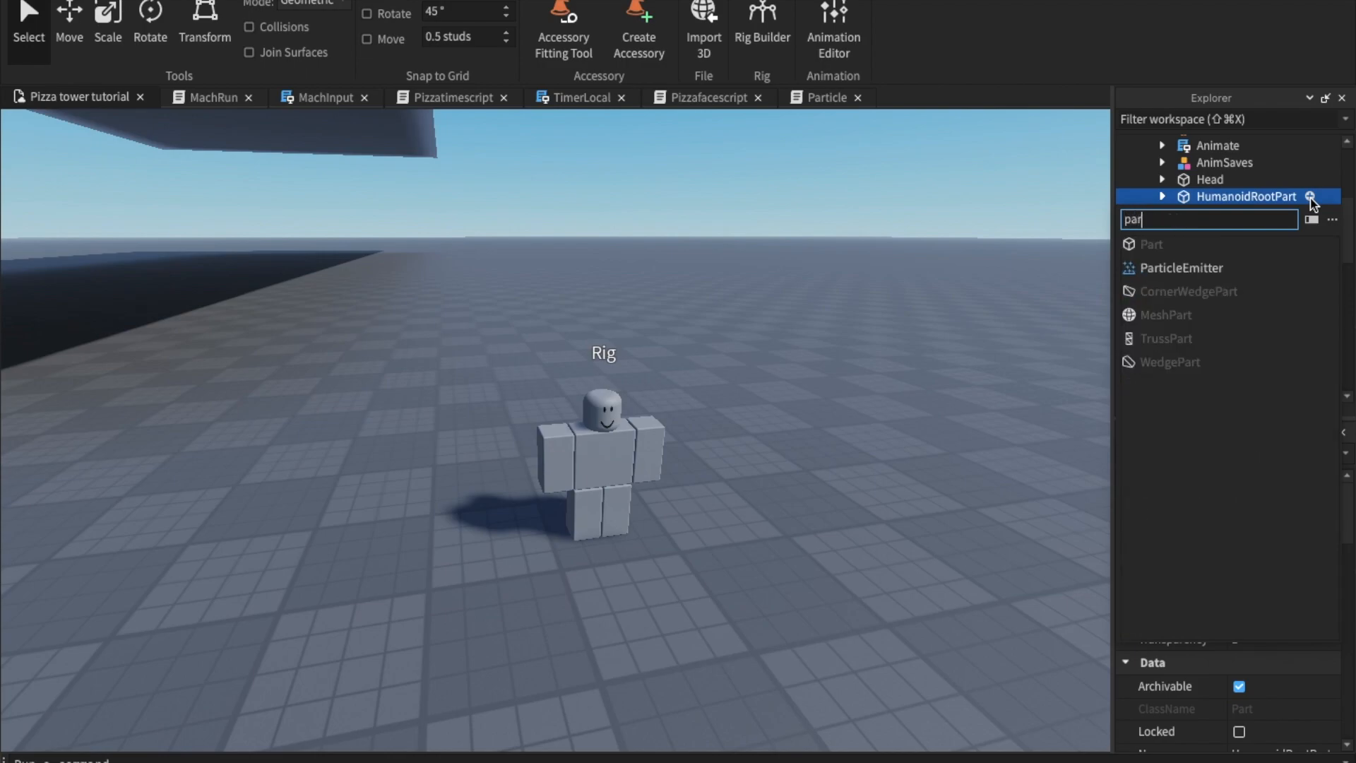
left_click(1188, 267)
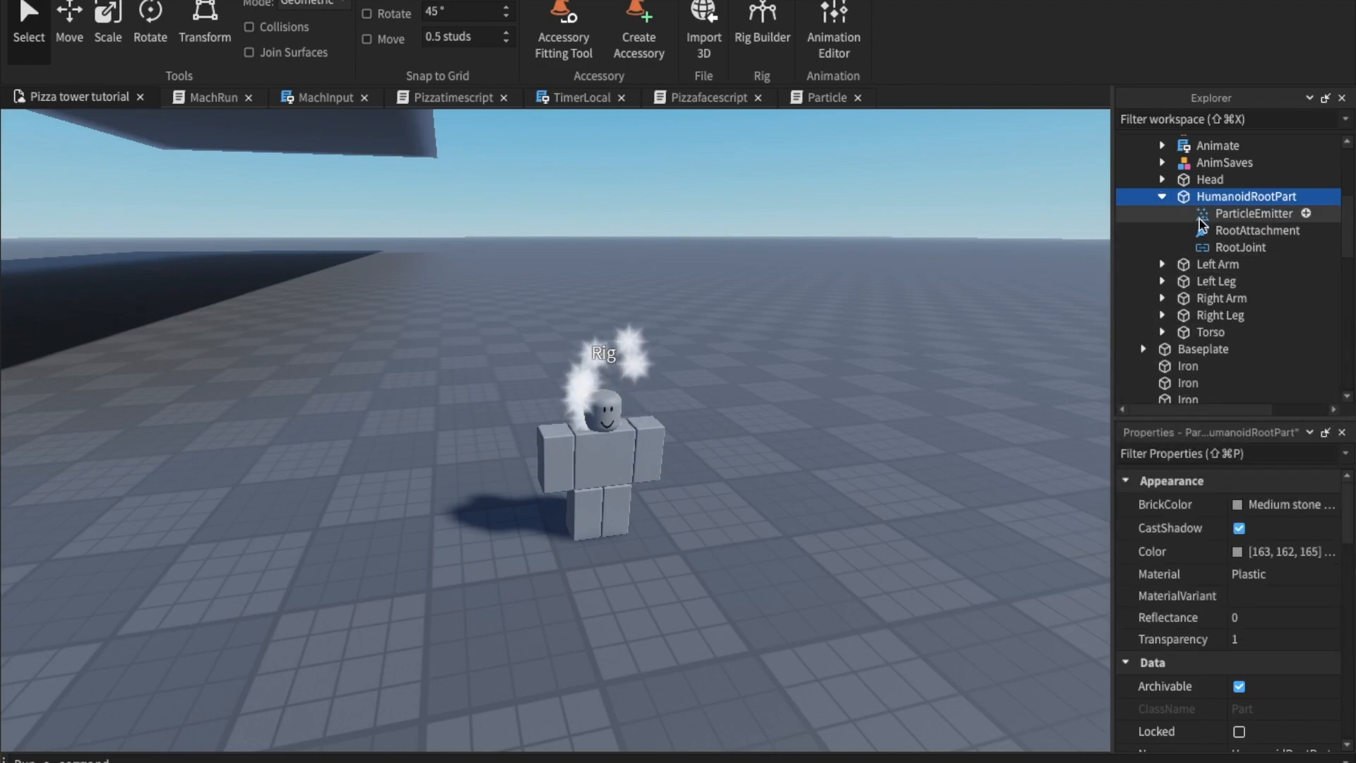
left_click(1253, 214)
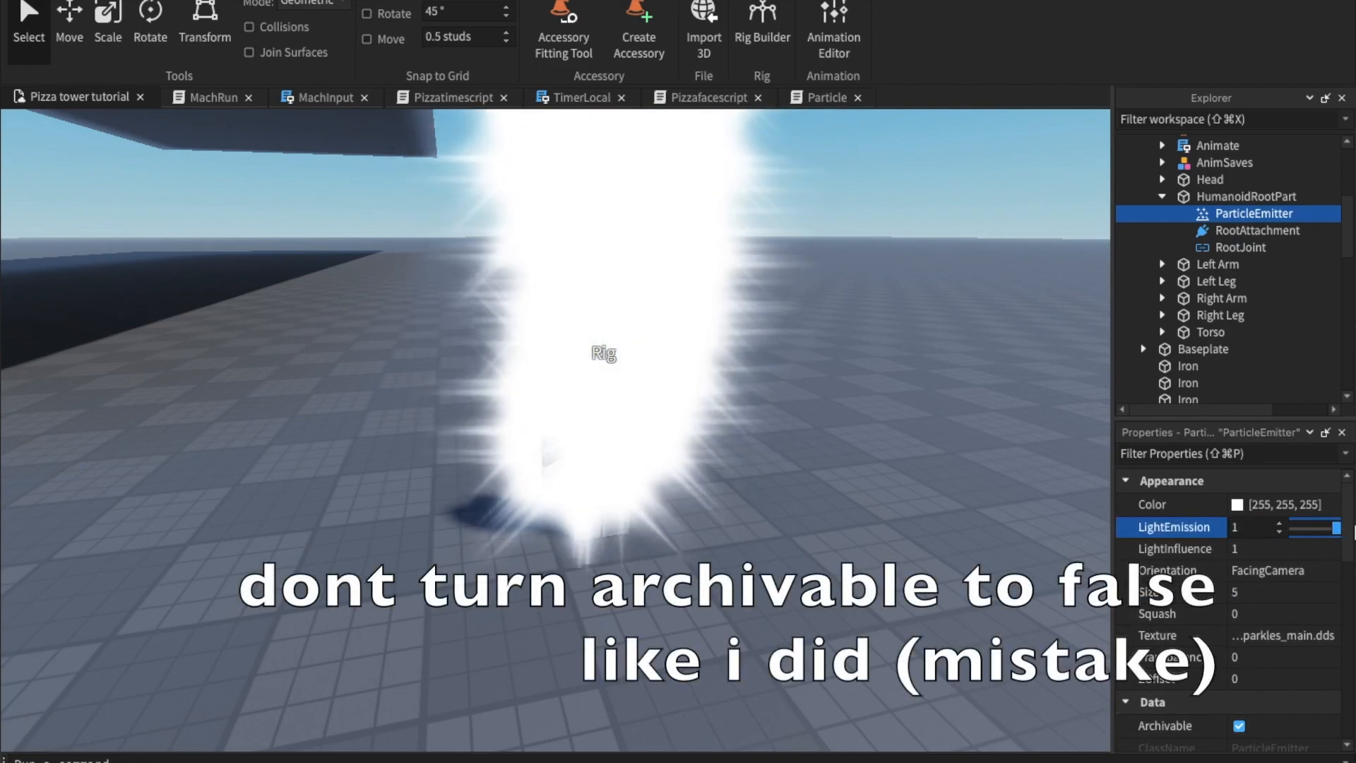
left_click(1239, 726)
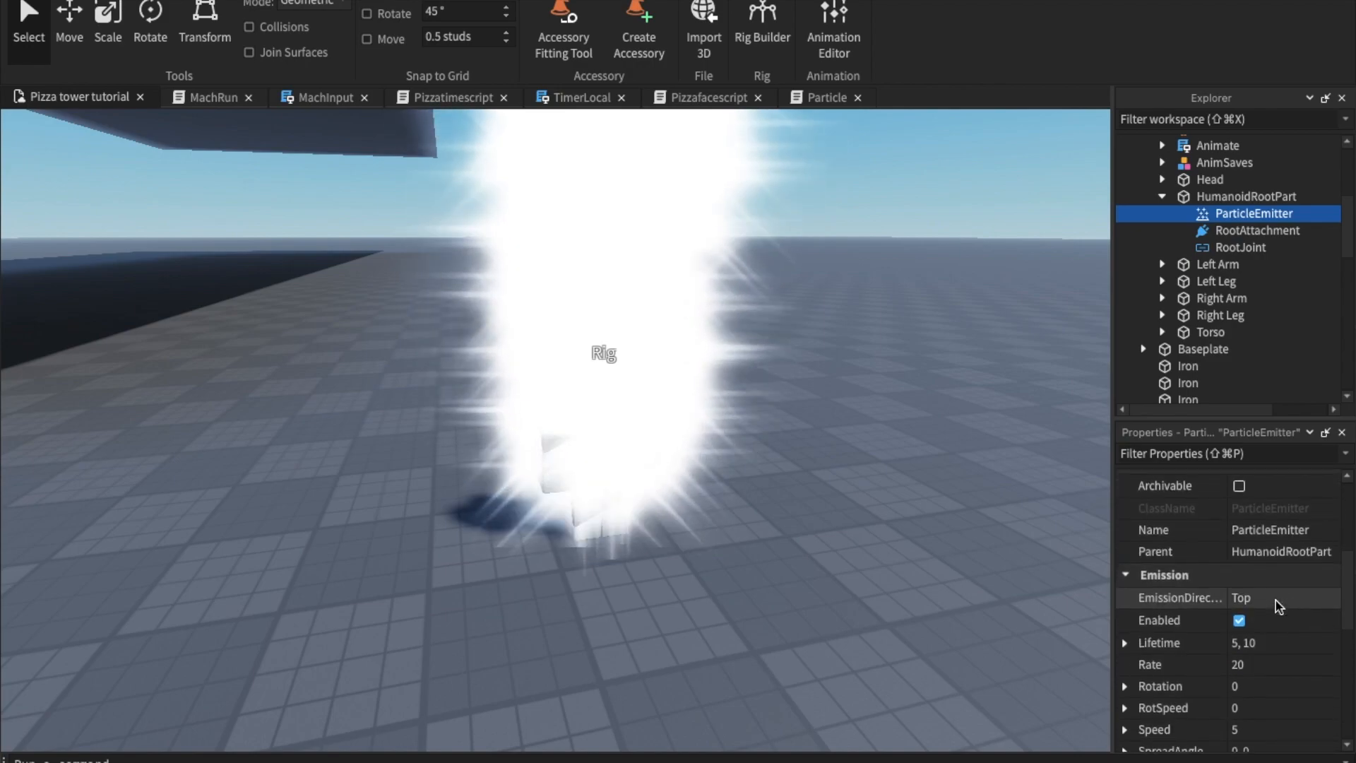
left_click(1255, 661)
type("1")
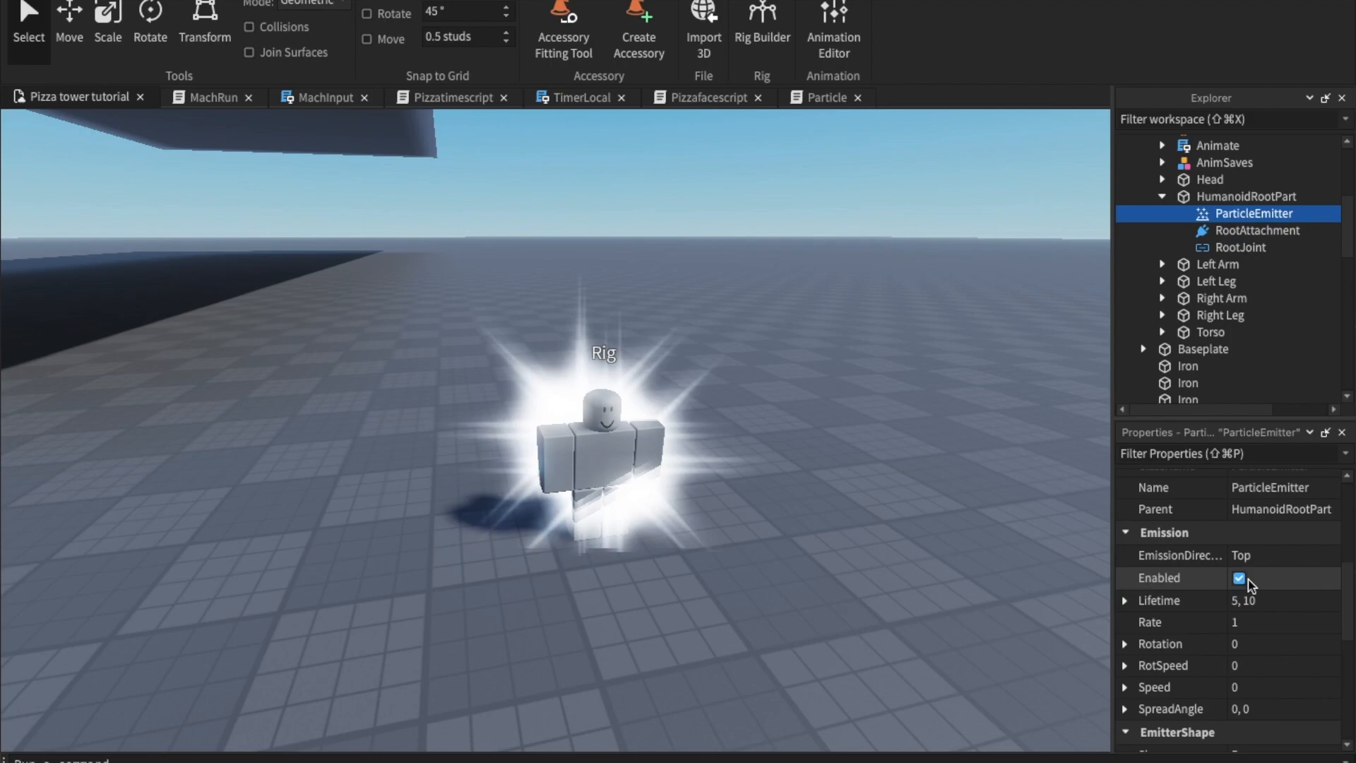
- Set the emitter's emission rate and make particles emit from a Sphere shape
scroll("down", 3)
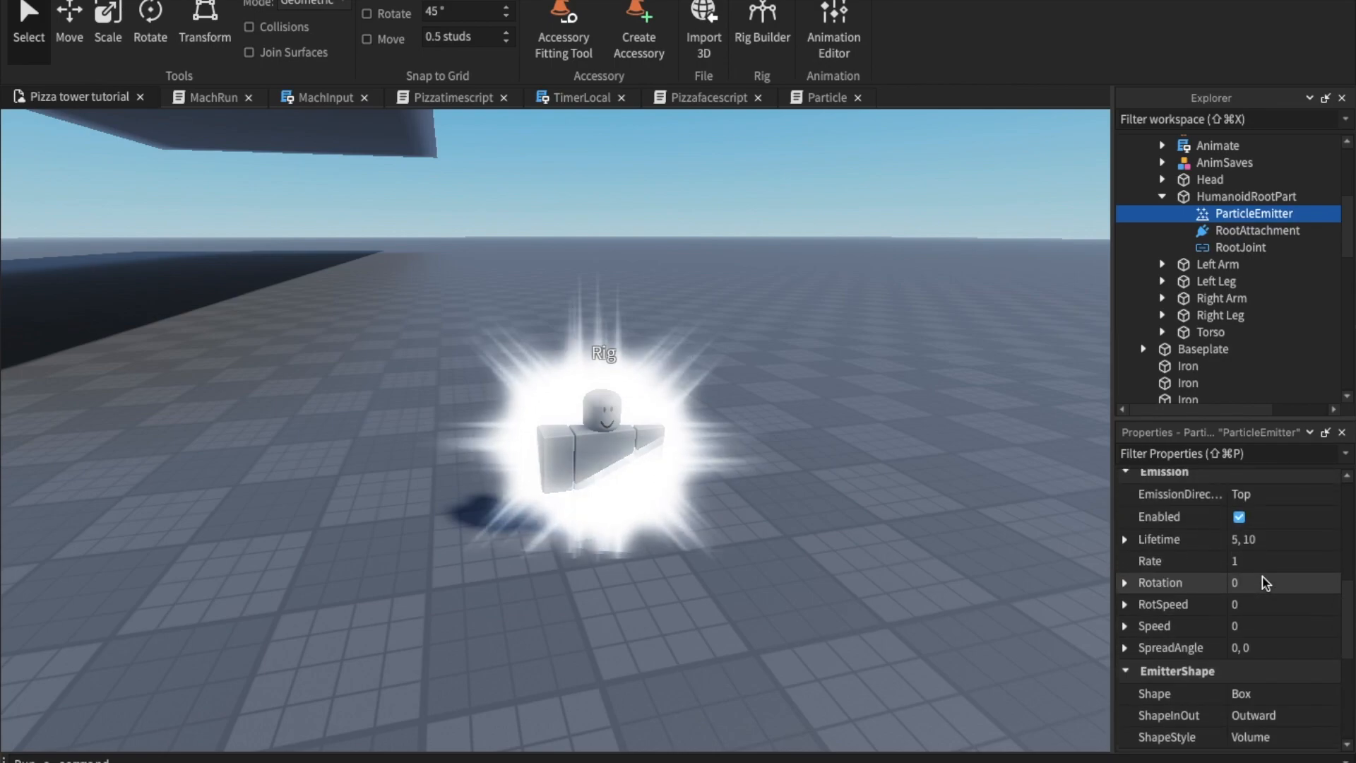
left_click(1263, 561)
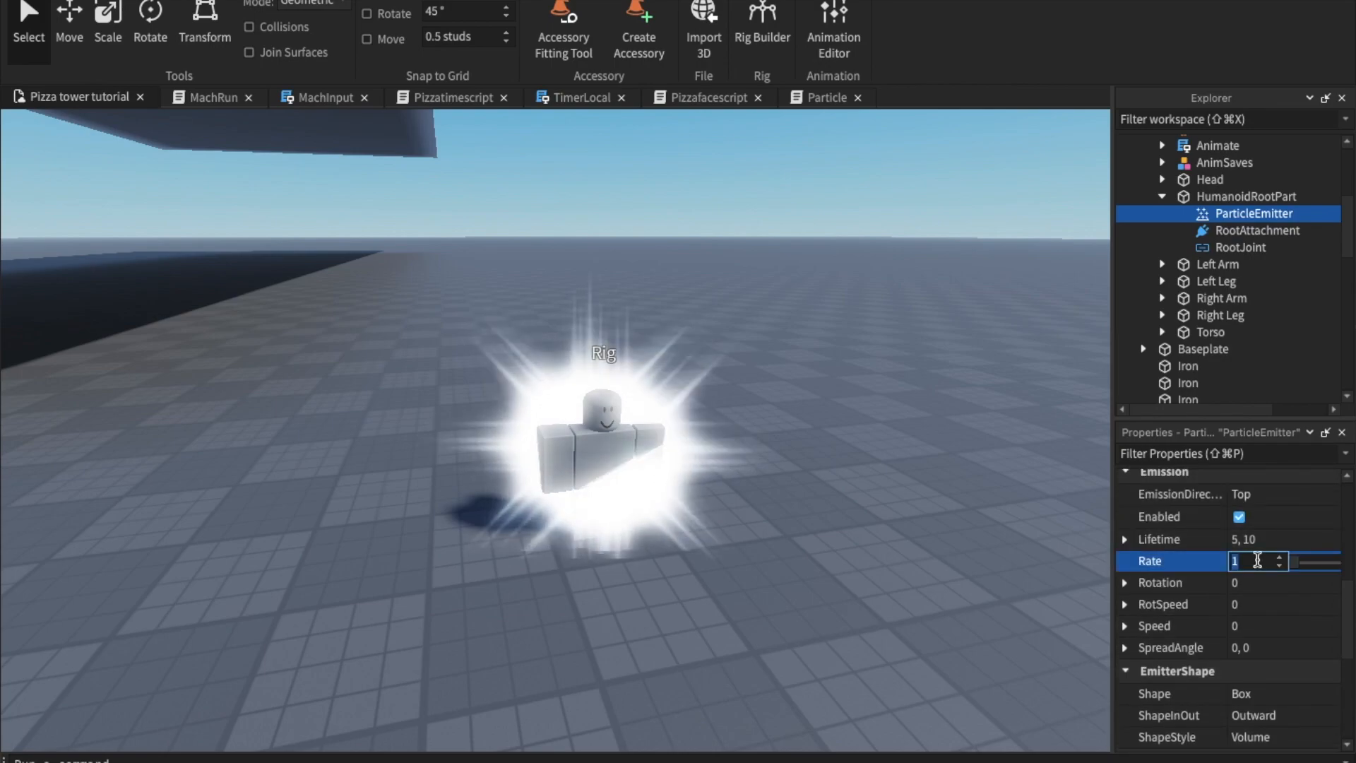
left_click(1239, 517)
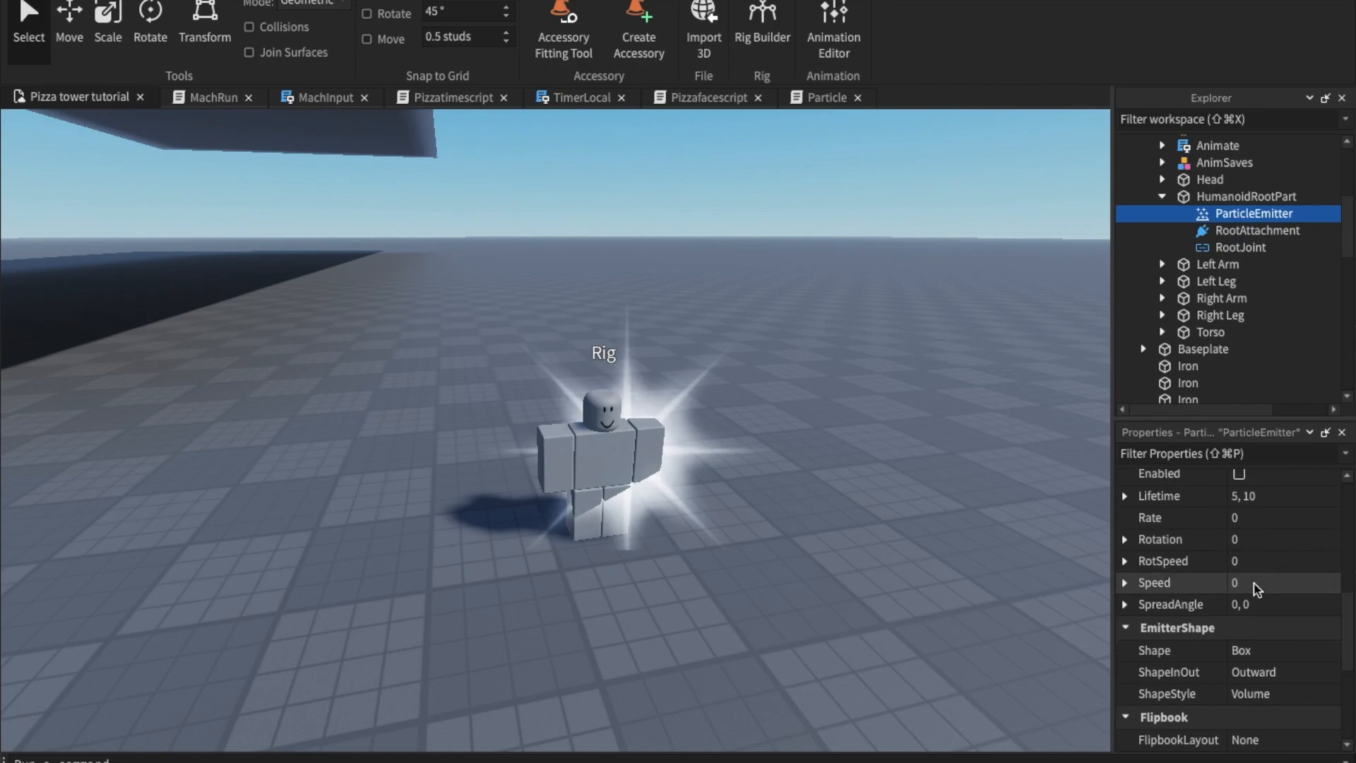
left_click(1279, 611)
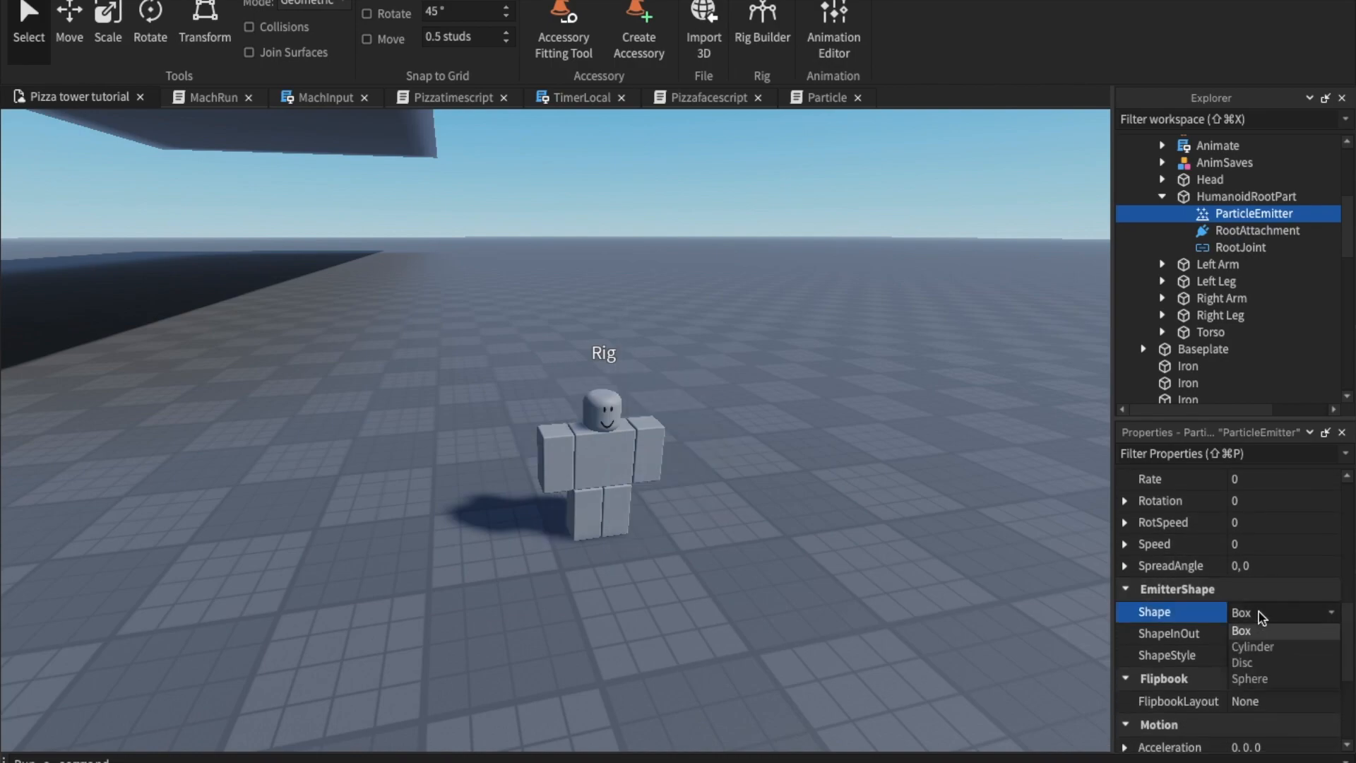
mouse_move(1263, 669)
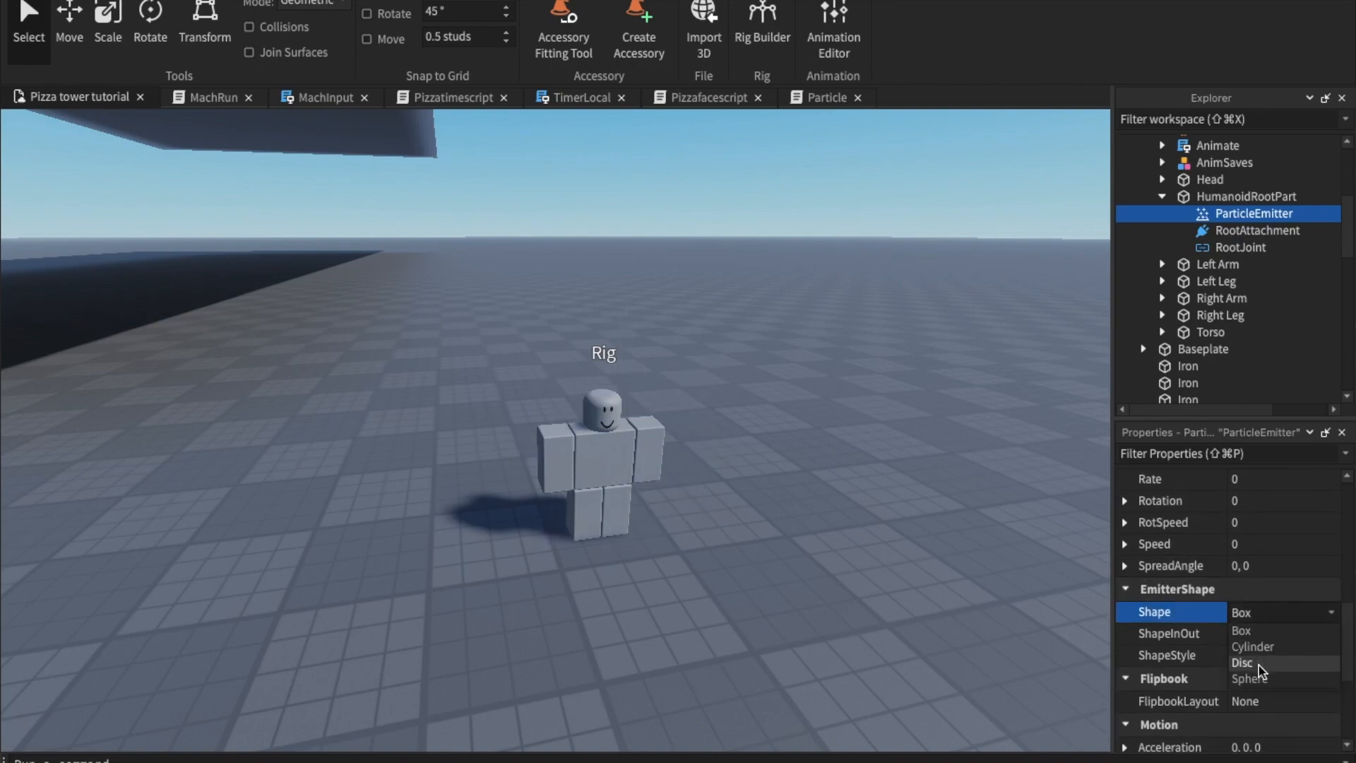
left_click(1248, 678)
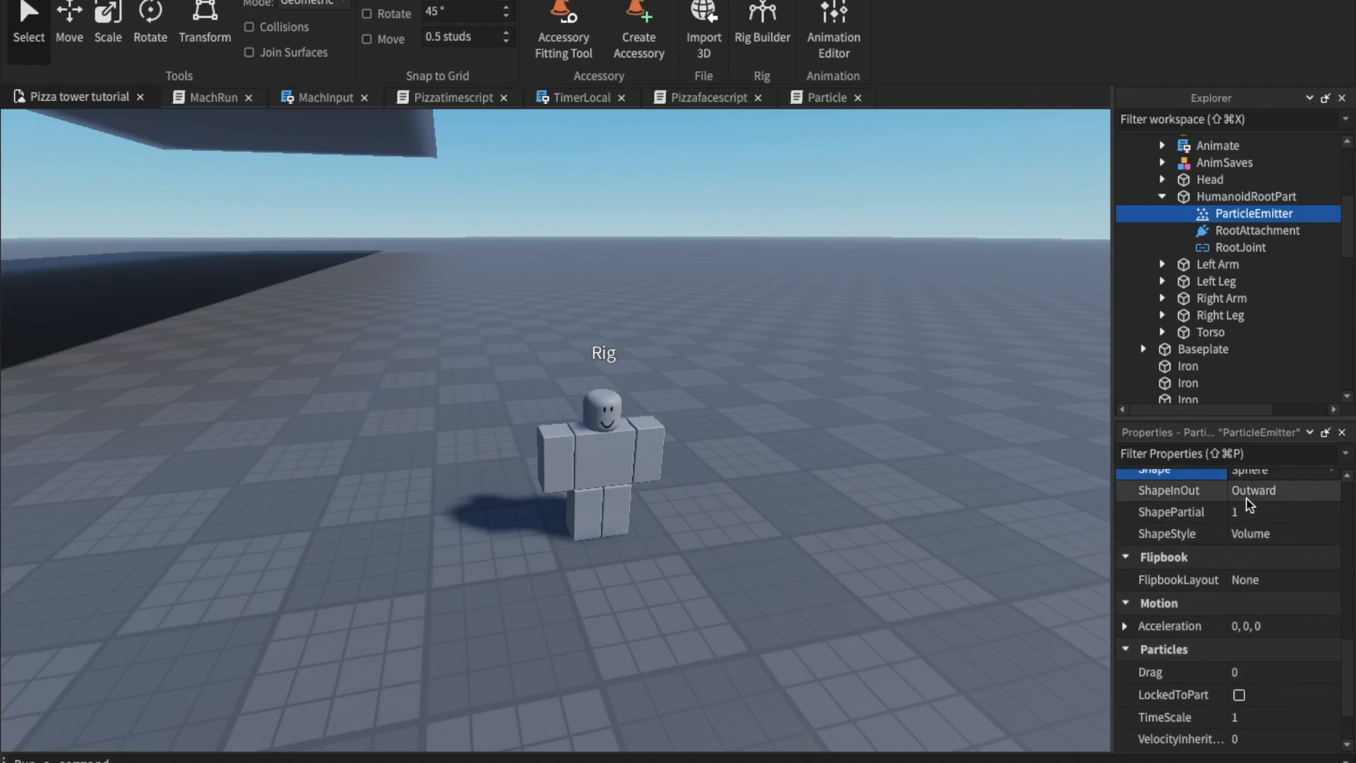
- Turn the emitter's Enabled toggle off so it only emits on demand
scroll("down", 3)
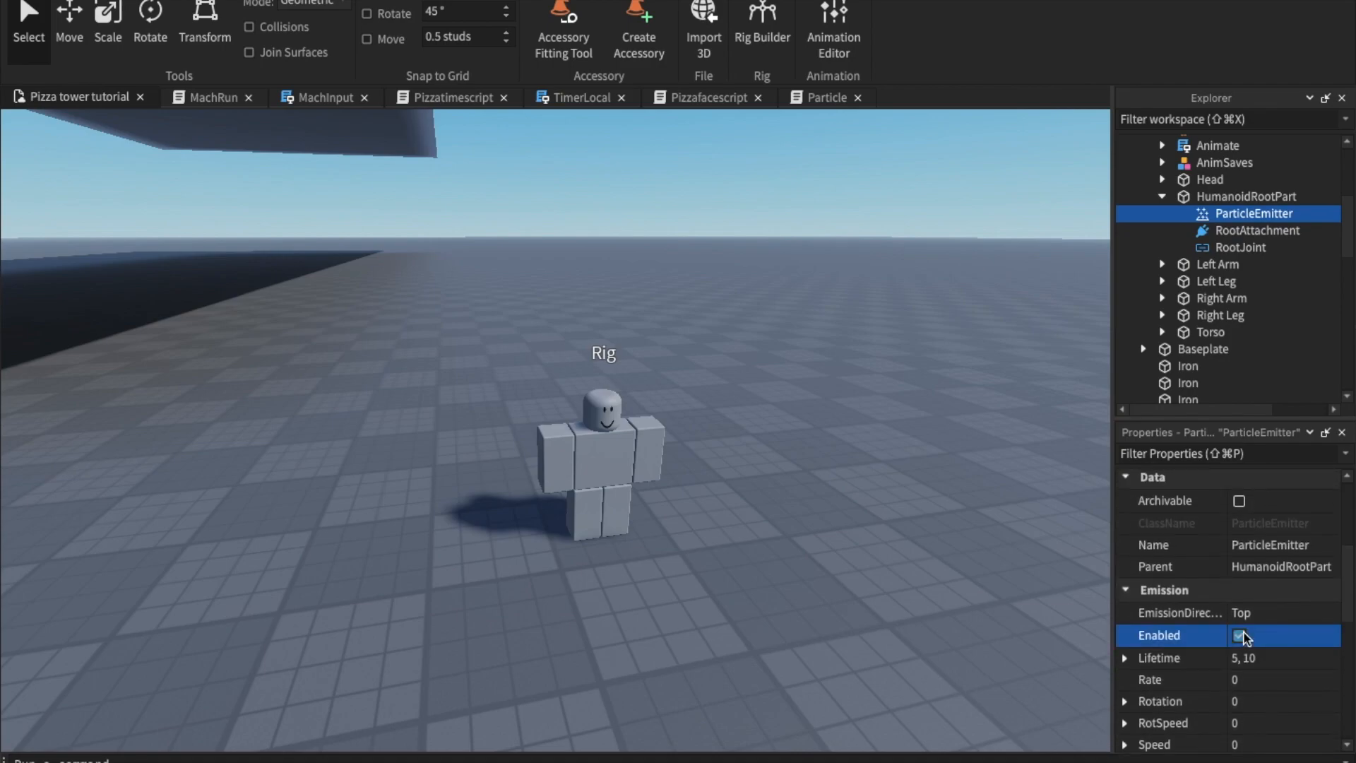
left_click(1258, 680)
type("1")
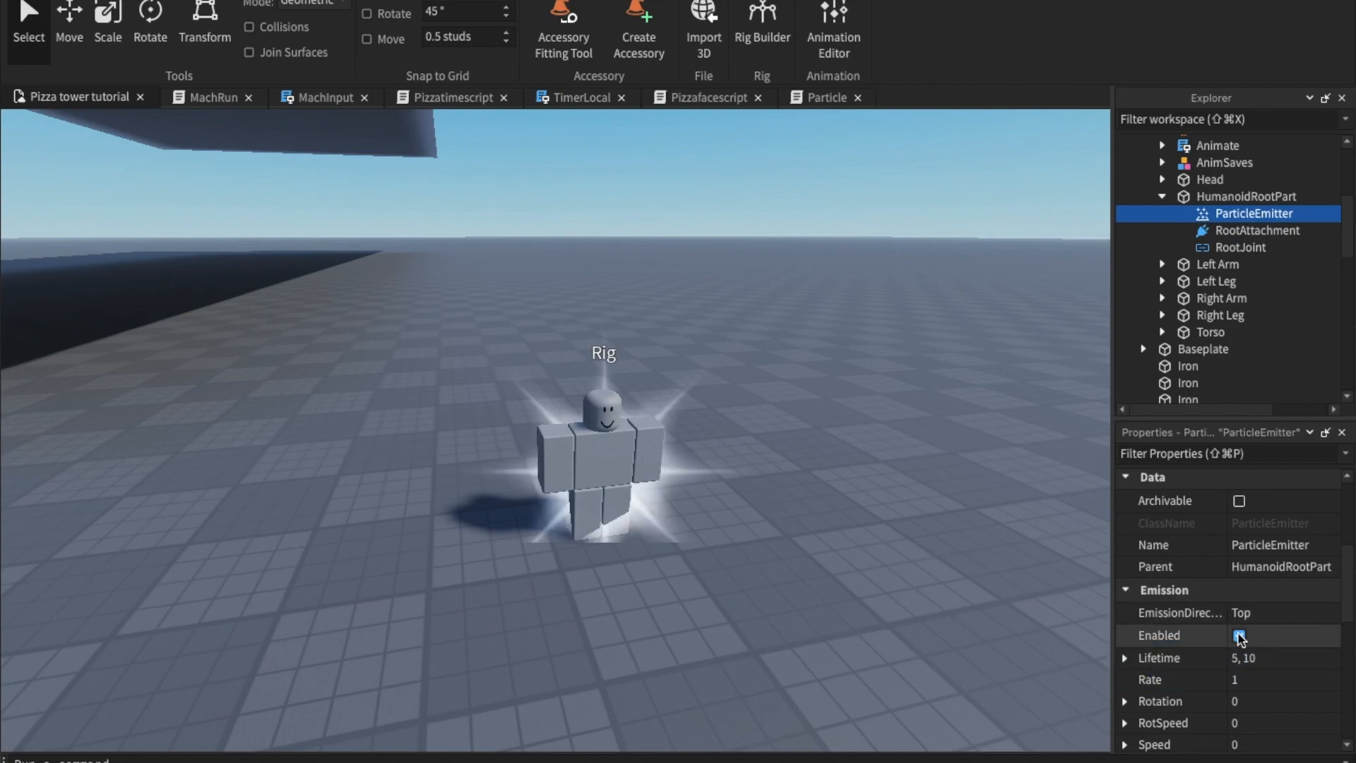
left_click(1239, 634)
type("7")
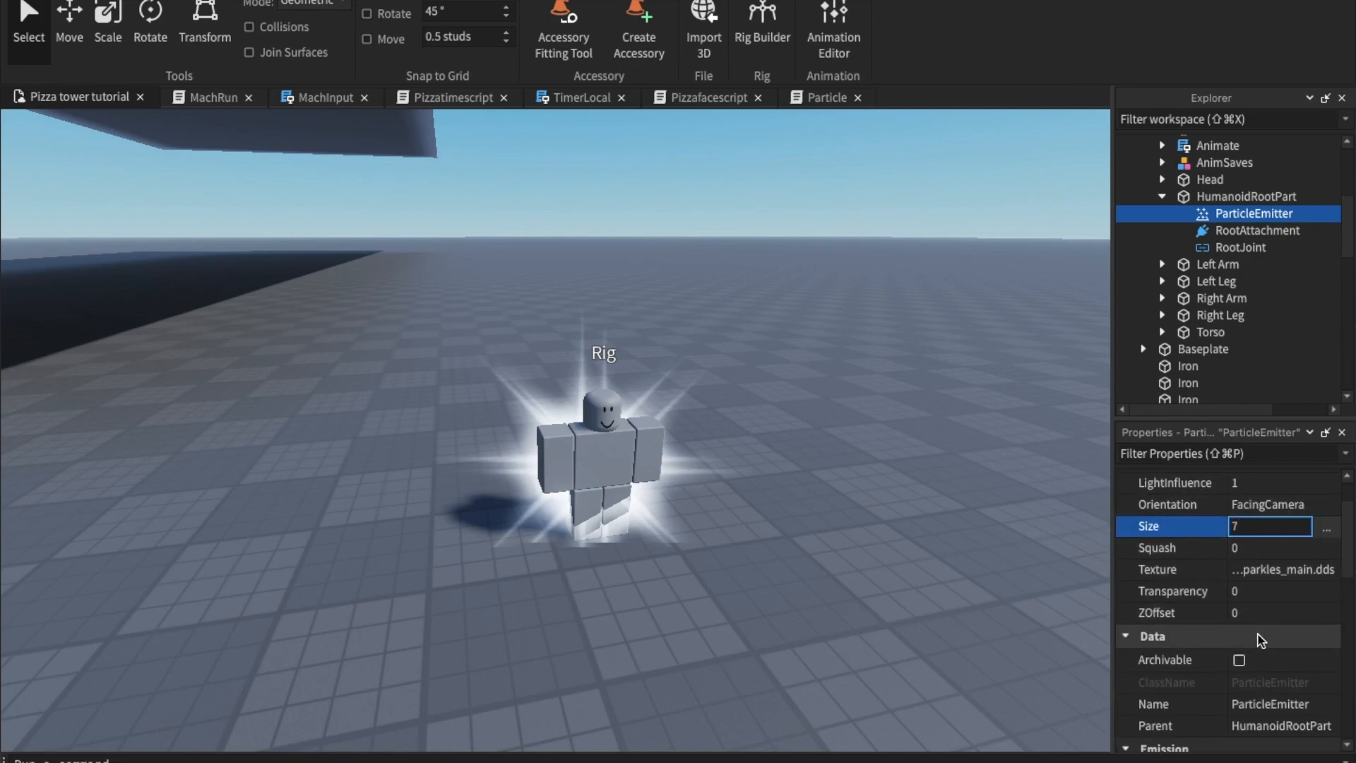
scroll("down", 3)
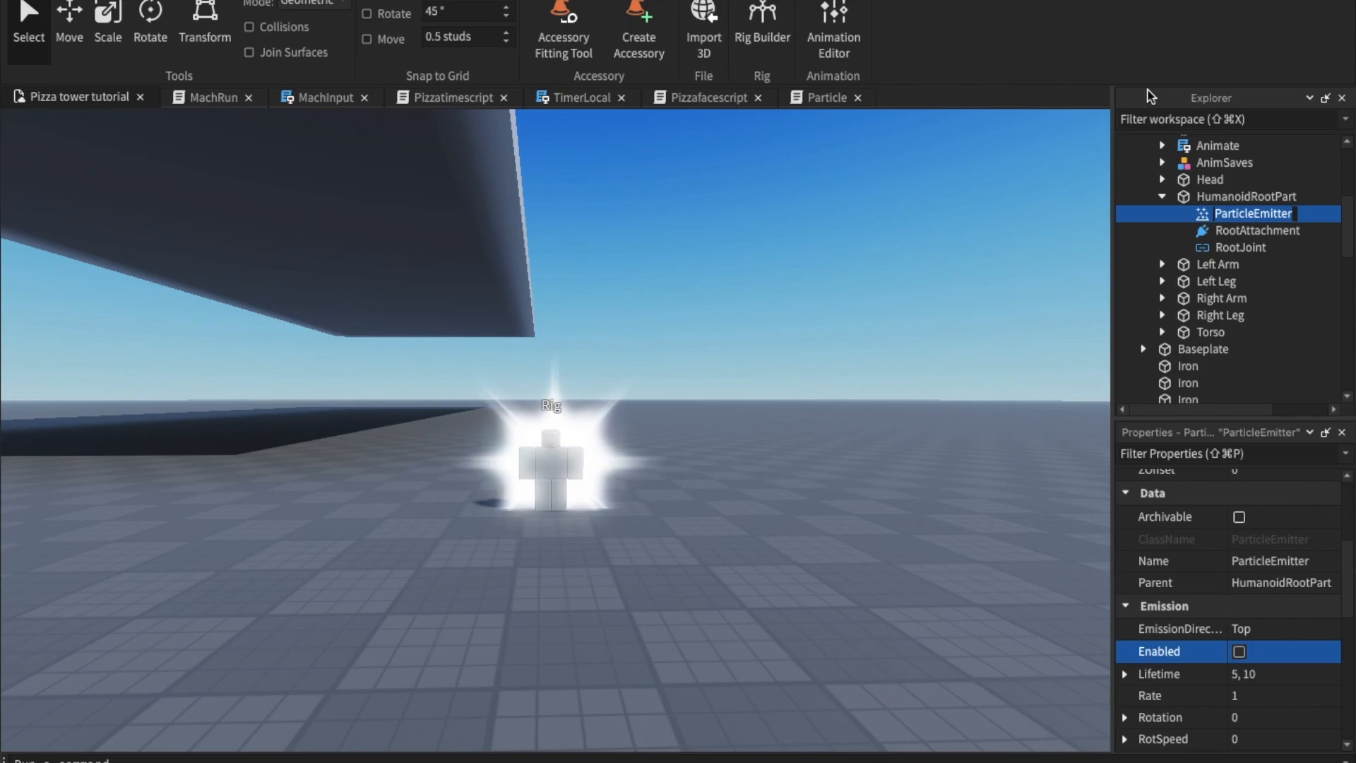
- Rename the emitter to Taunt and move it into ReplicatedStorage beside ParticleEmitter
type("Taunt")
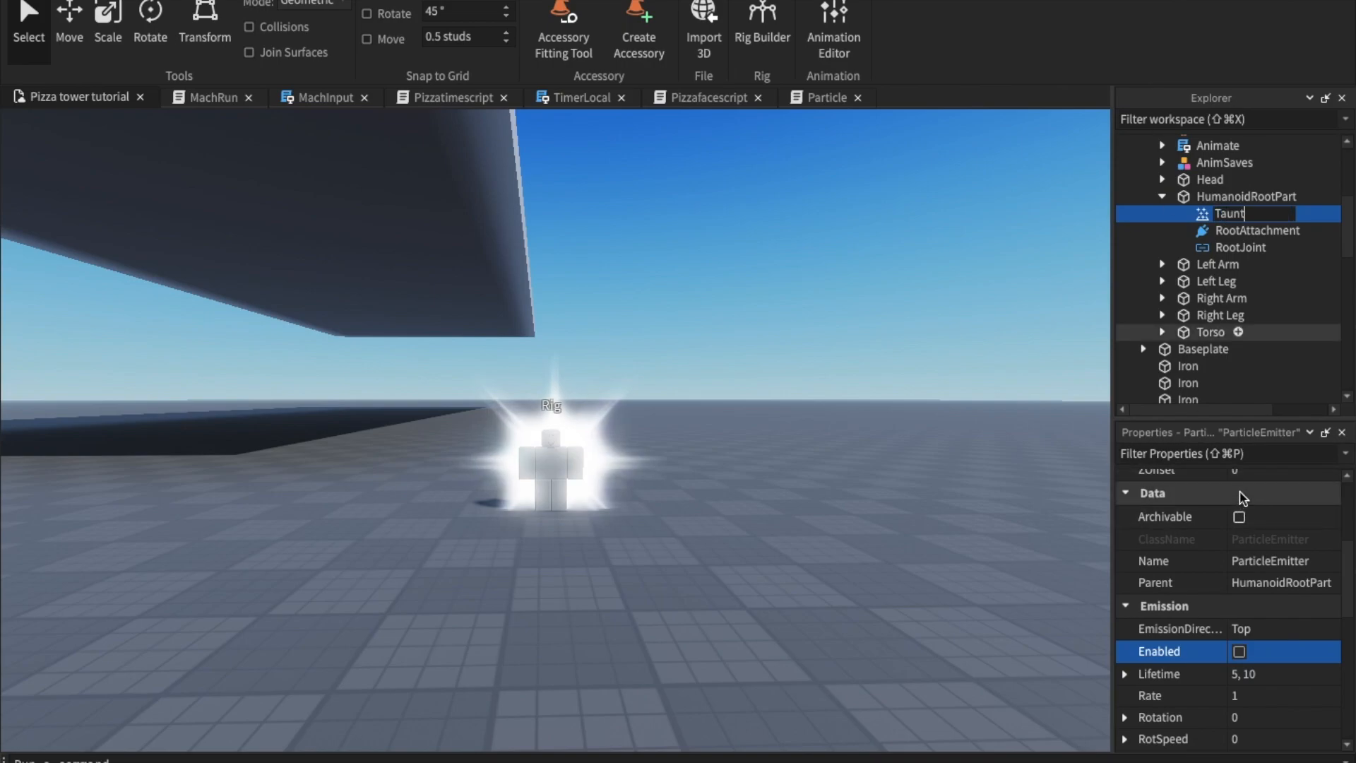
left_click(1247, 195)
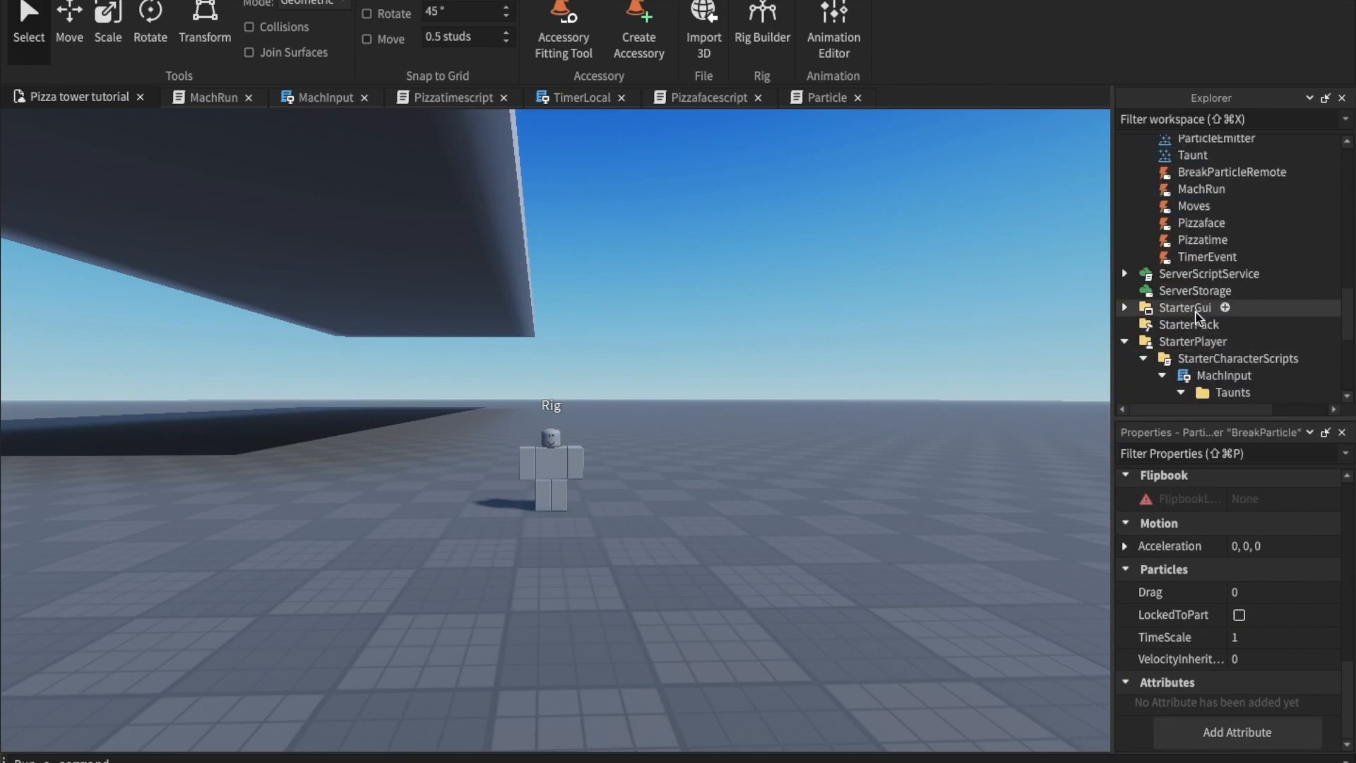
left_click(1184, 306)
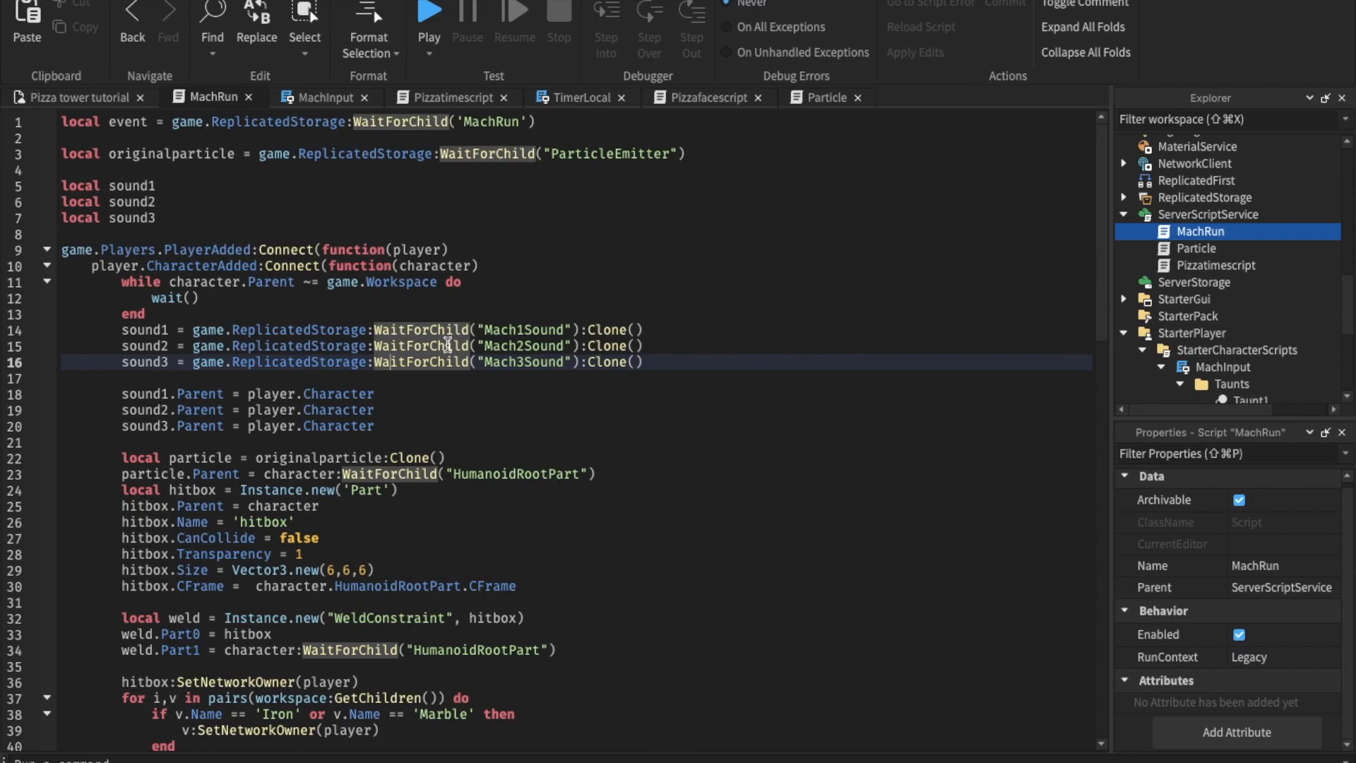
- In MachRun, clone the Taunt particle as tauntparticle onto each character's HumanoidRootPart
scroll("down", 3)
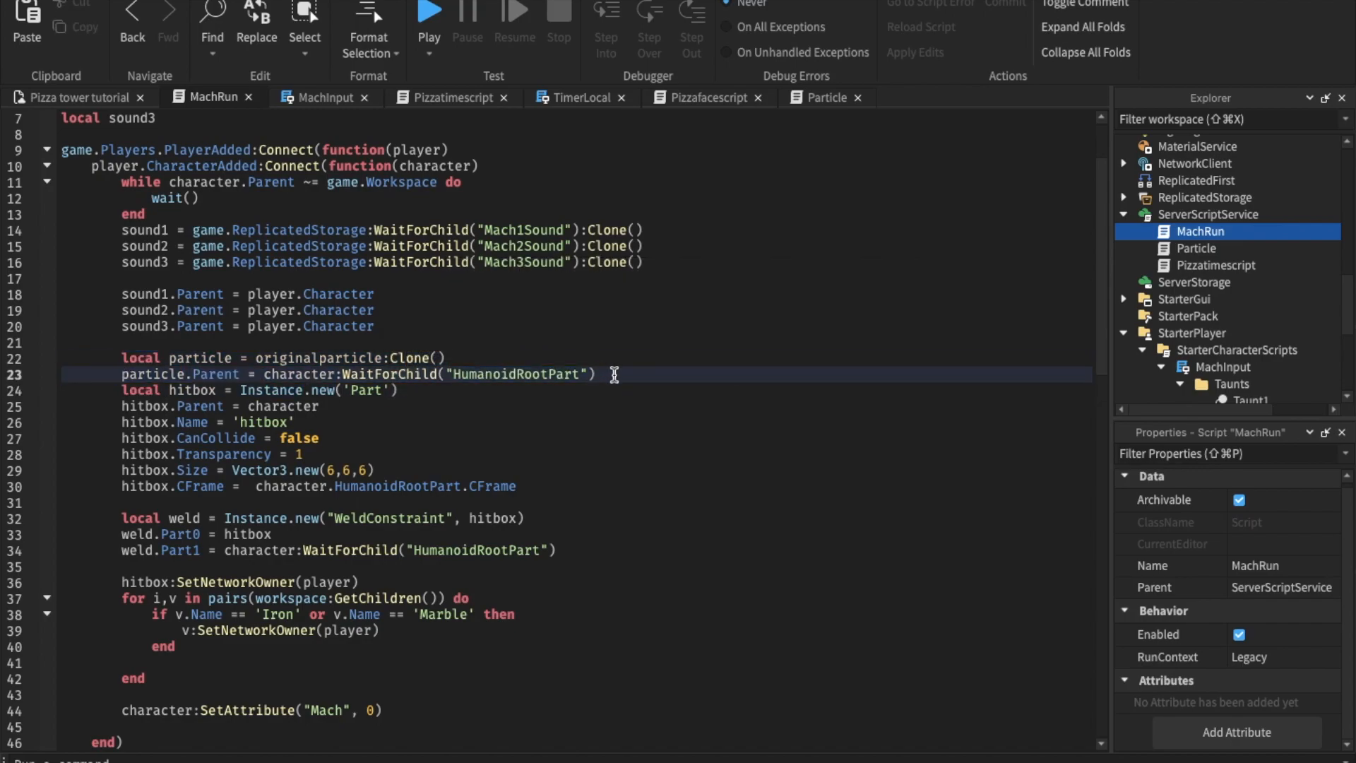
type("local particle = originalparticle:Clone()")
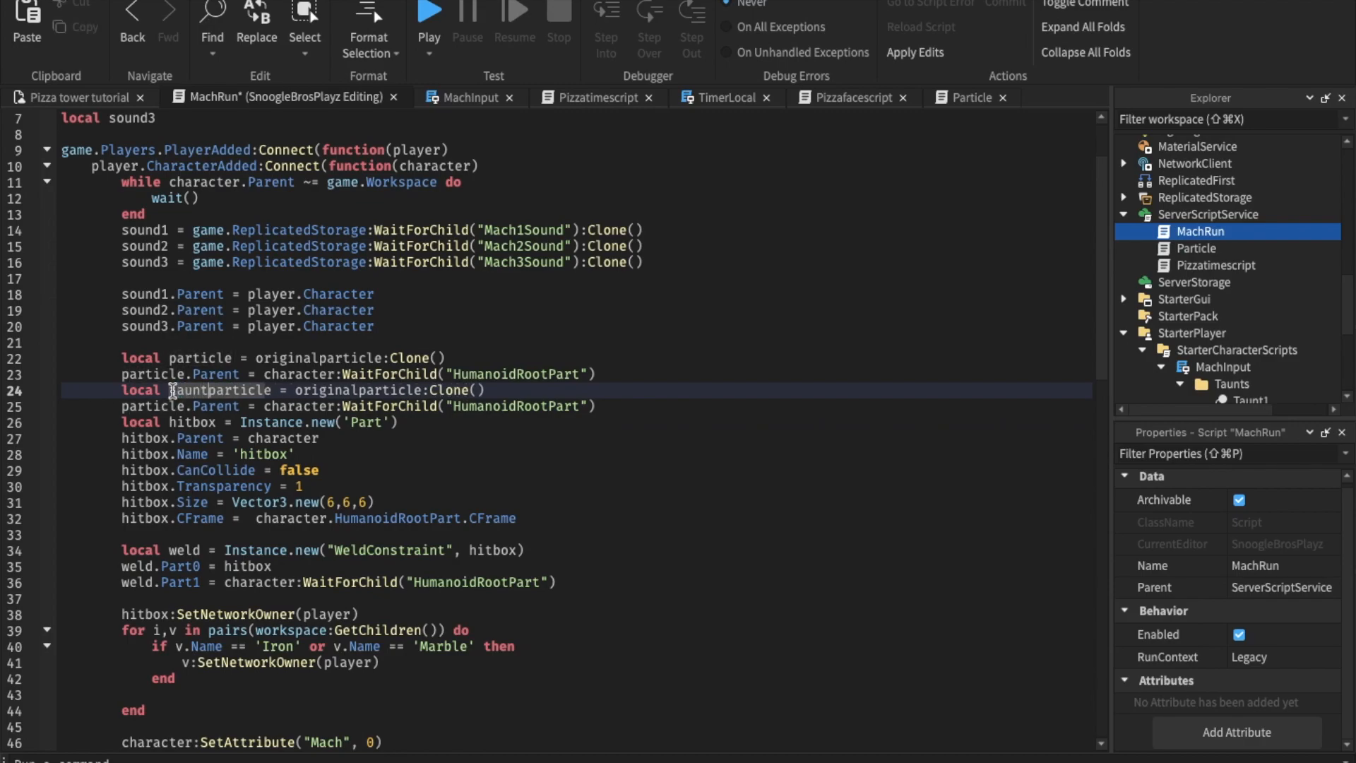
double_click(350, 390)
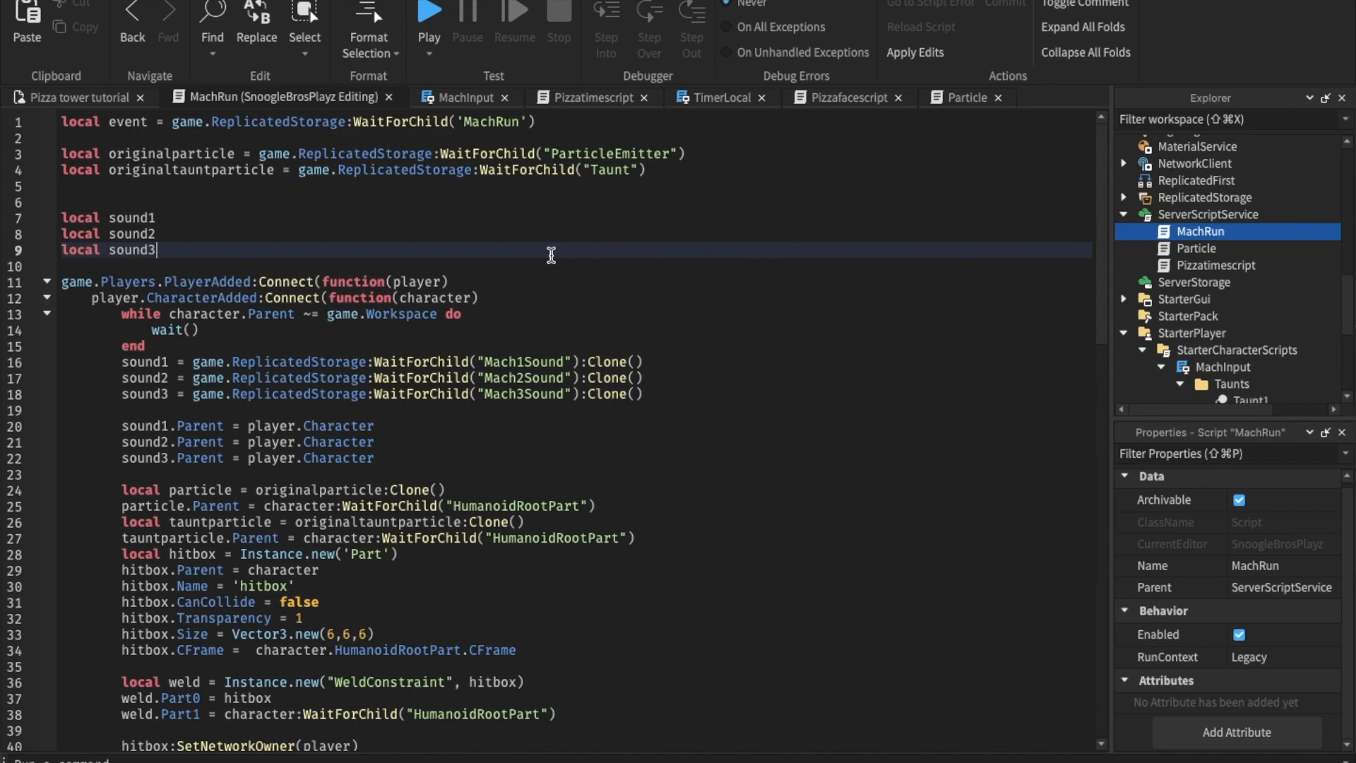
mouse_move(535, 209)
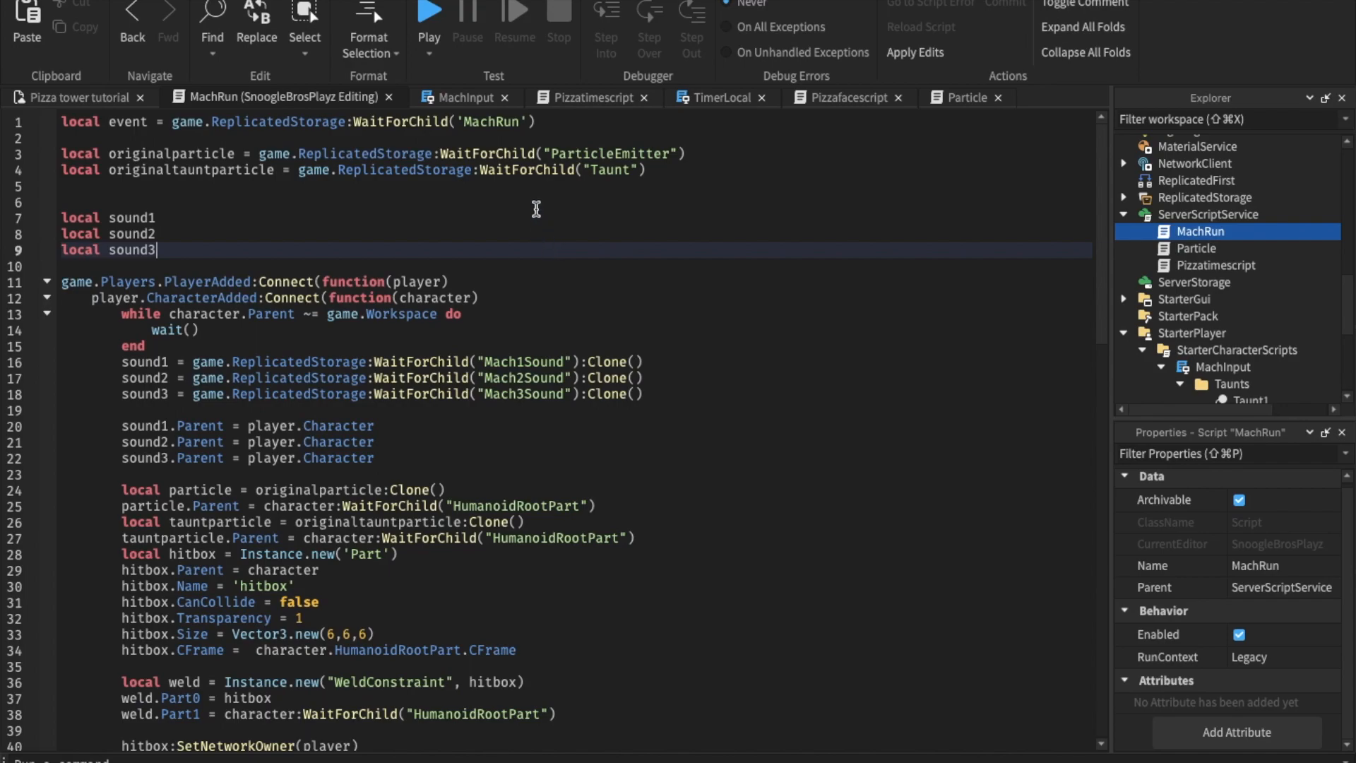
mouse_move(592, 97)
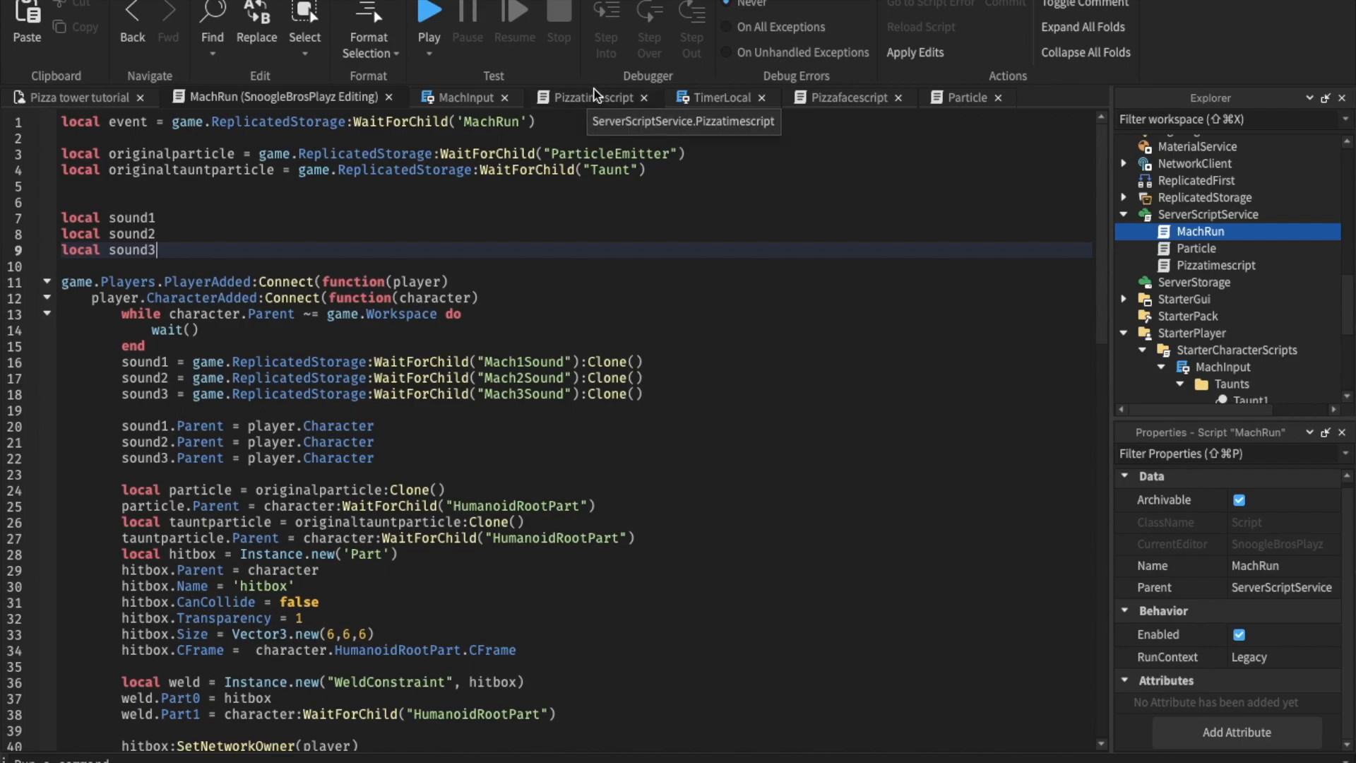
left_click(464, 97)
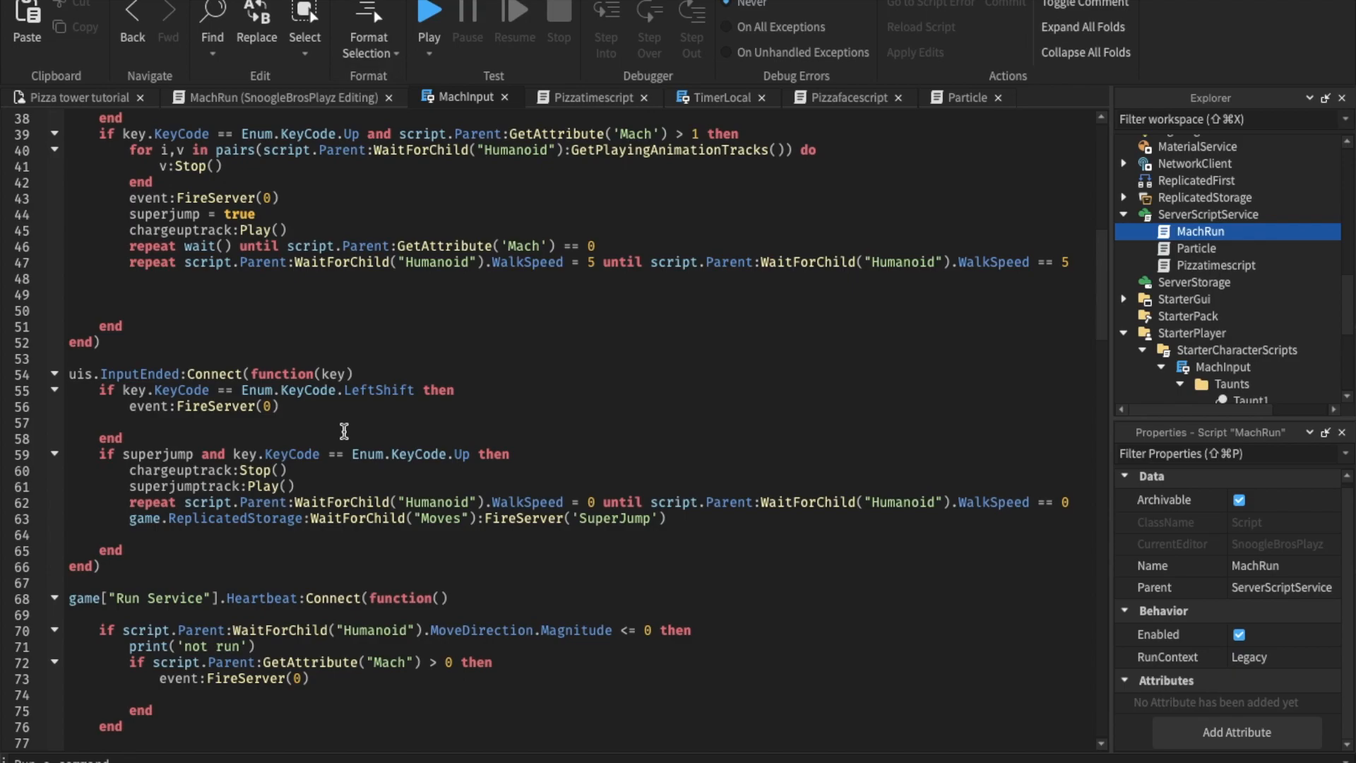
mouse_move(347, 411)
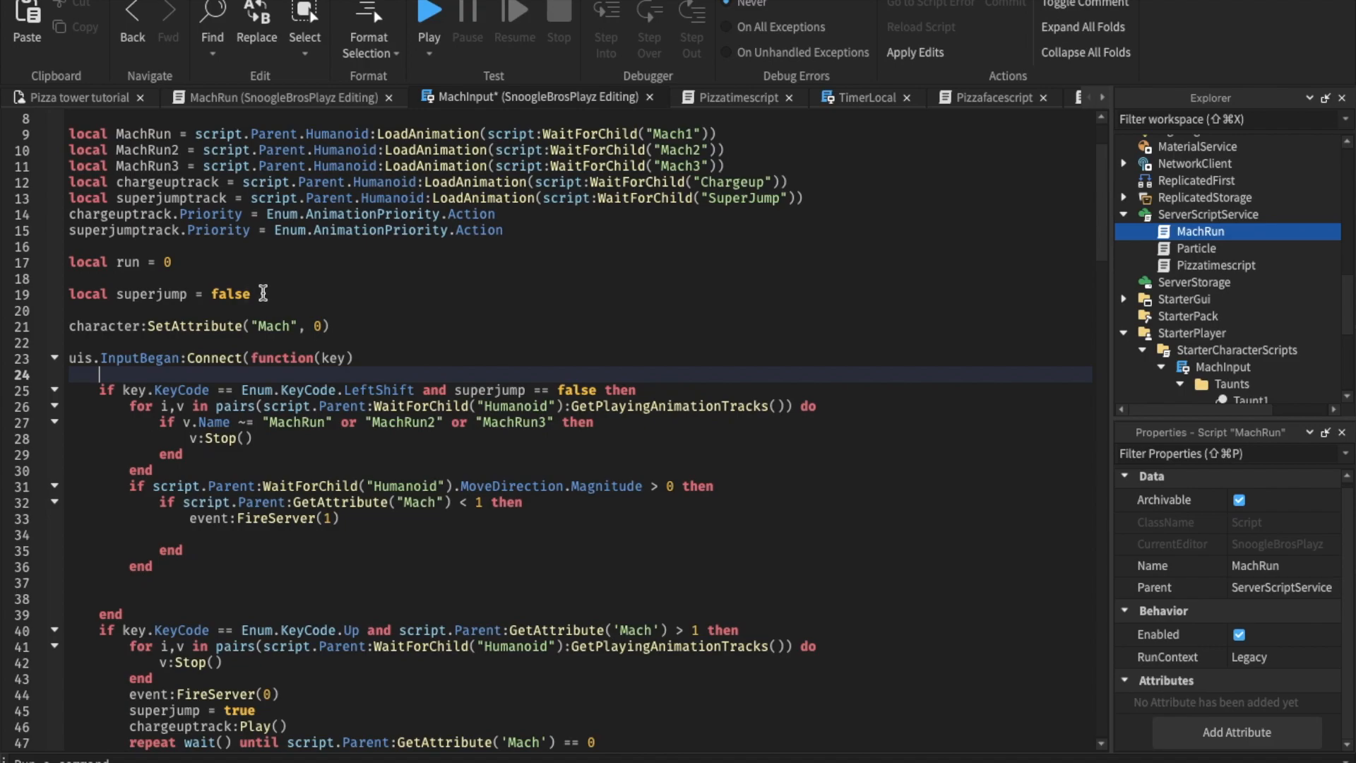
- Add a tauntdebounce flag and a C-key check that clears it when taunting
type("local taun")
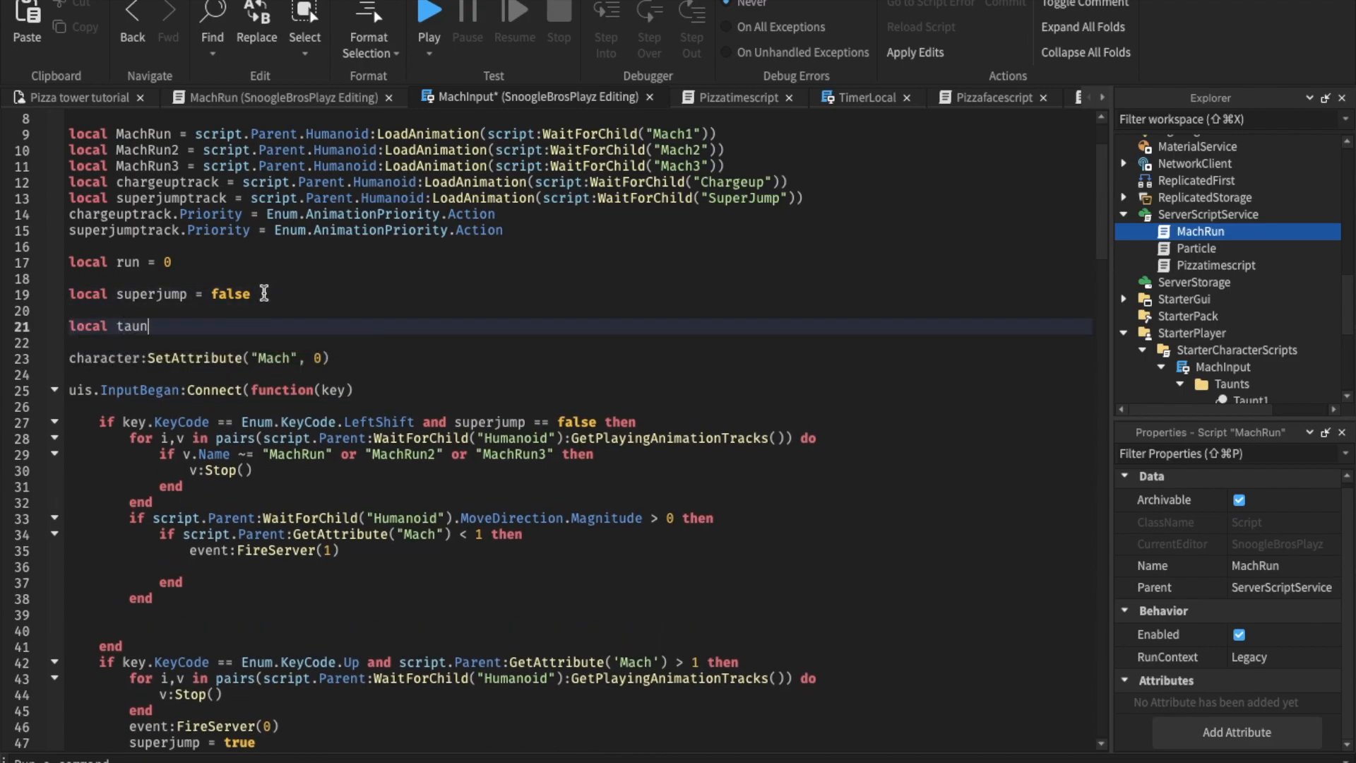
type("tdebounce =")
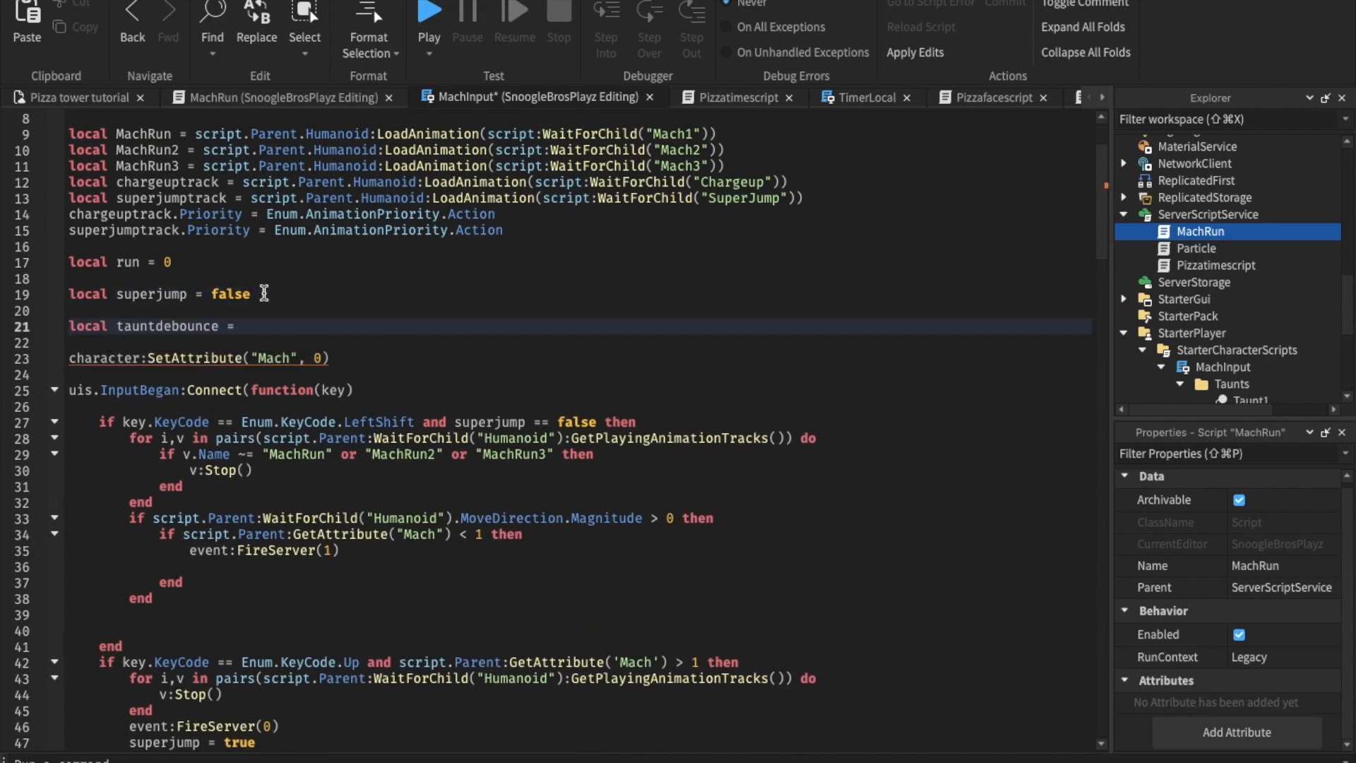
type("true")
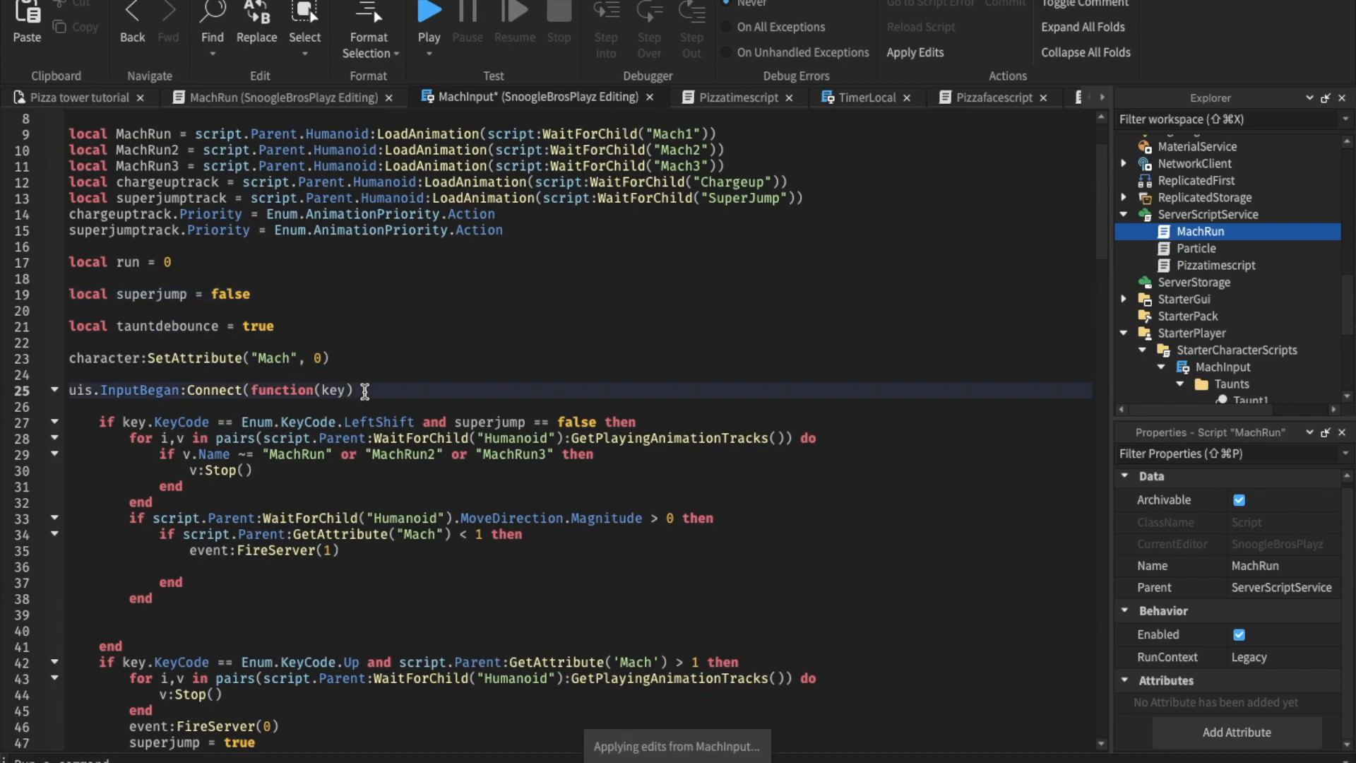
type("if key.KeyCode == Enum")
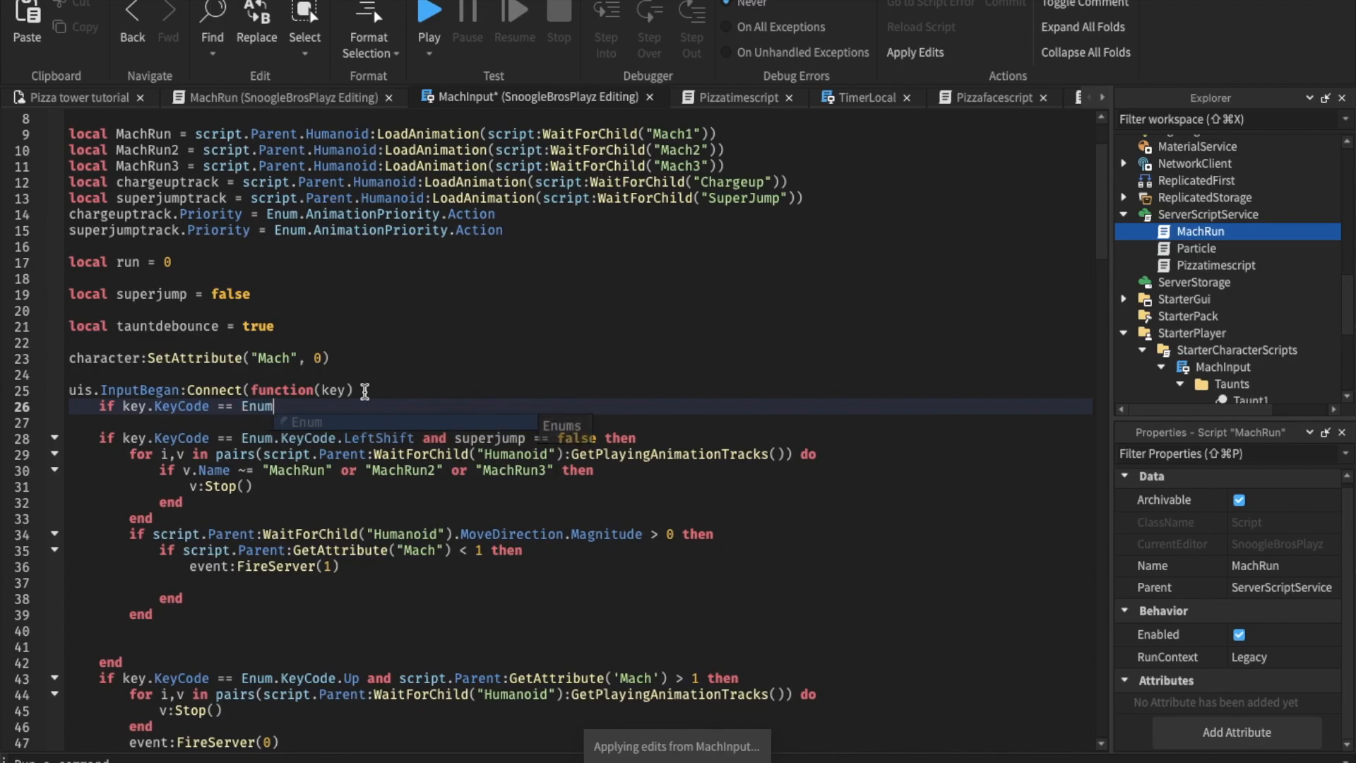
type(".KeyCode")
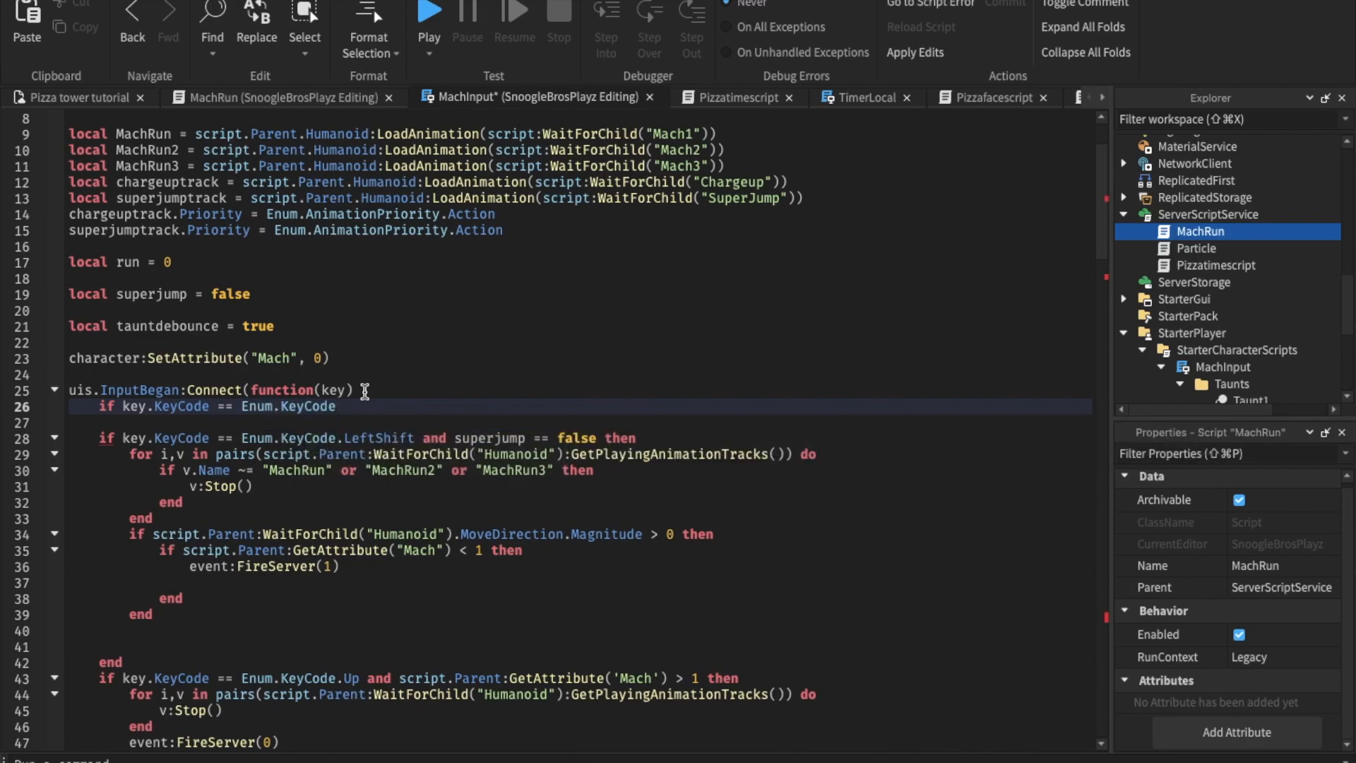
type("C")
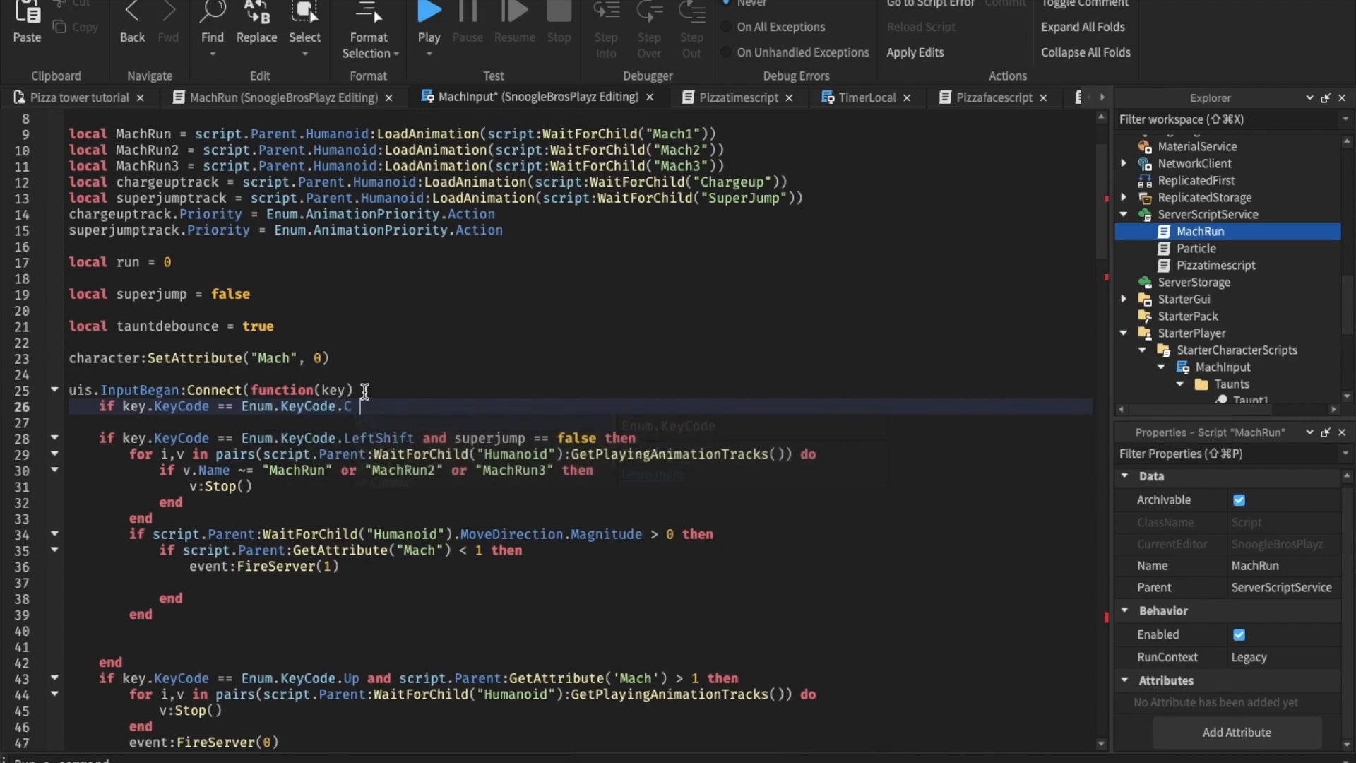
type("and")
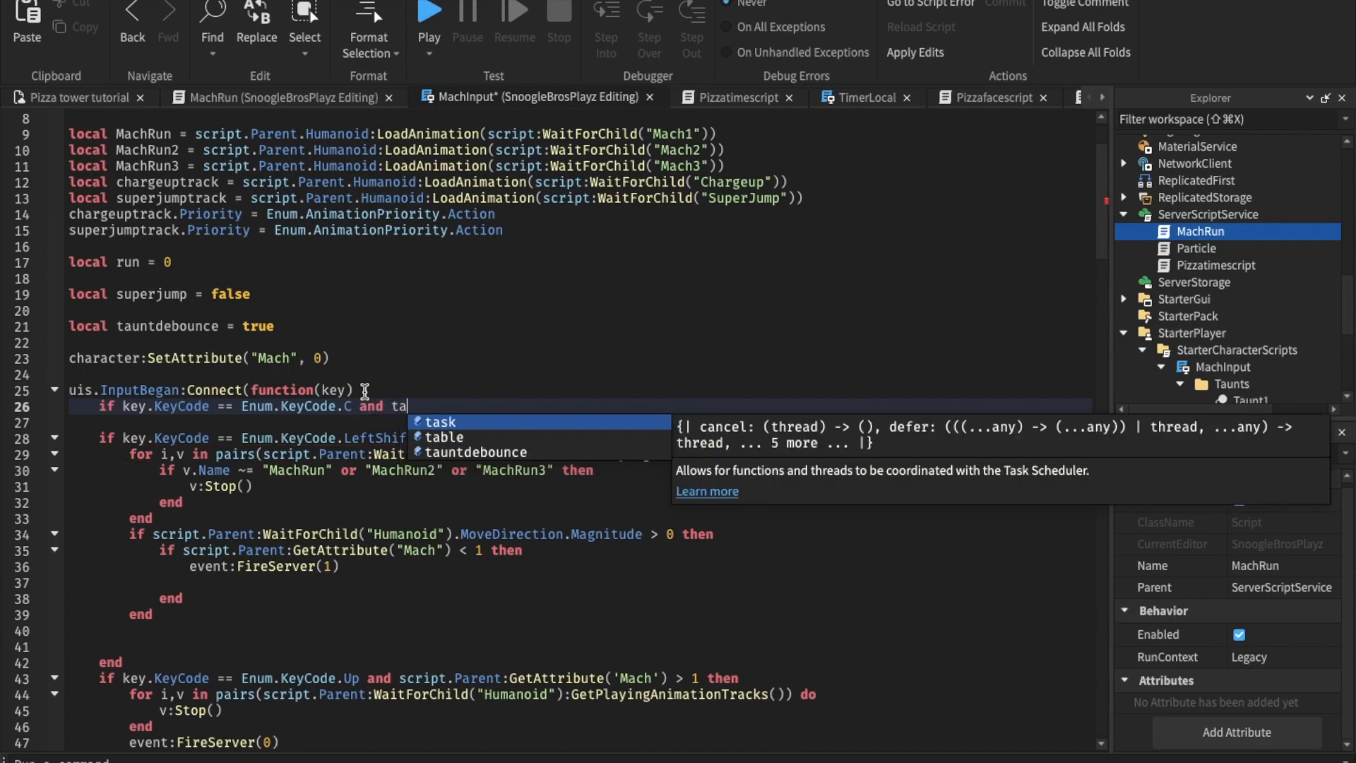
type("tauntdebounce == true then")
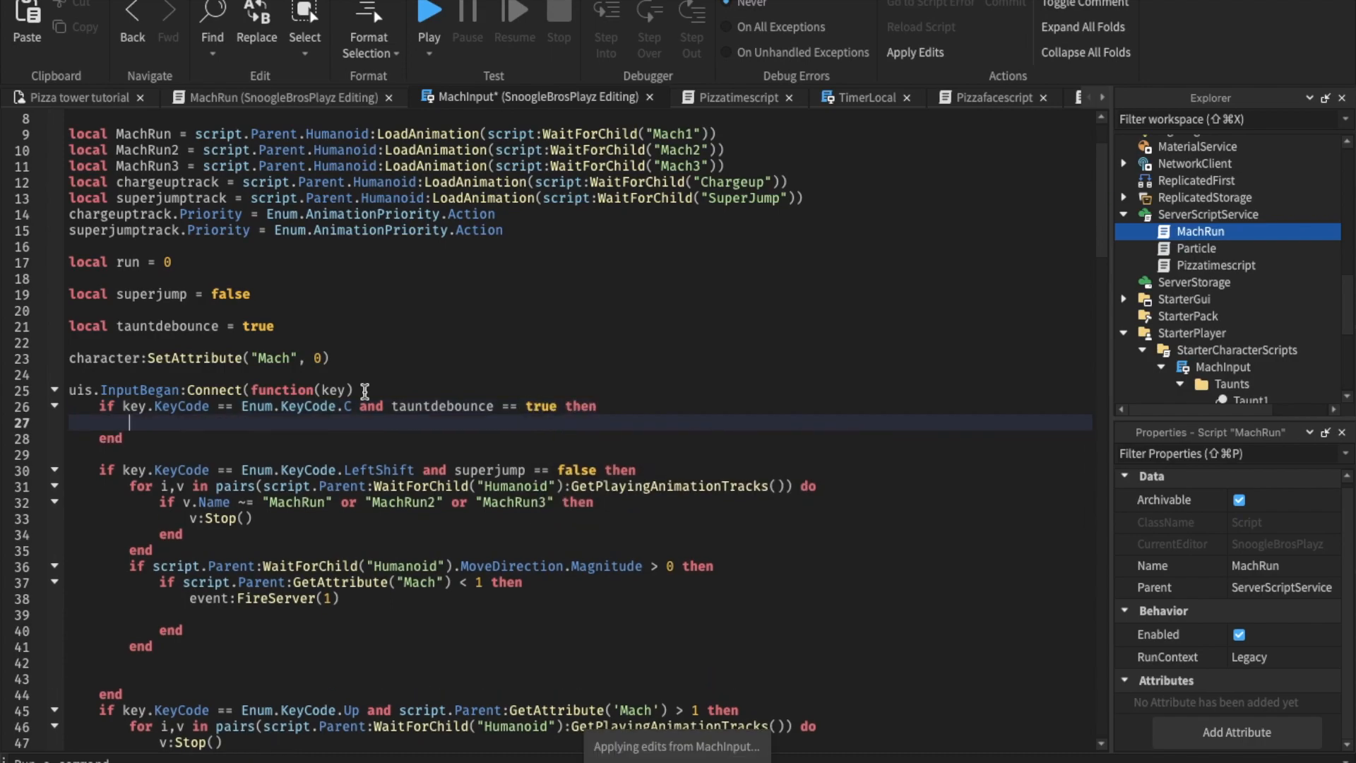
type("tauntdebounce = false")
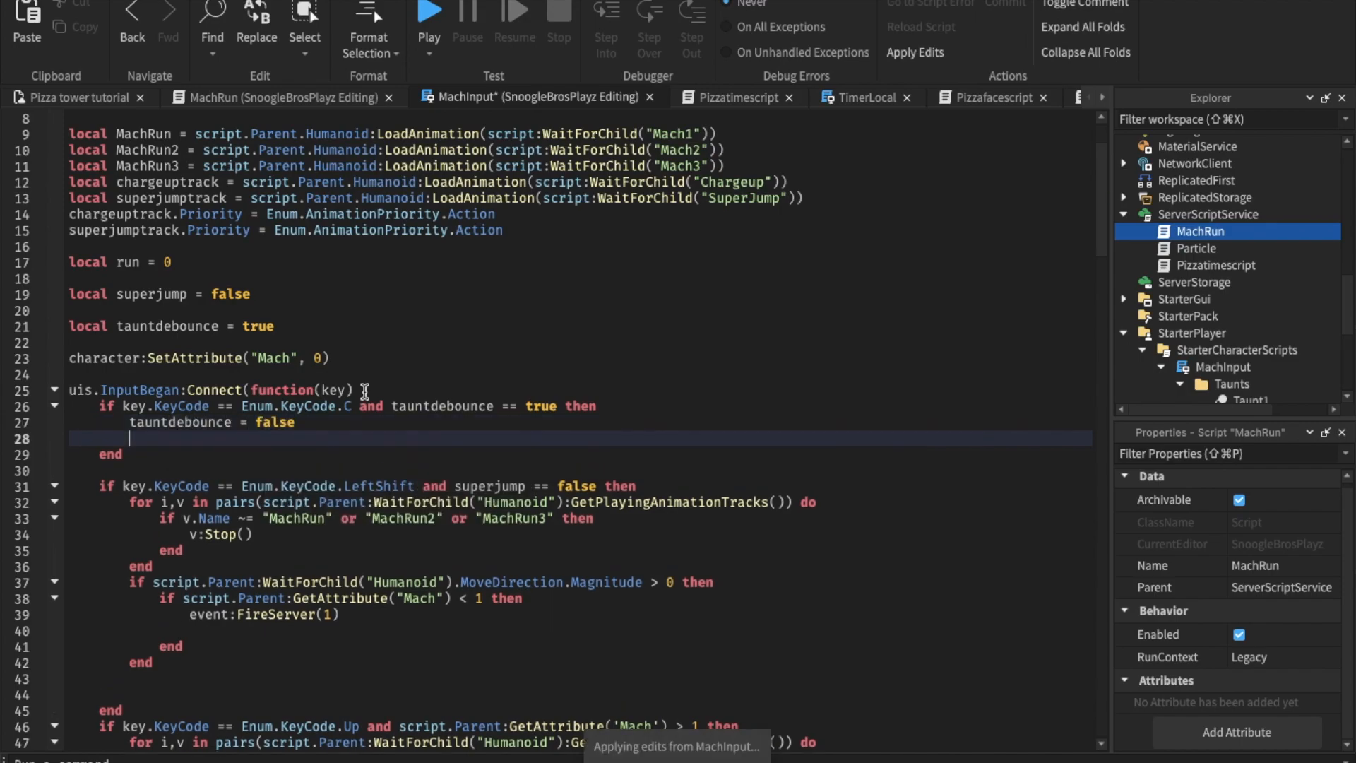
mouse_move(548, 286)
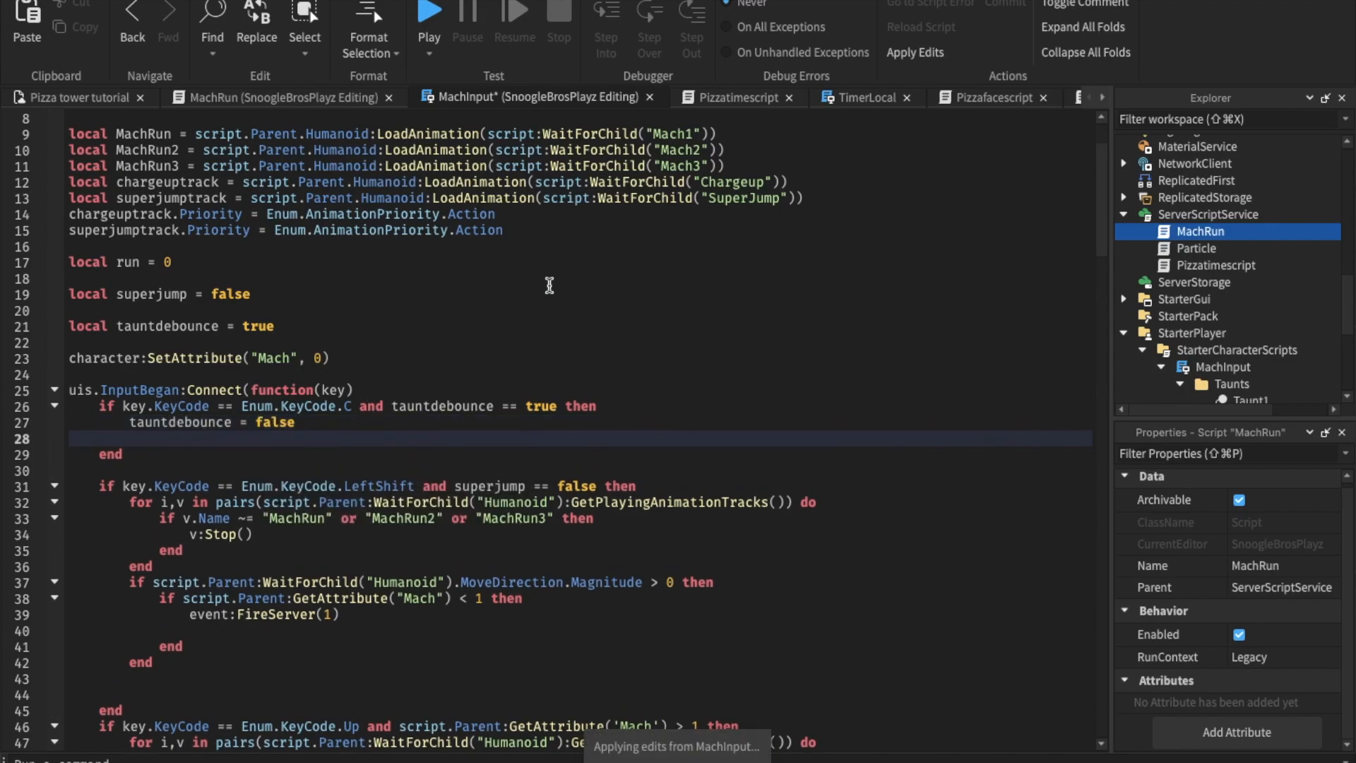
- Gather the Taunts folder's children into animations and start a LoadAnimation call
type("local")
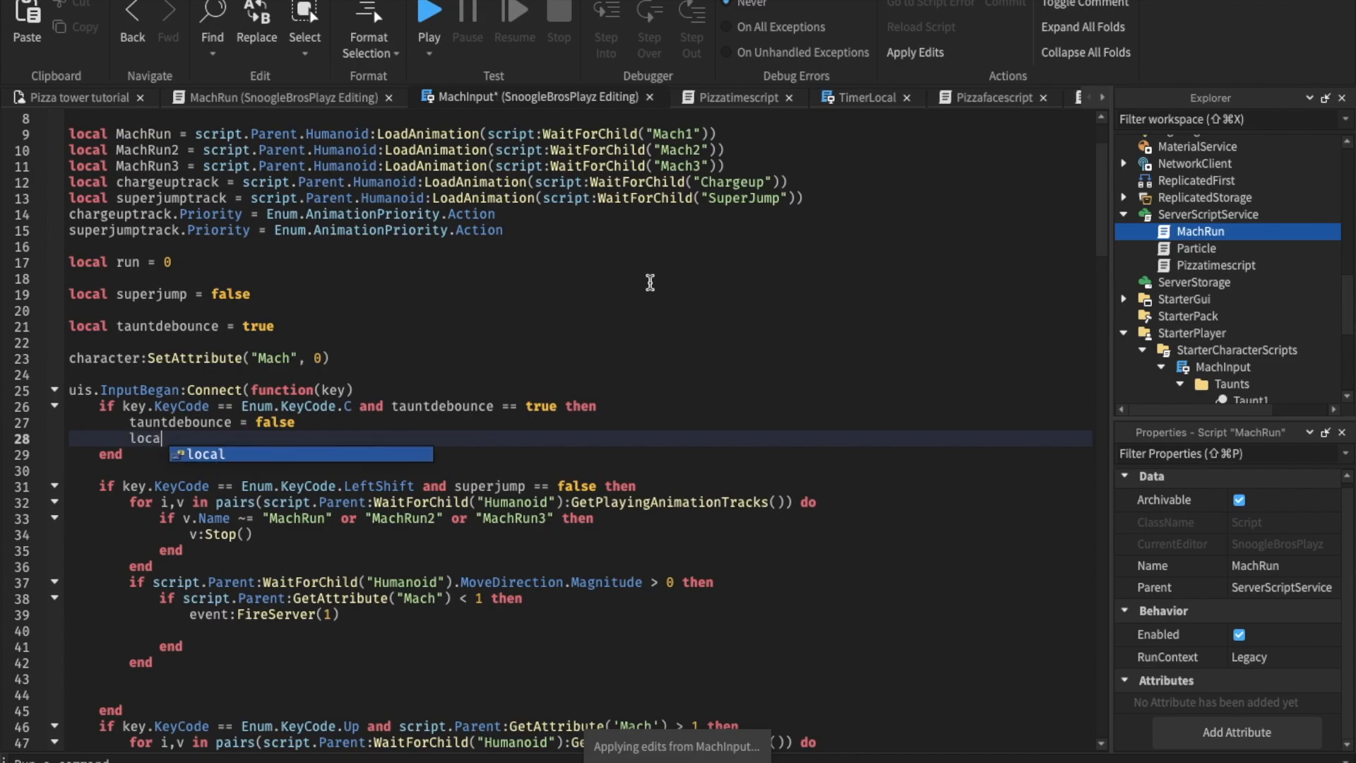
type("animation = hu")
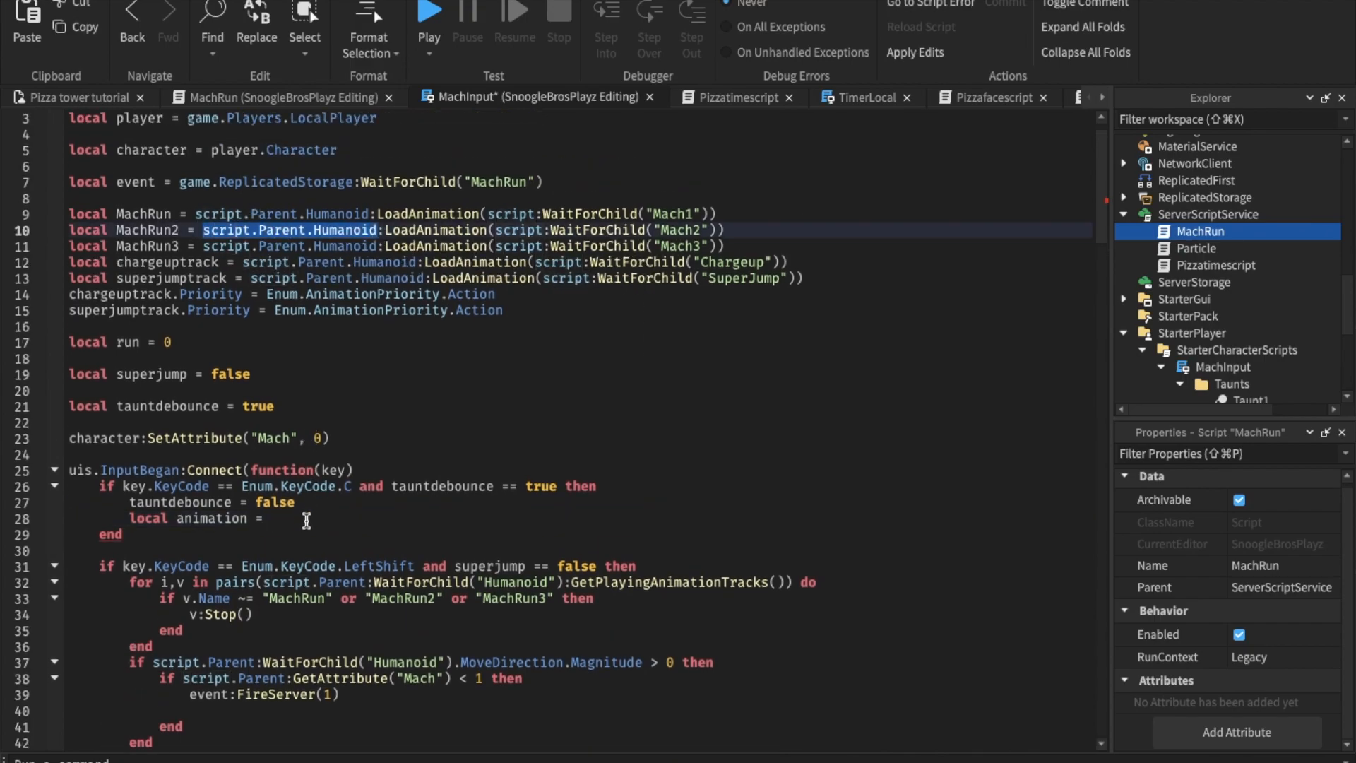
type("script.Parent.Humanoid:Load")
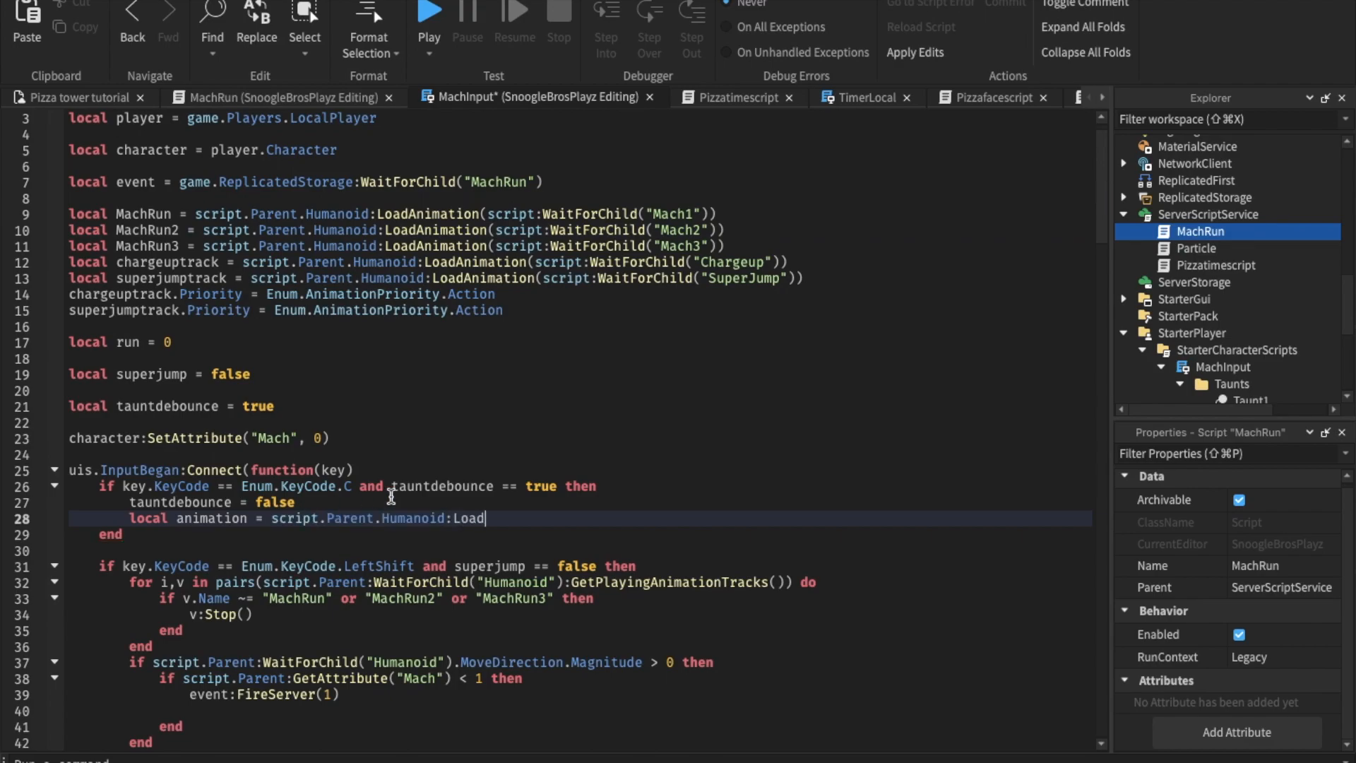
type("Animation()")
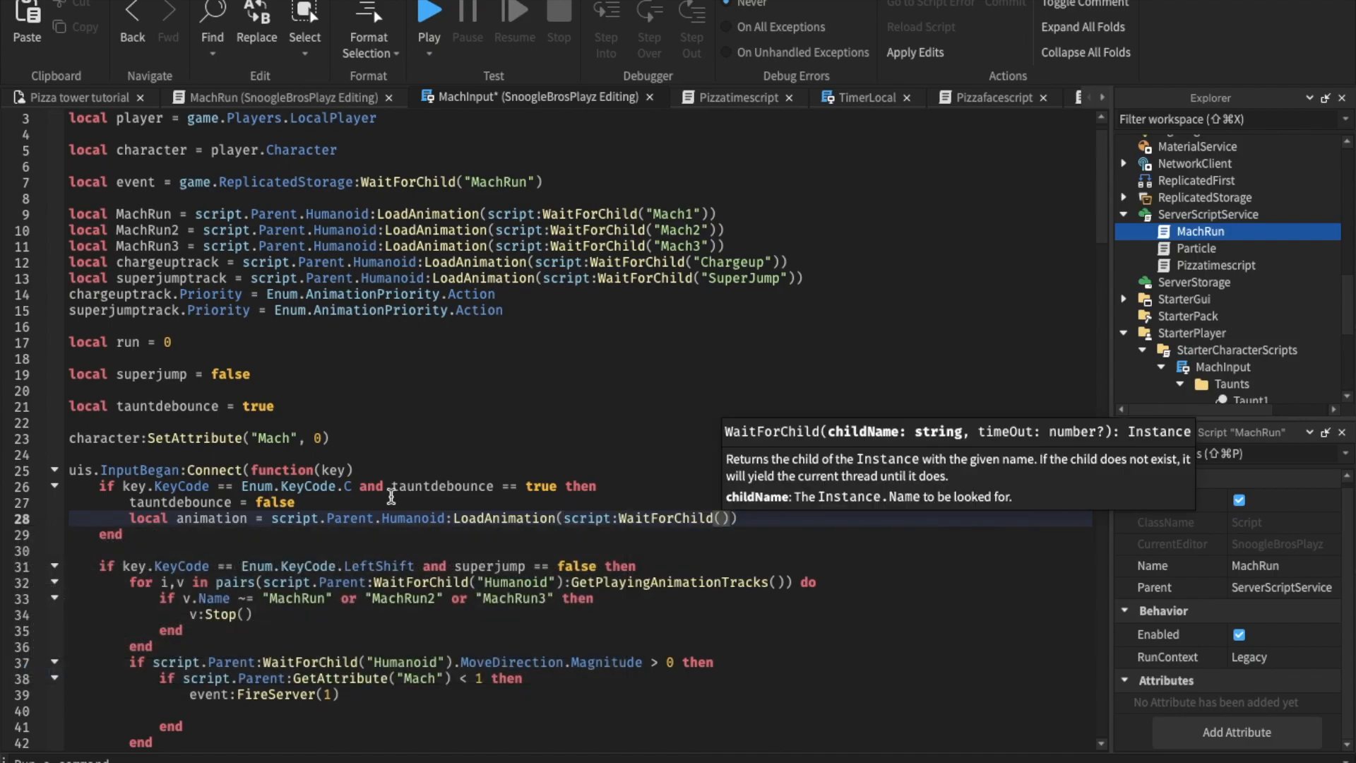
type("'Taunts")
type("local animation =")
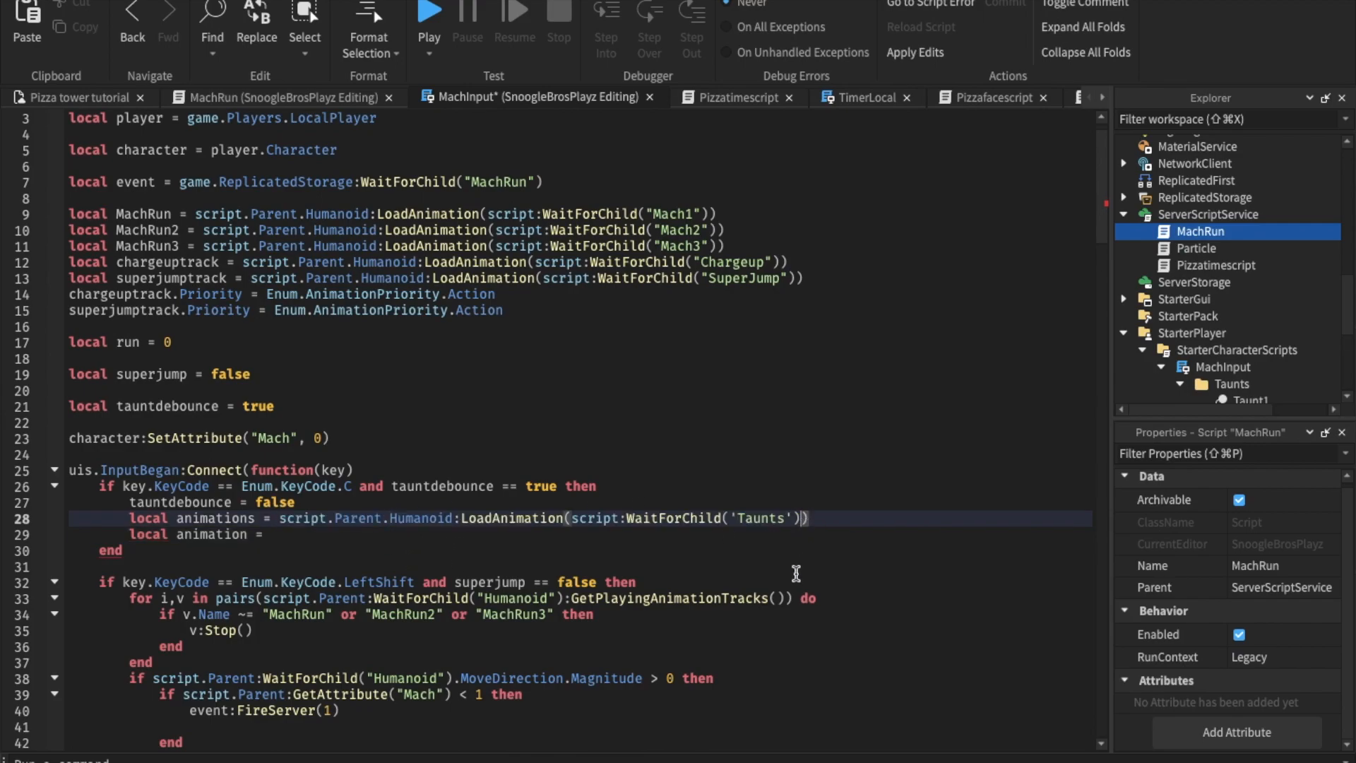
type(":GetChildren(")
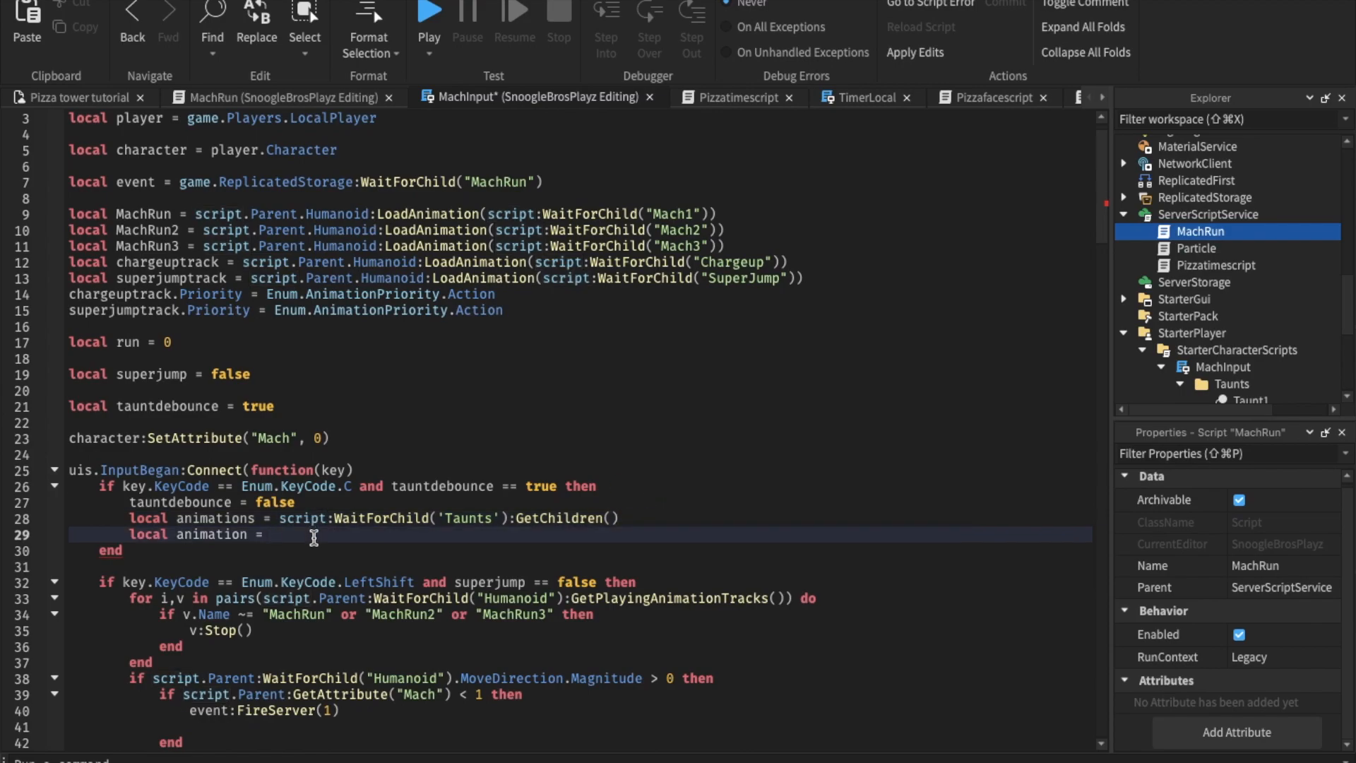
- Load animations[math.random(1,2)] with a 'HOW MANY TAUNTS YOU HAVE' comment
type("script.Parent.Humanoid:LoadAnimation(")
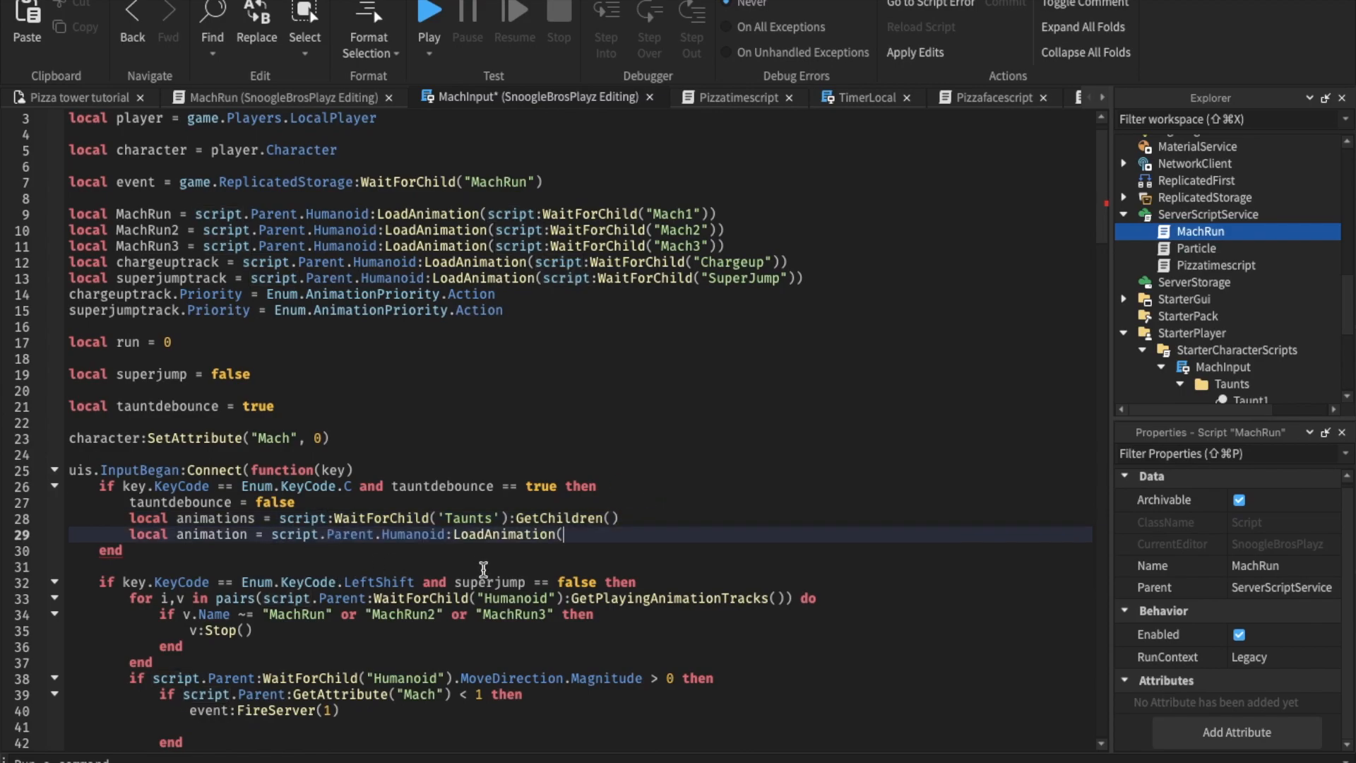
type("animation")
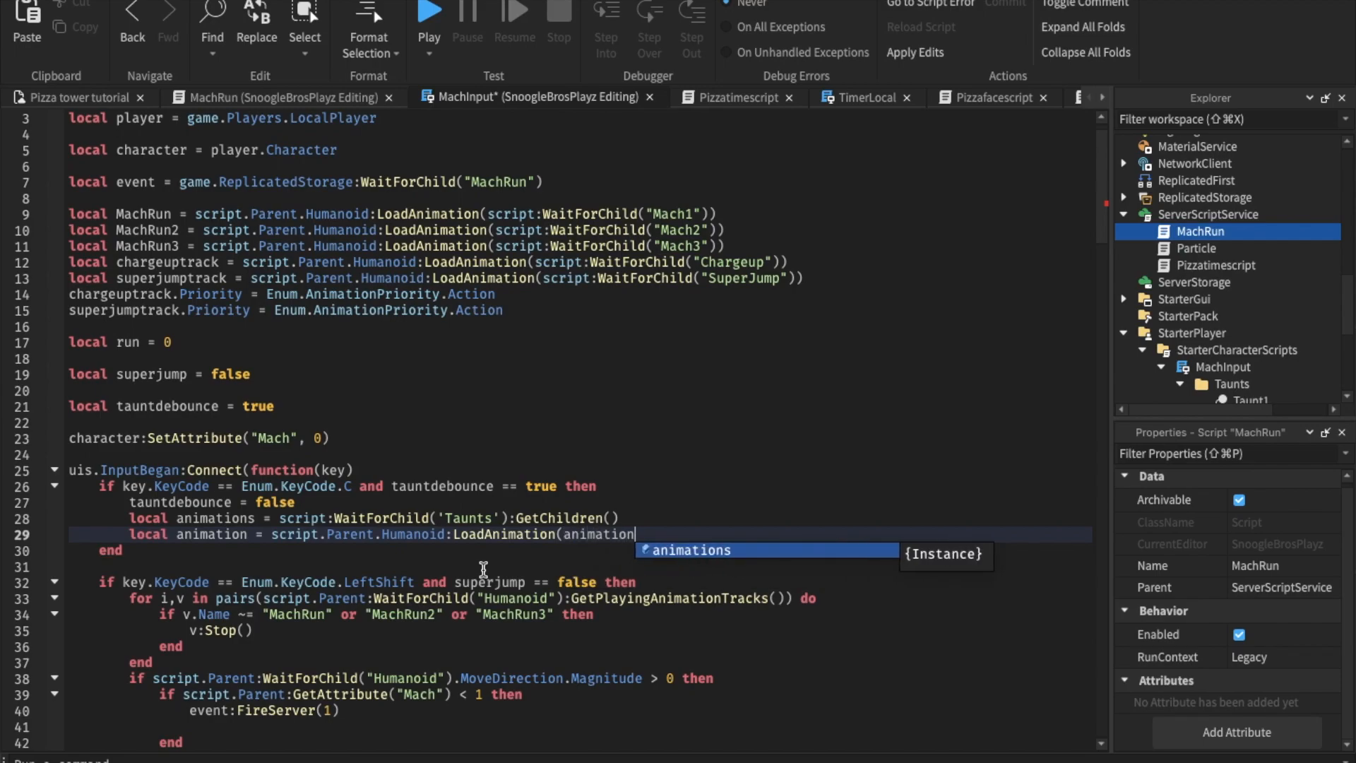
type("[]")
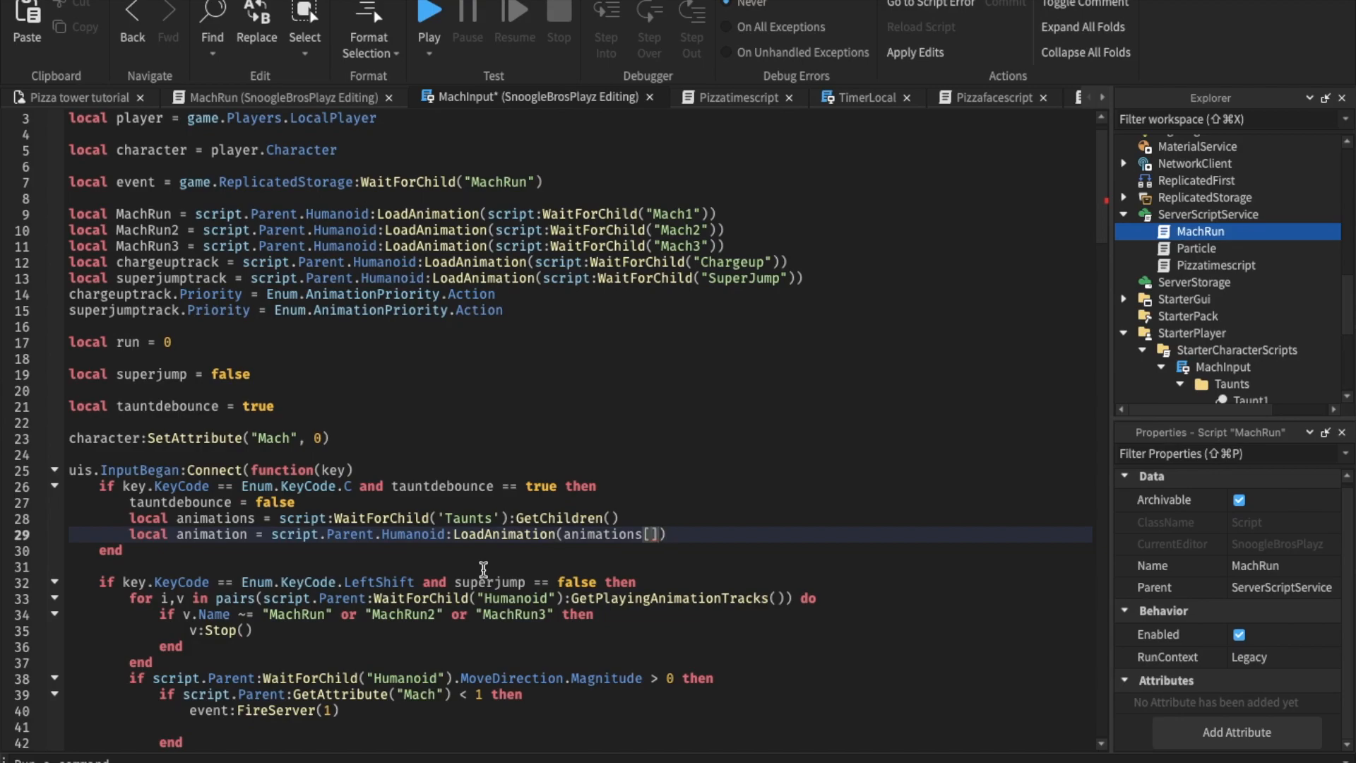
type("math.rand")
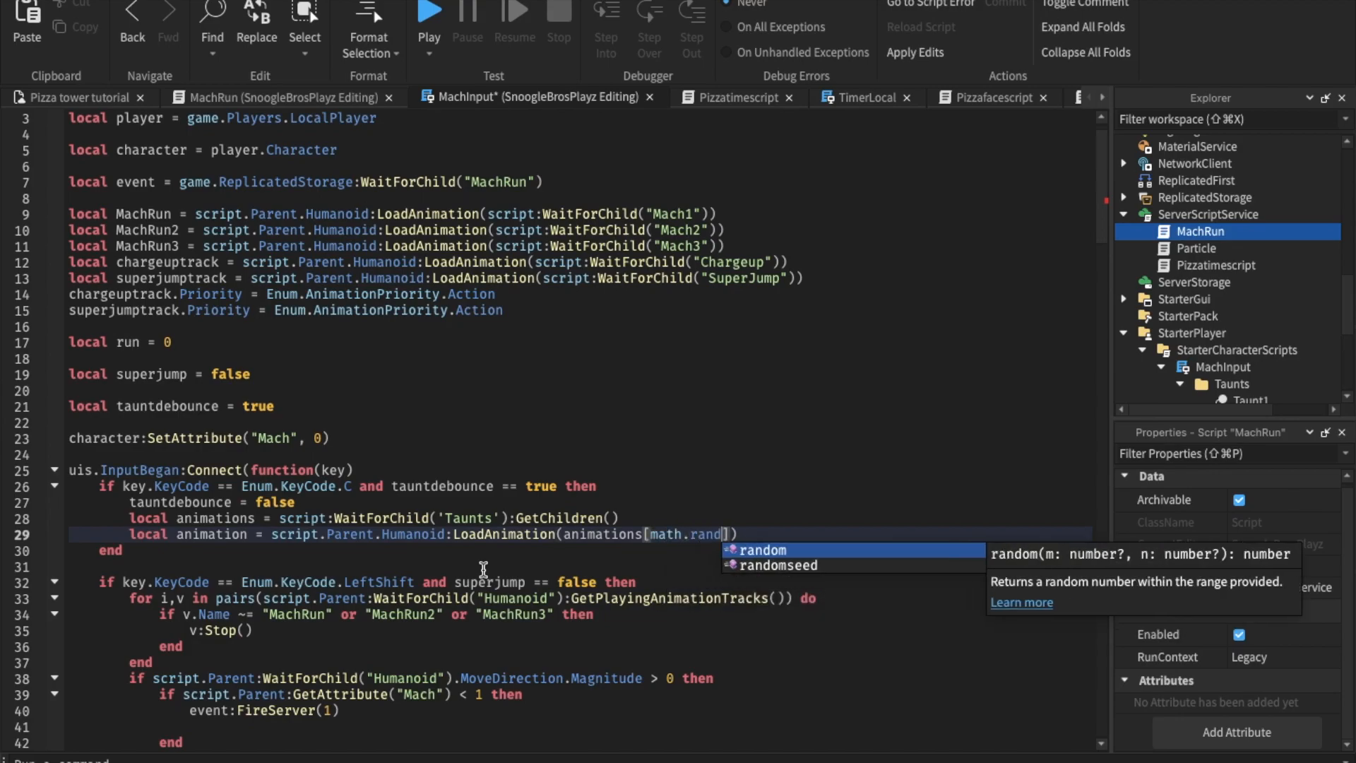
type("()")
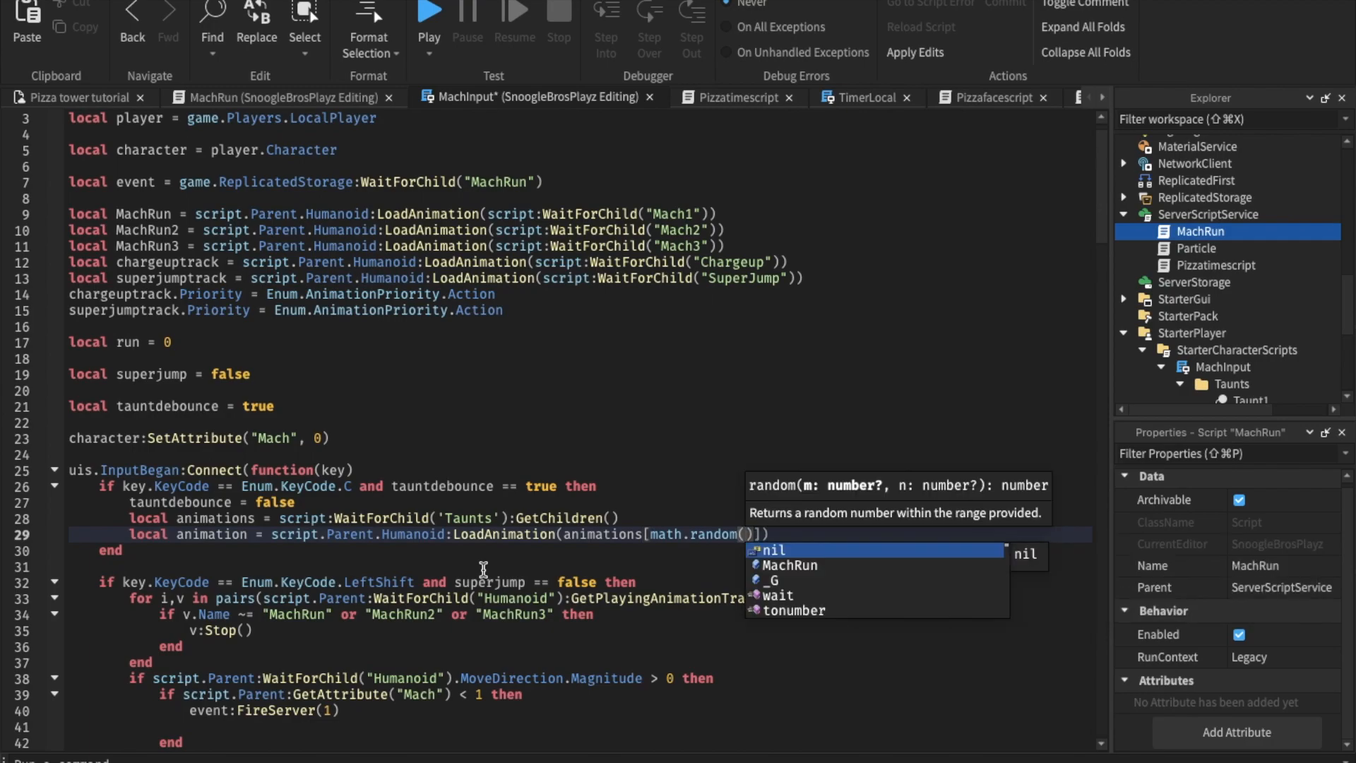
type("1,")
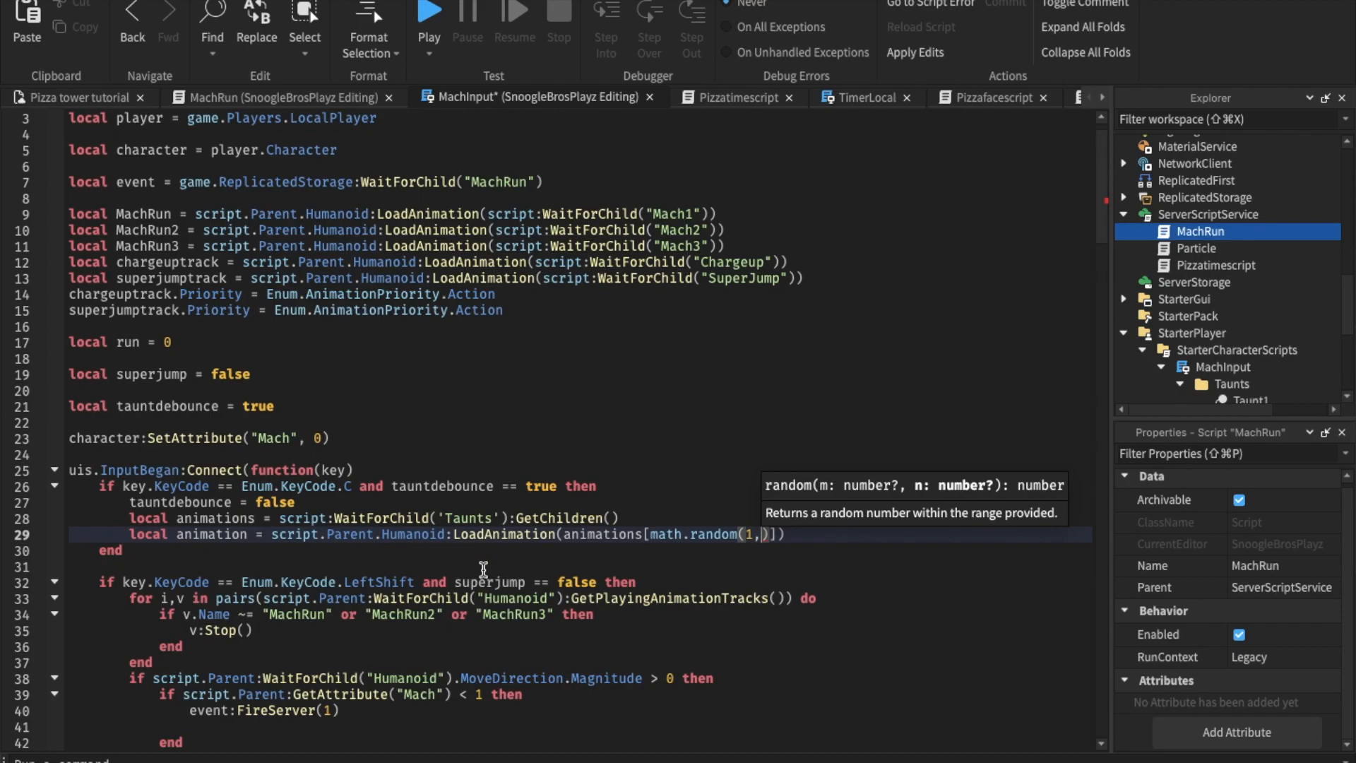
mouse_move(595, 530)
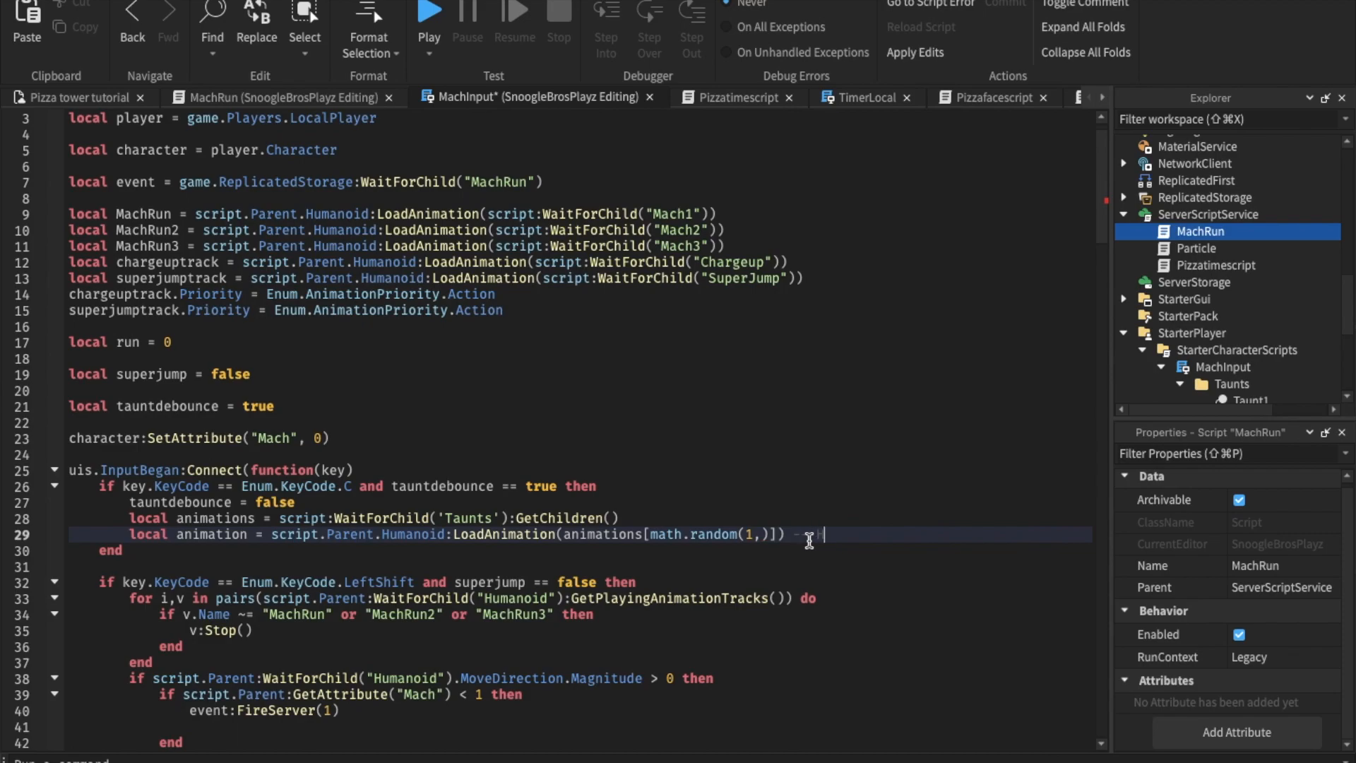
type("HOW MANY TAUNTS YOU HAVE")
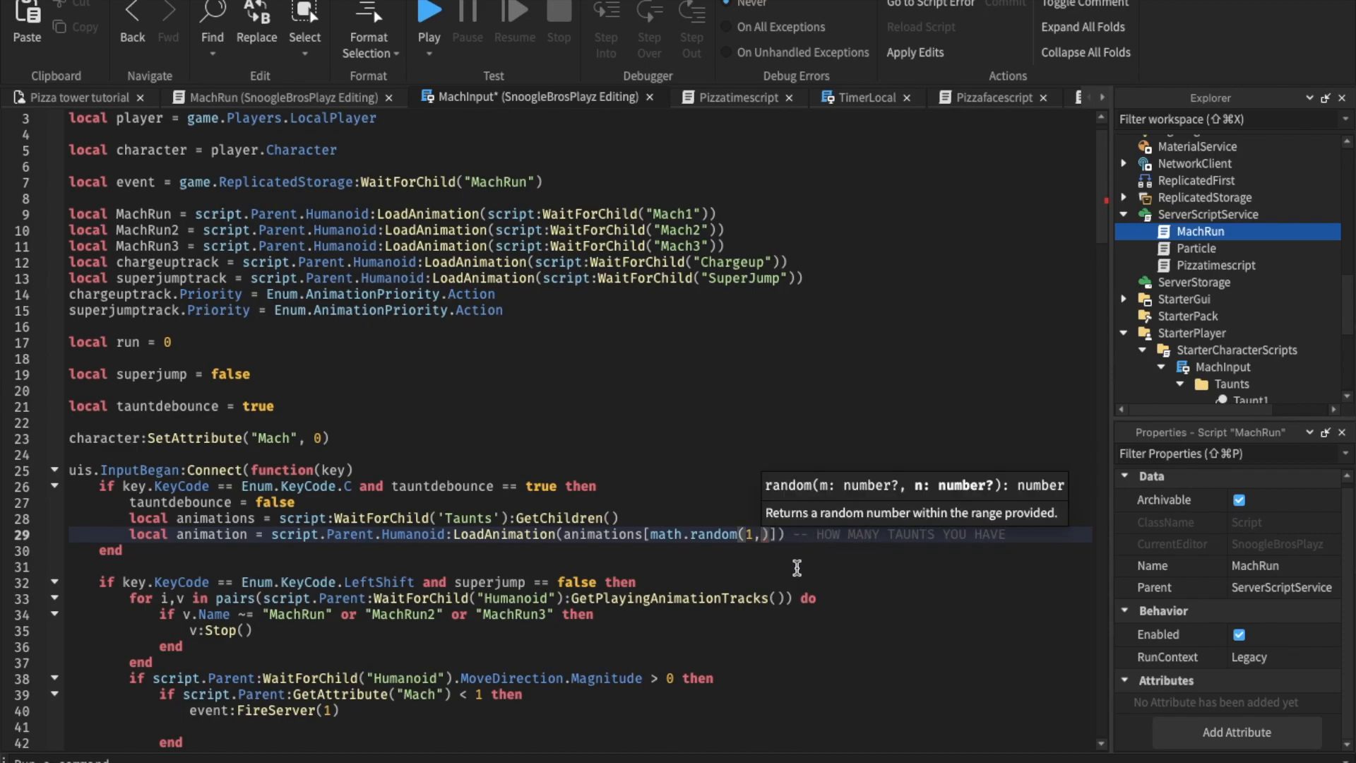
type("2")
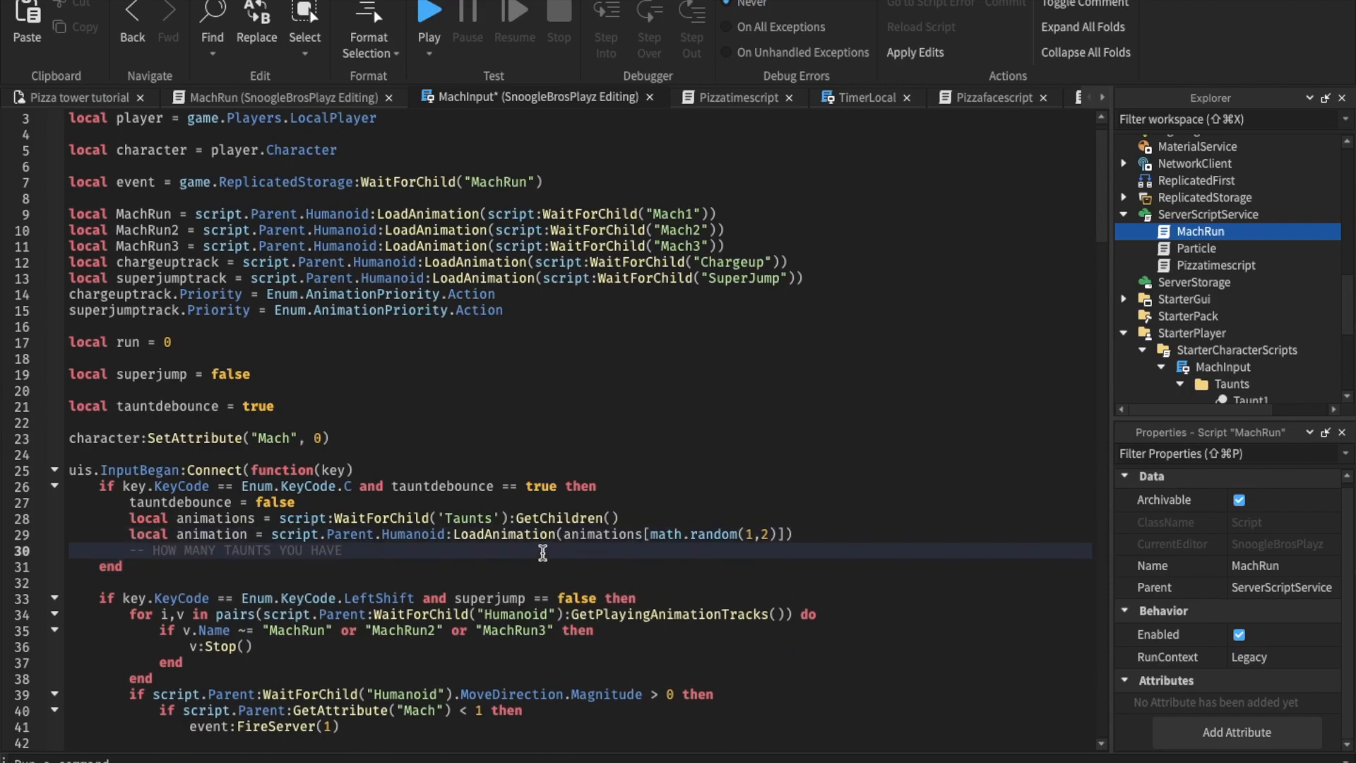
- Wait until animation.length > 0, play it, then task.delay(1) resets tauntdebounce and stops it
type("repeat wait()")
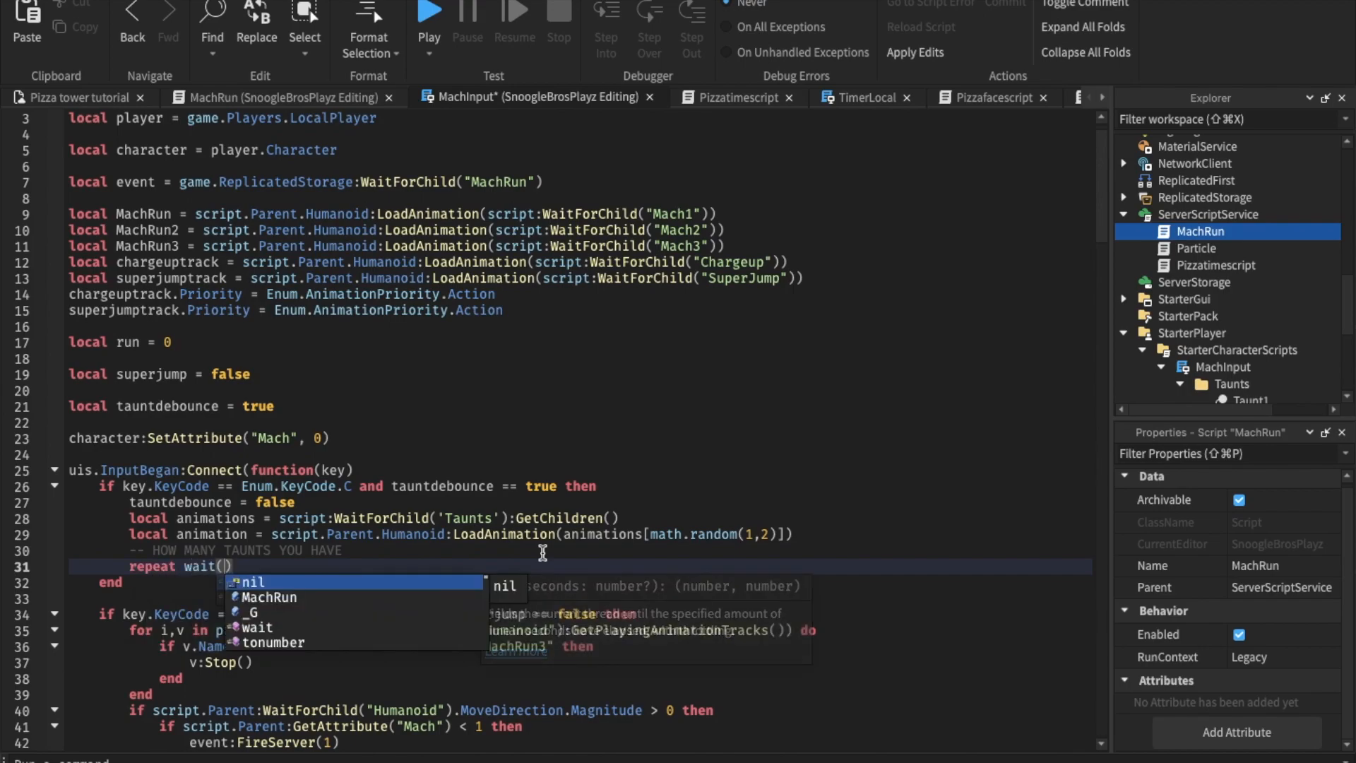
type("until animation")
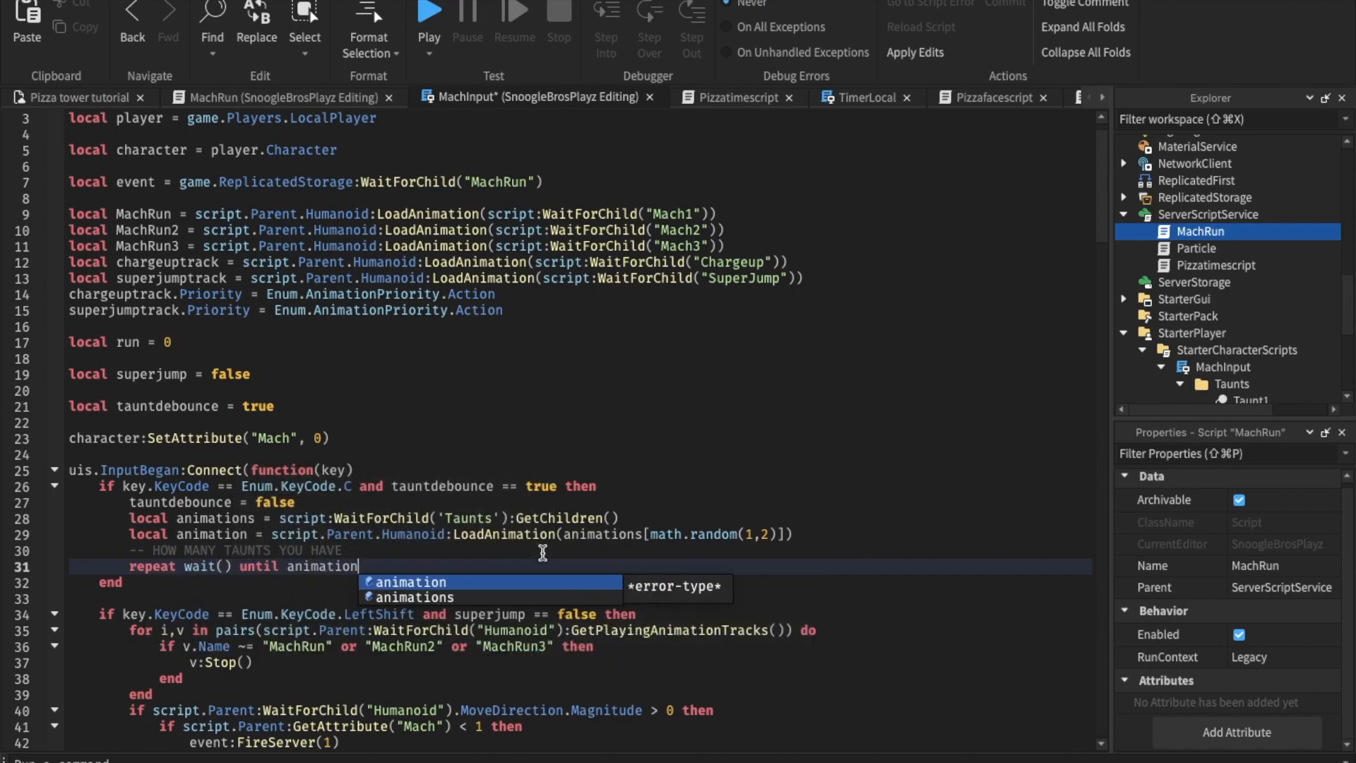
type(".length > 0")
type("animation:Play(")
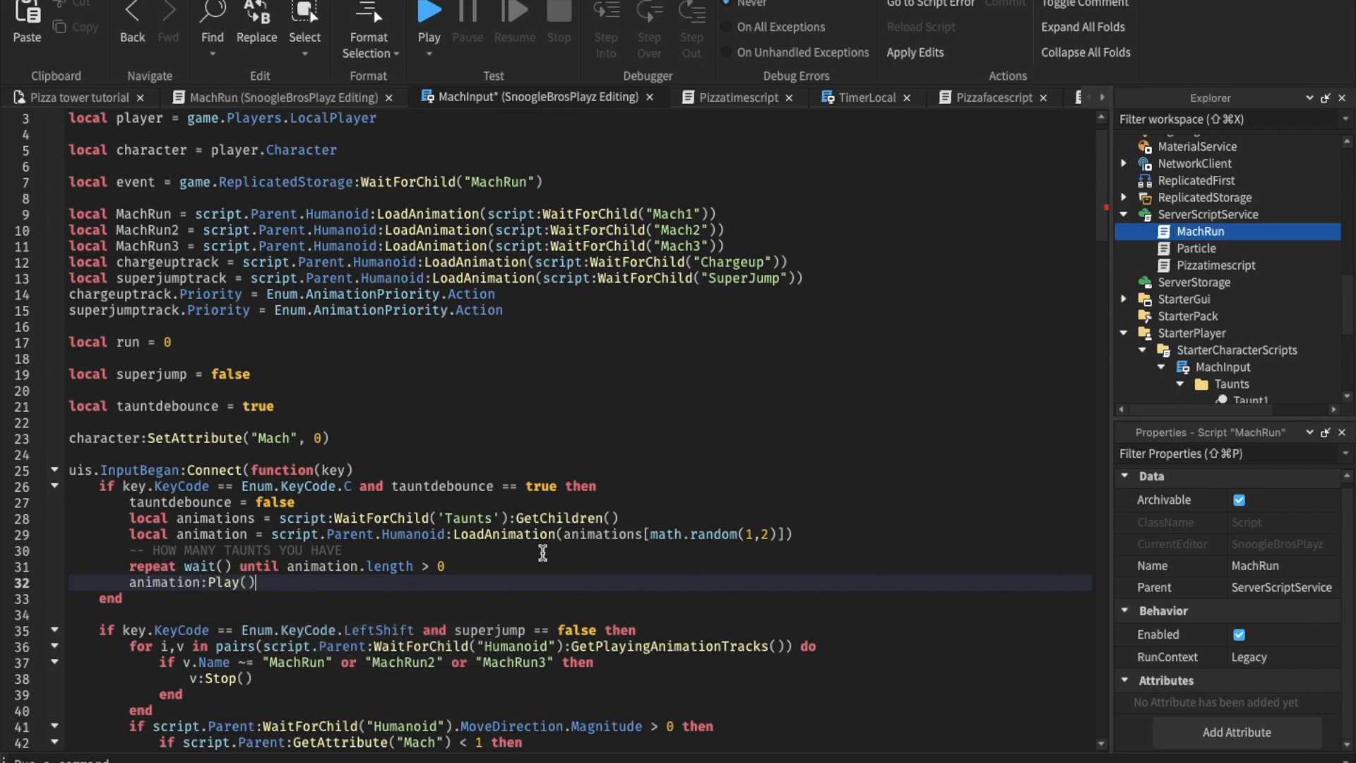
type("task.delay")
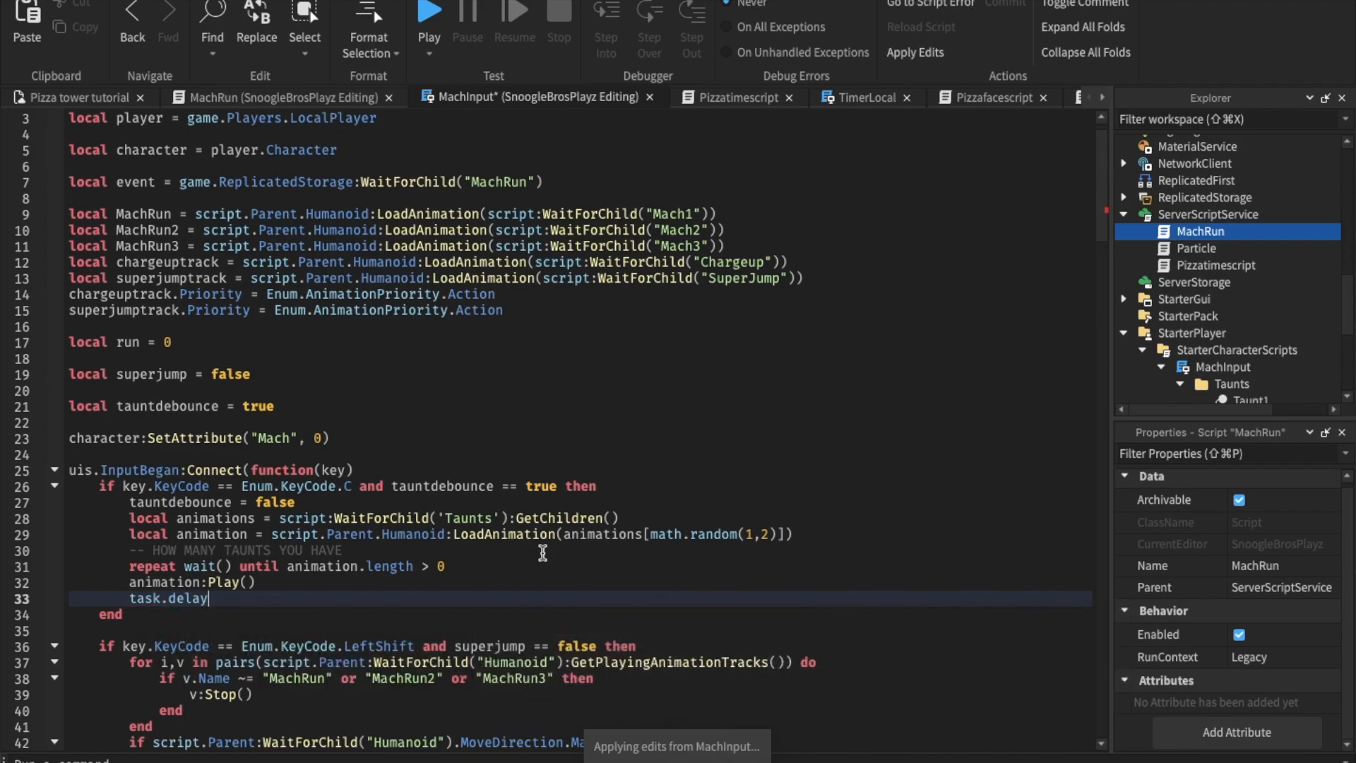
type("(1,")
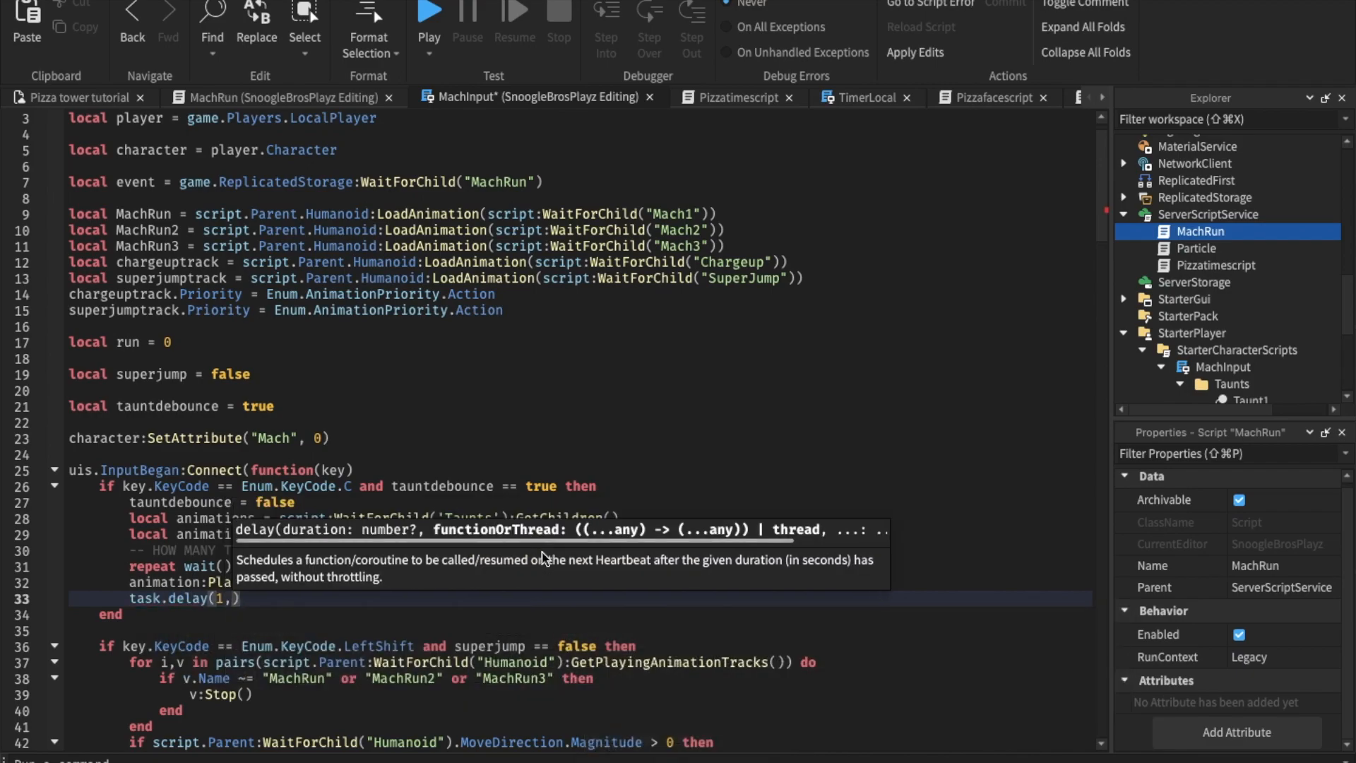
type("function(")
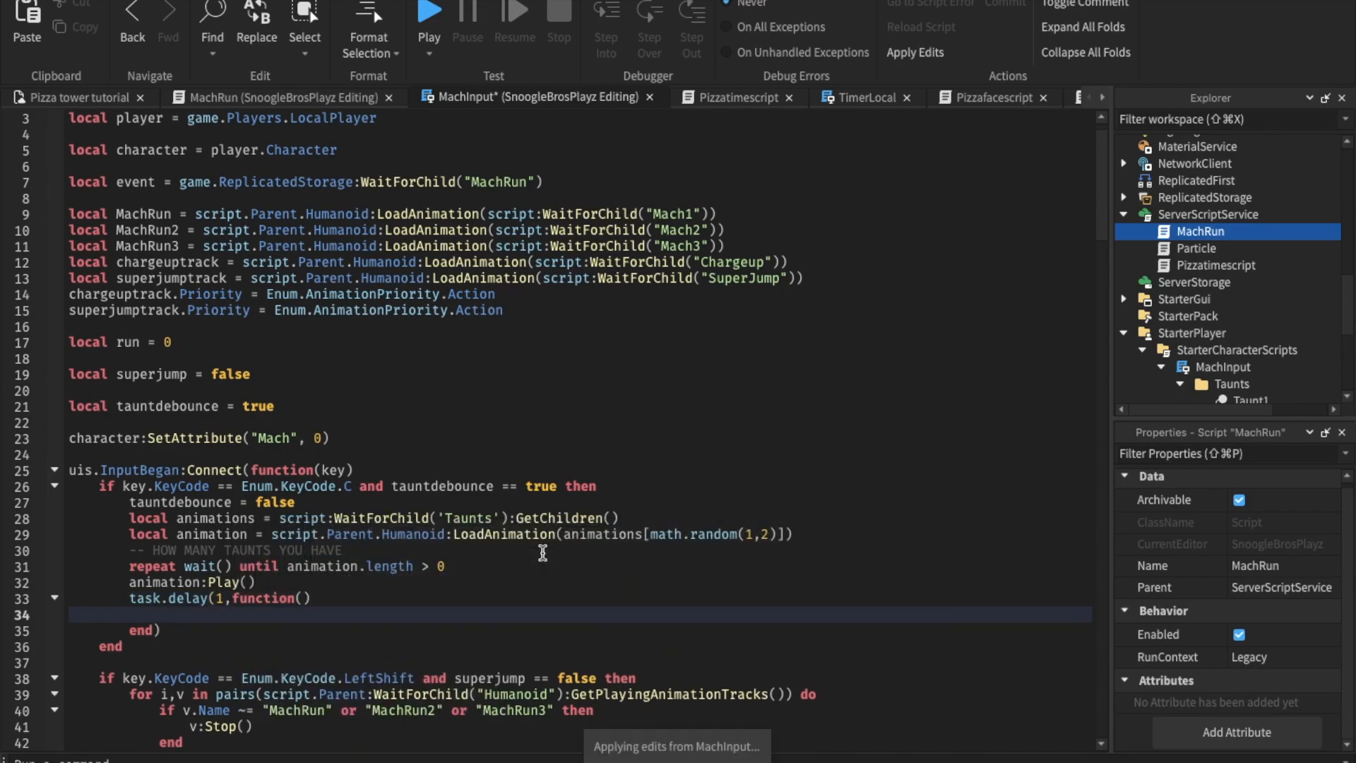
type("tauntdebounce = true")
type("animation:S")
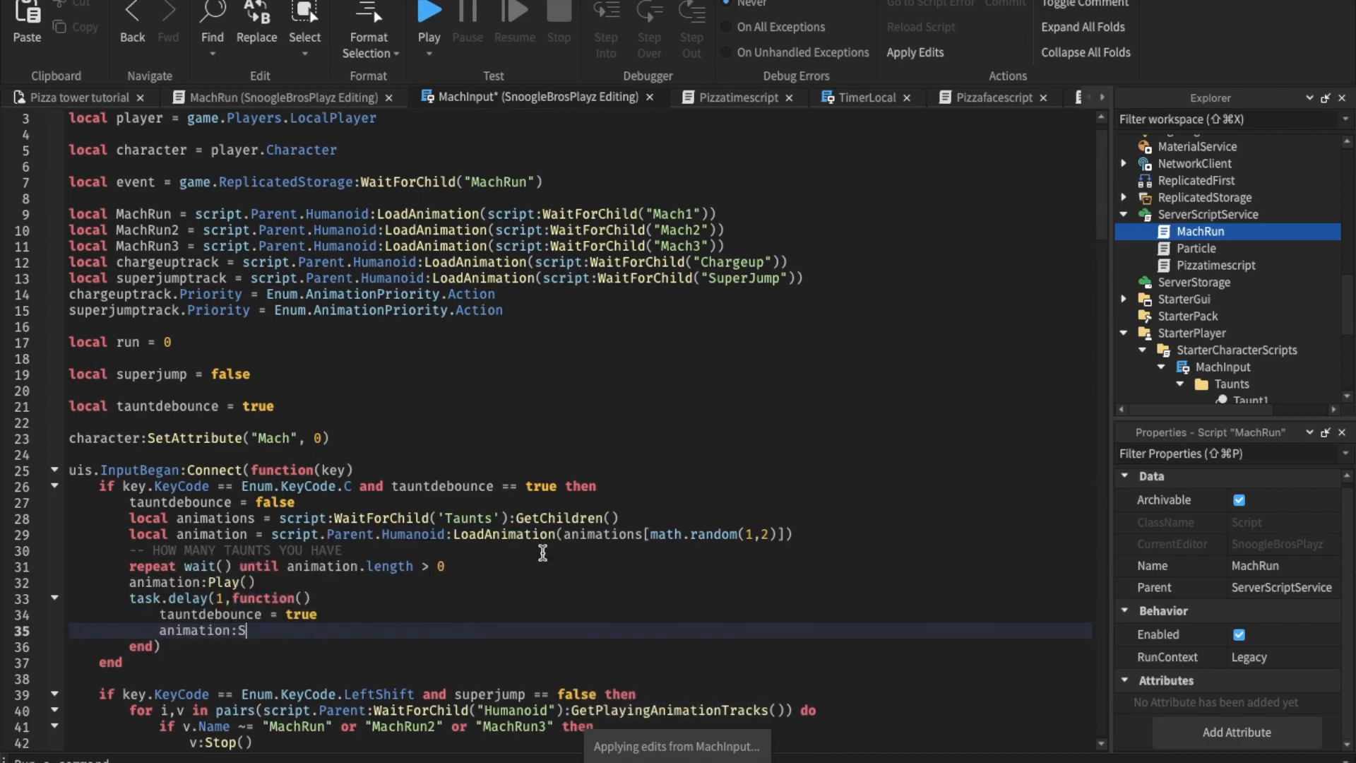
type("top()")
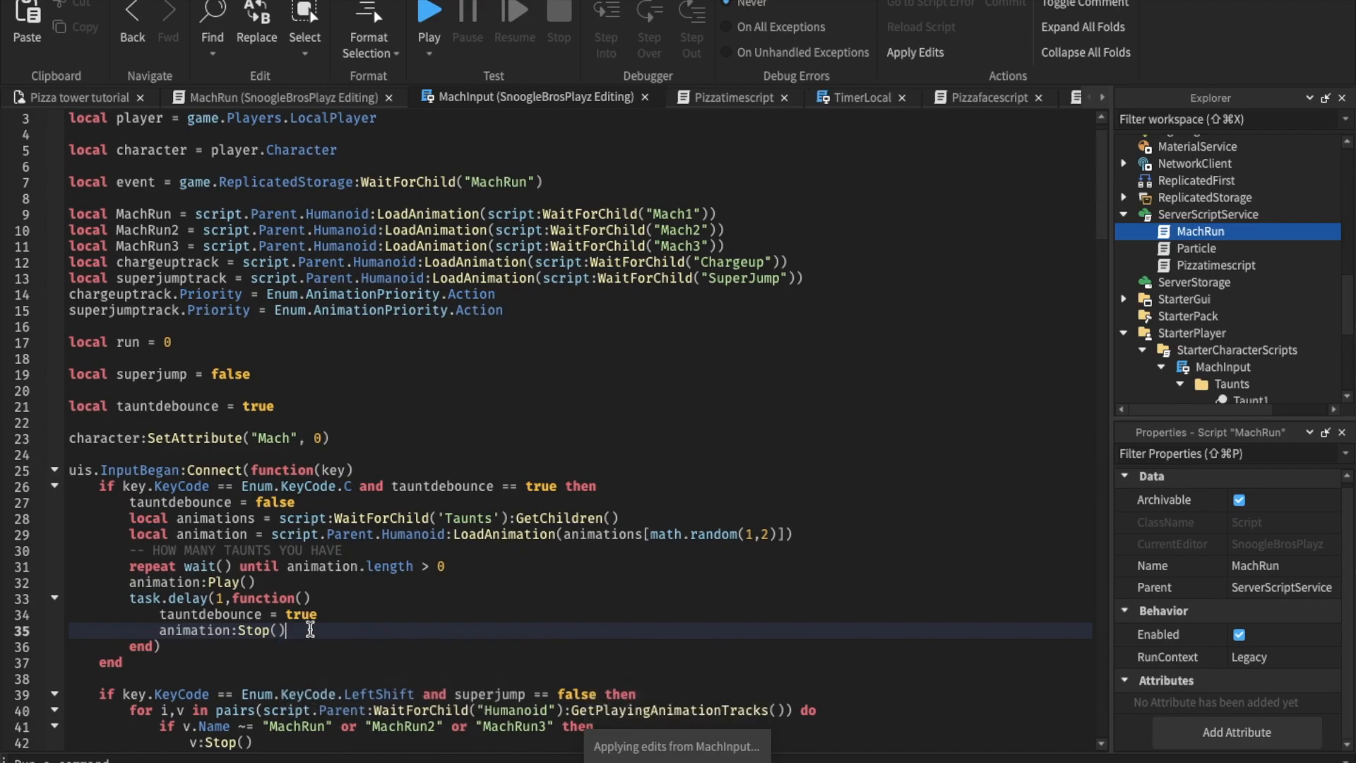
mouse_move(409, 609)
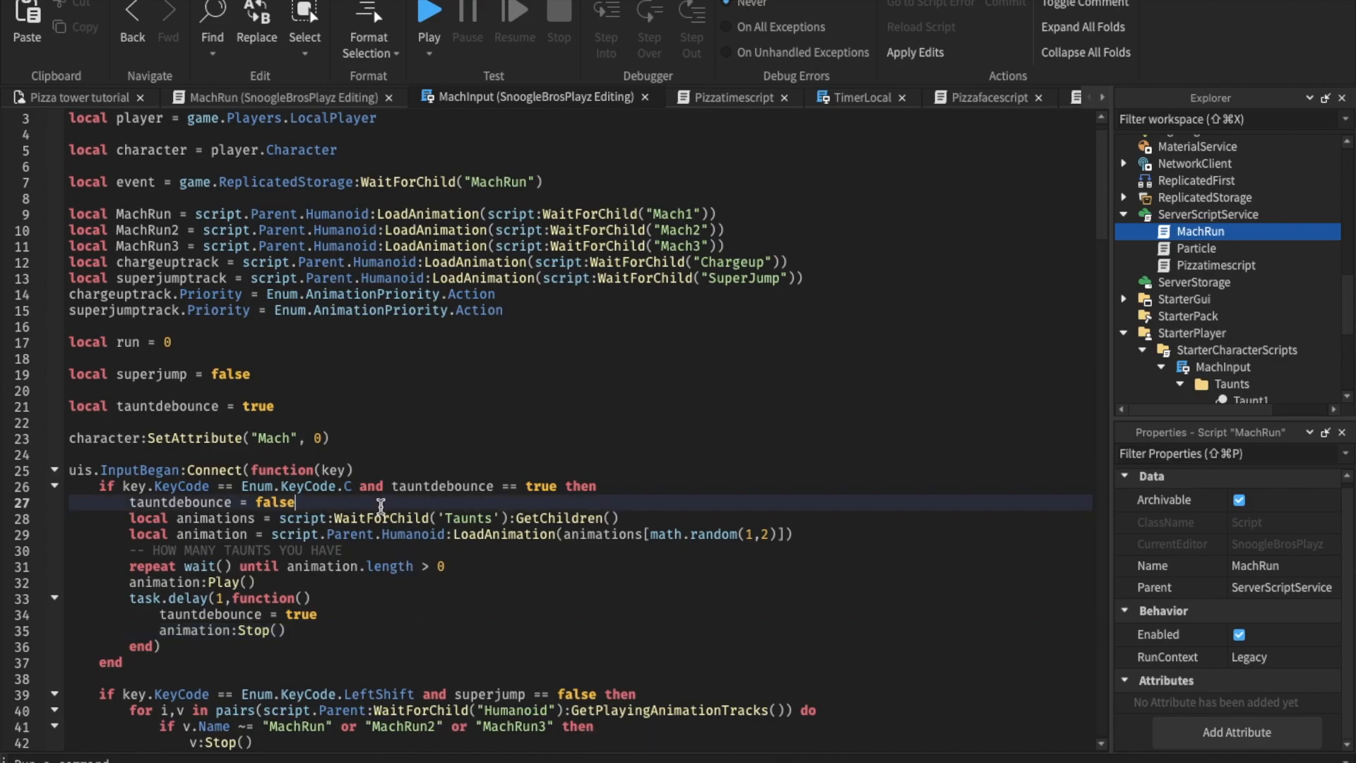
- In the Particle script, add a move == 'Taunt' branch that emits one Taunt particle
left_click(1198, 173)
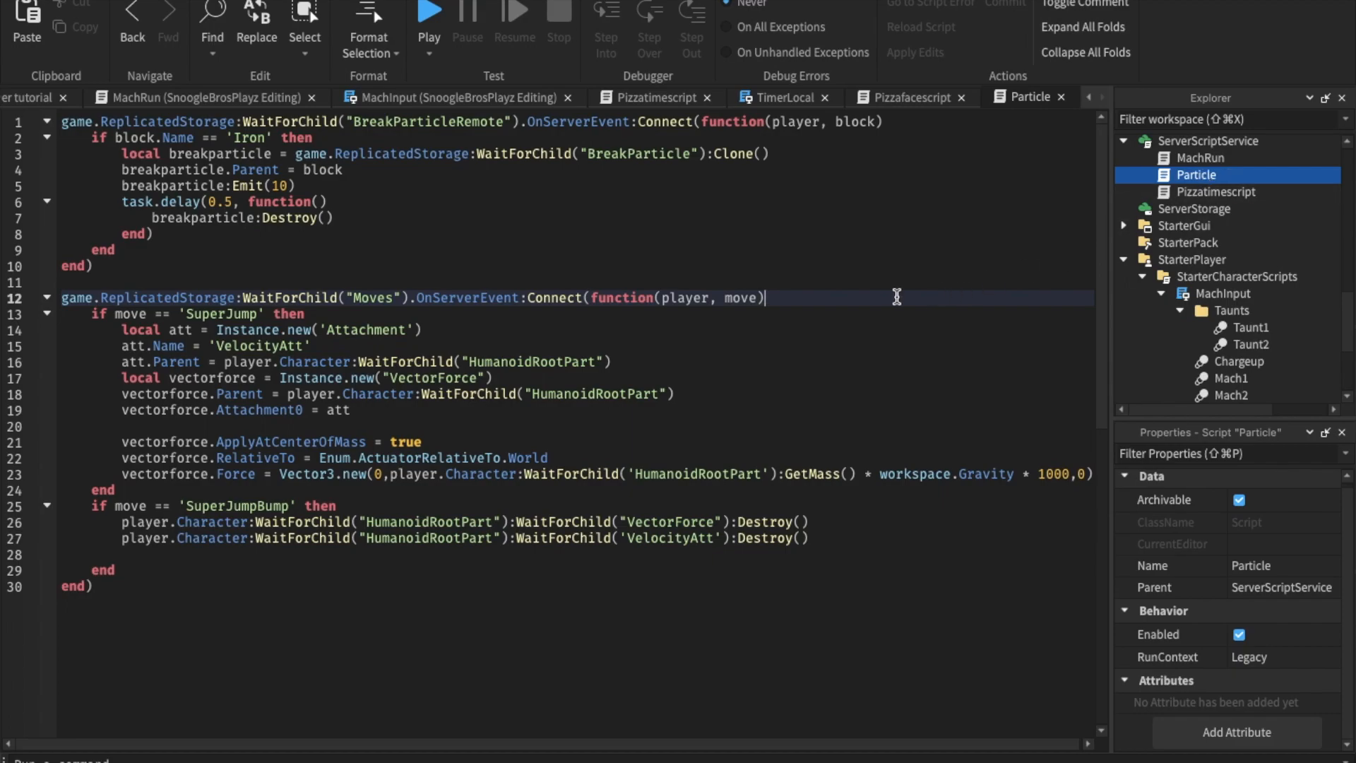
left_click(341, 410)
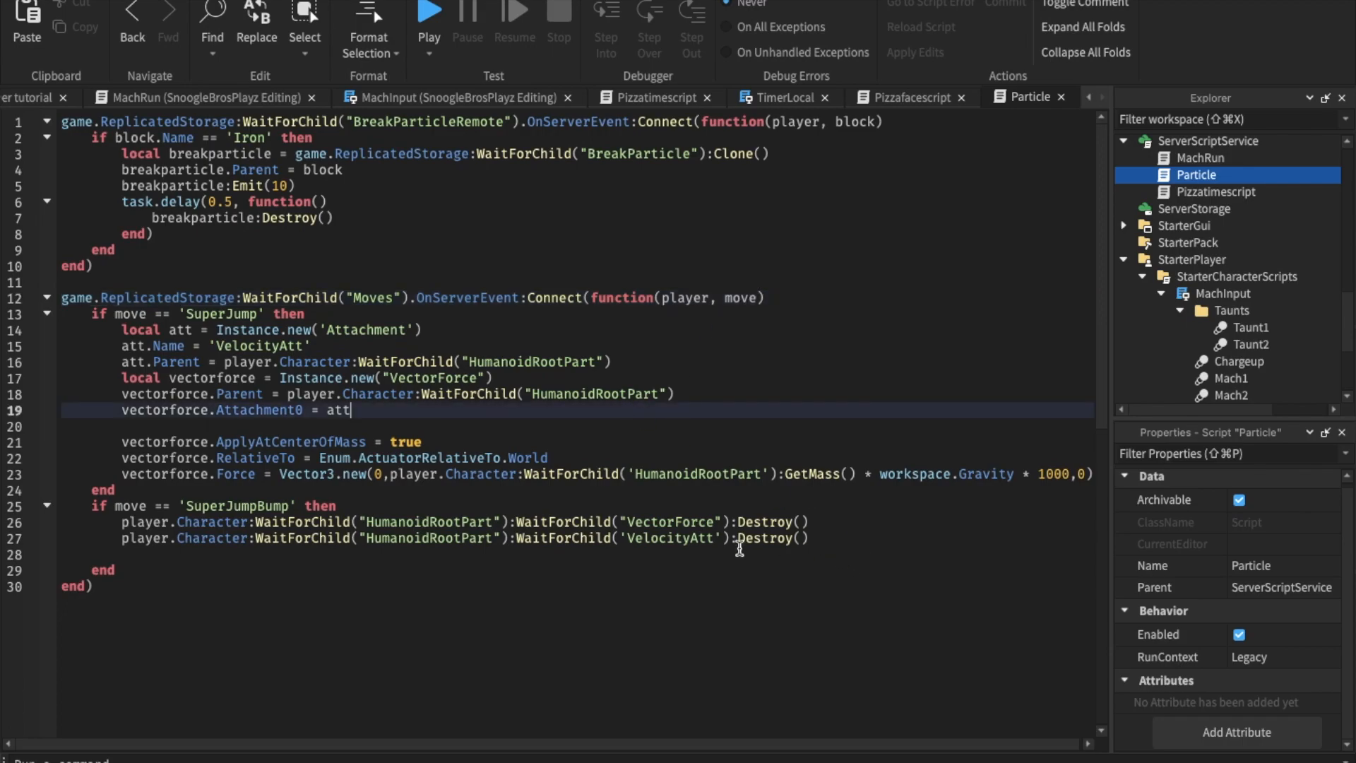
type("if")
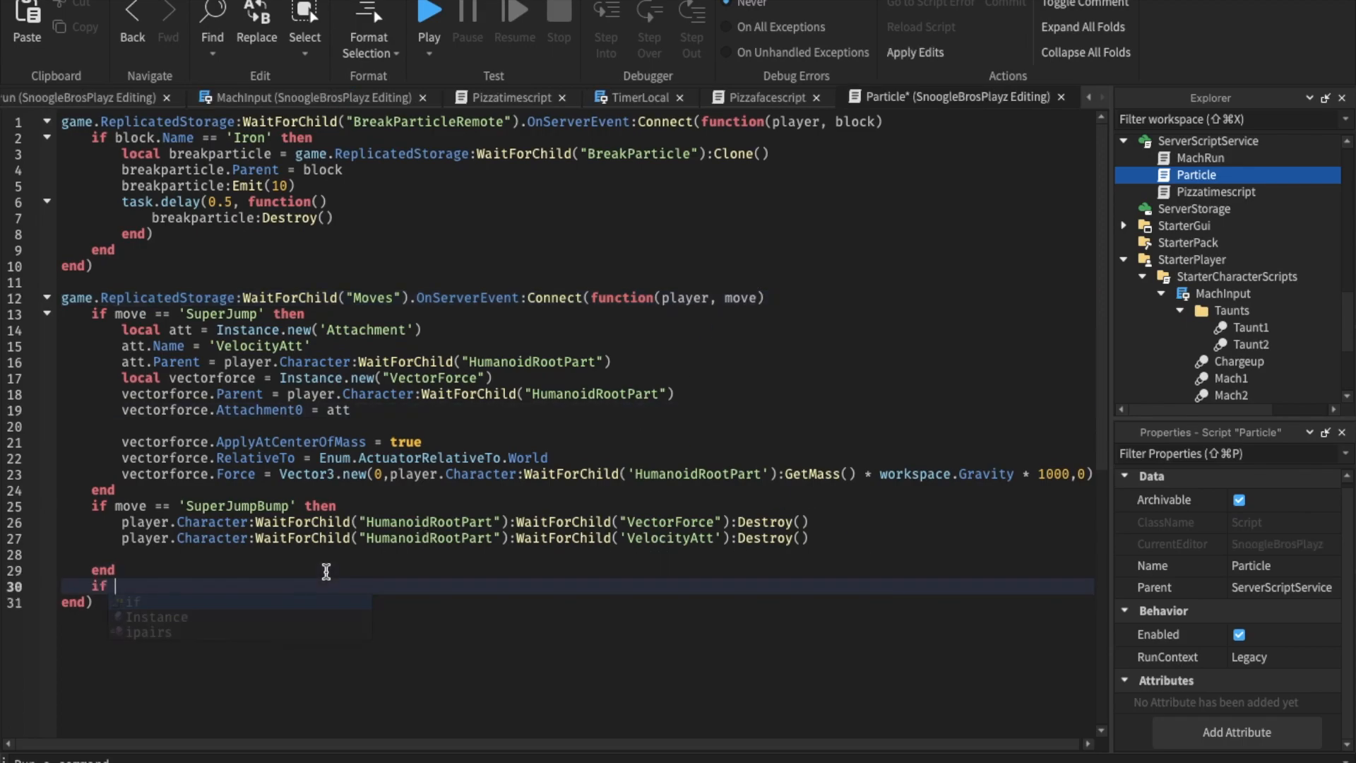
type("move == 'Taunt' then")
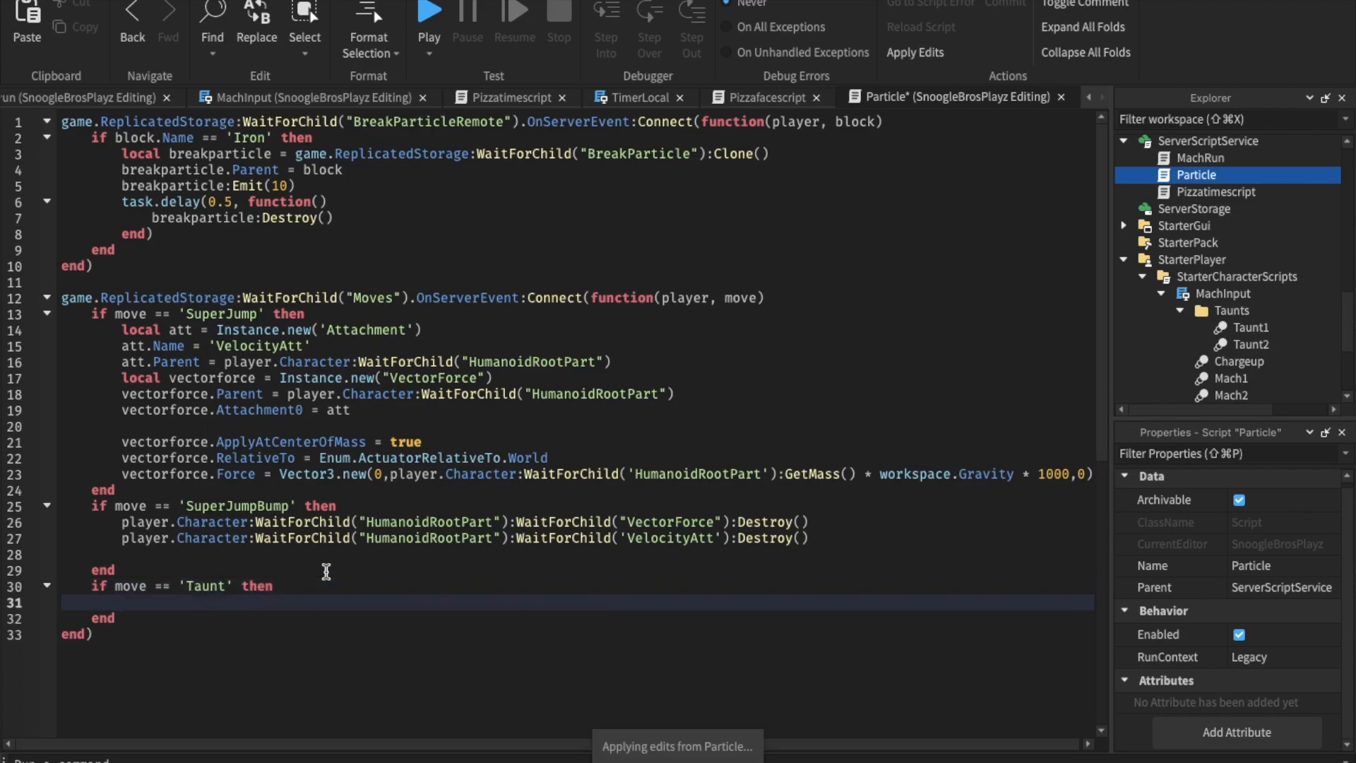
type("player.Character.")
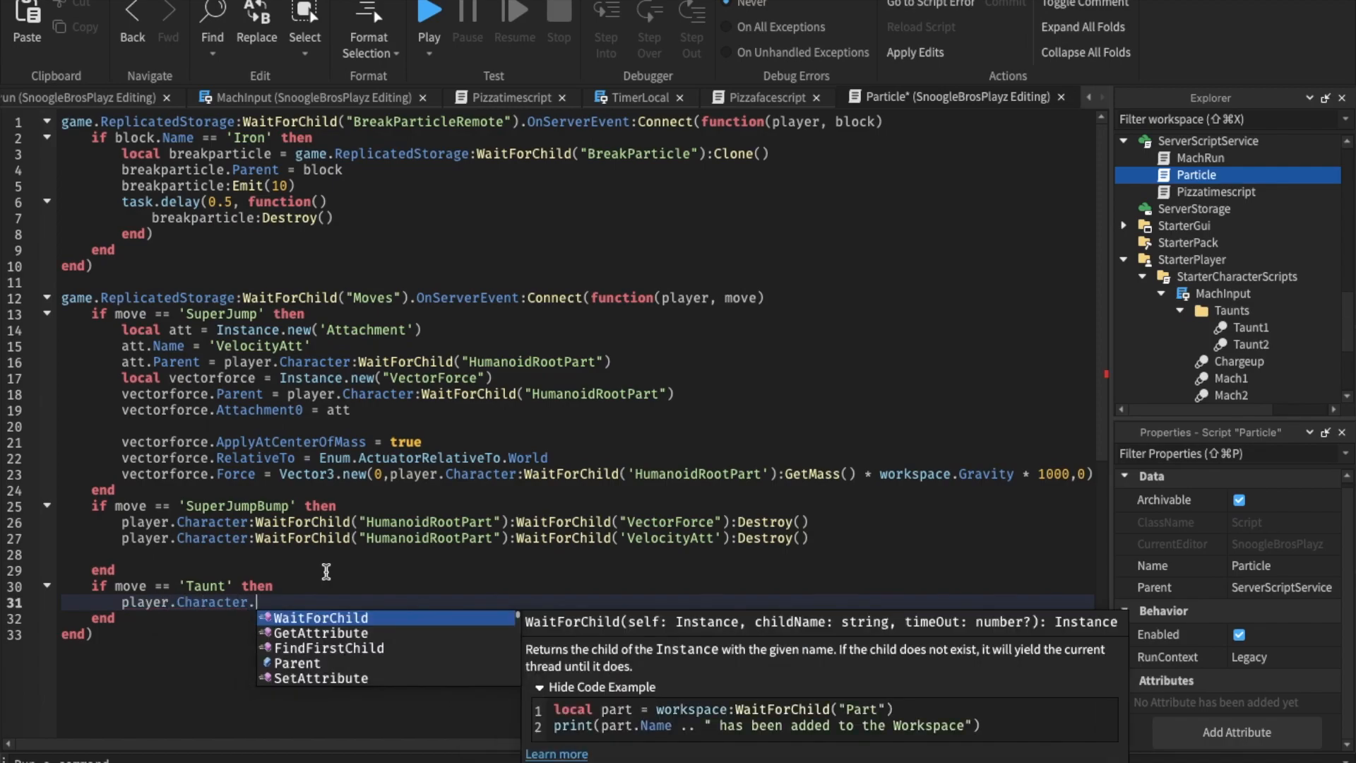
type("HumanoidRo")
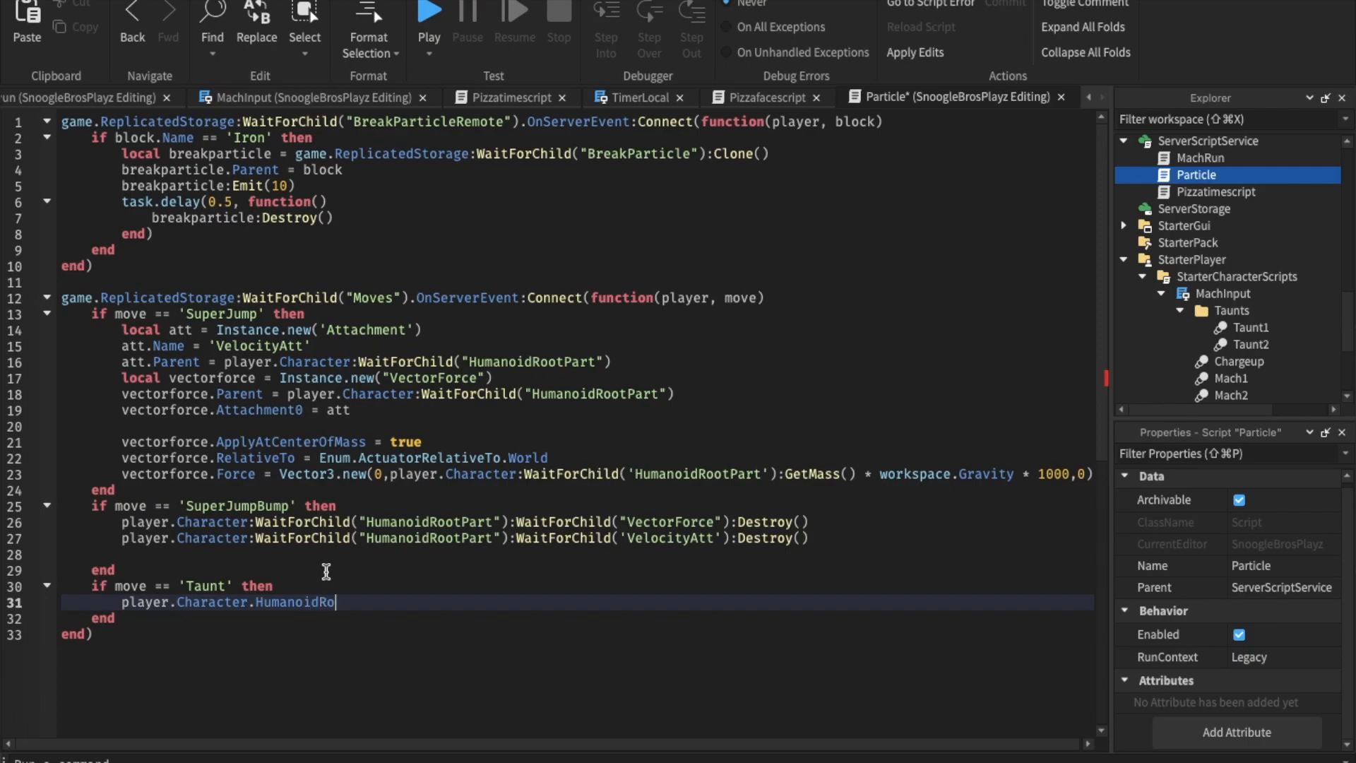
type("otPart:WaitForChild('Taunt")
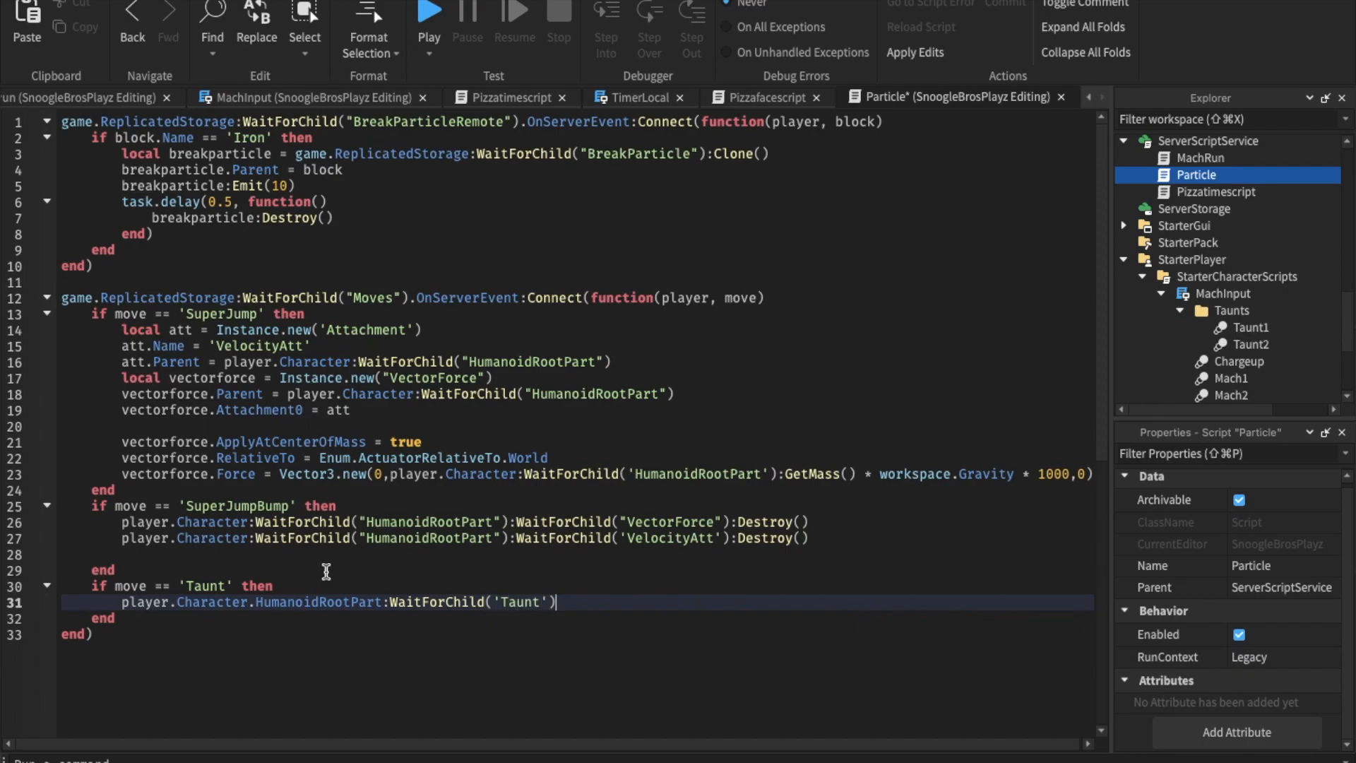
type(":Emit")
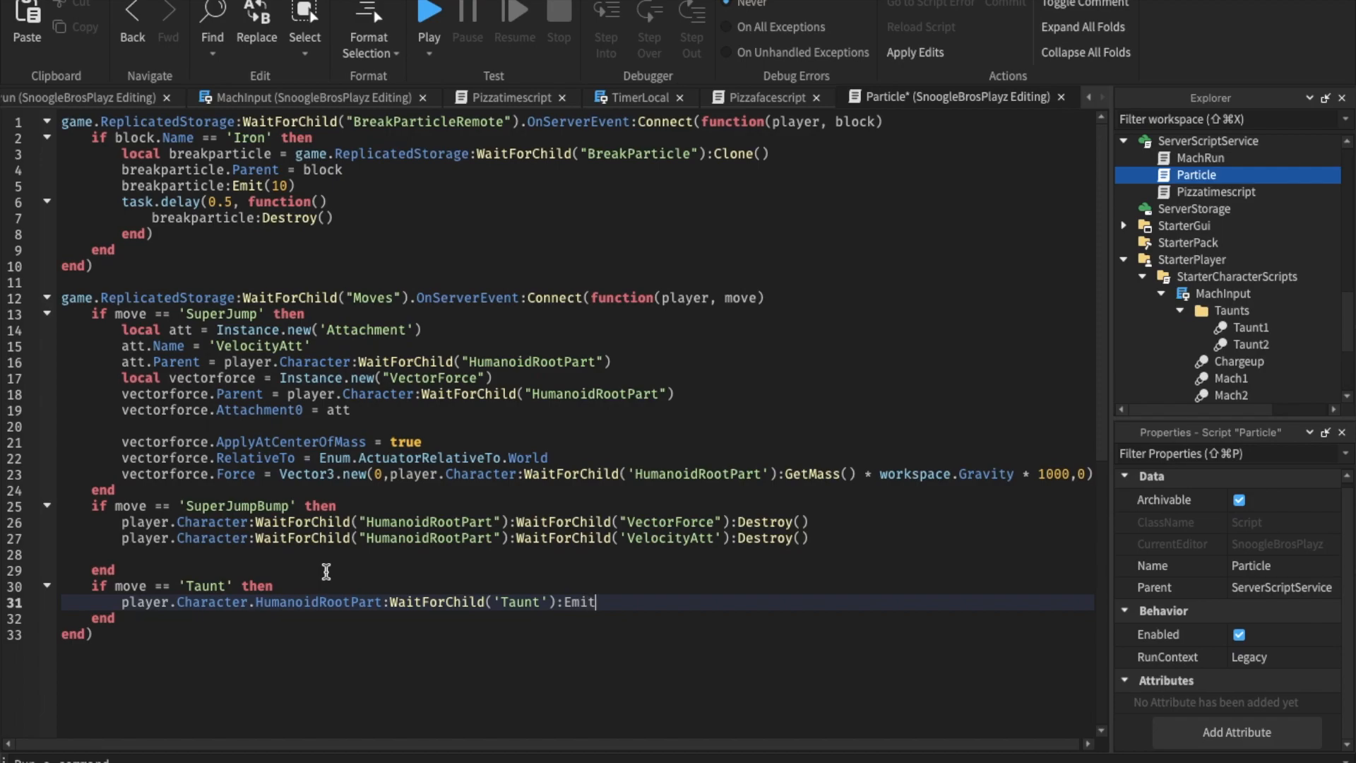
type("(1)")
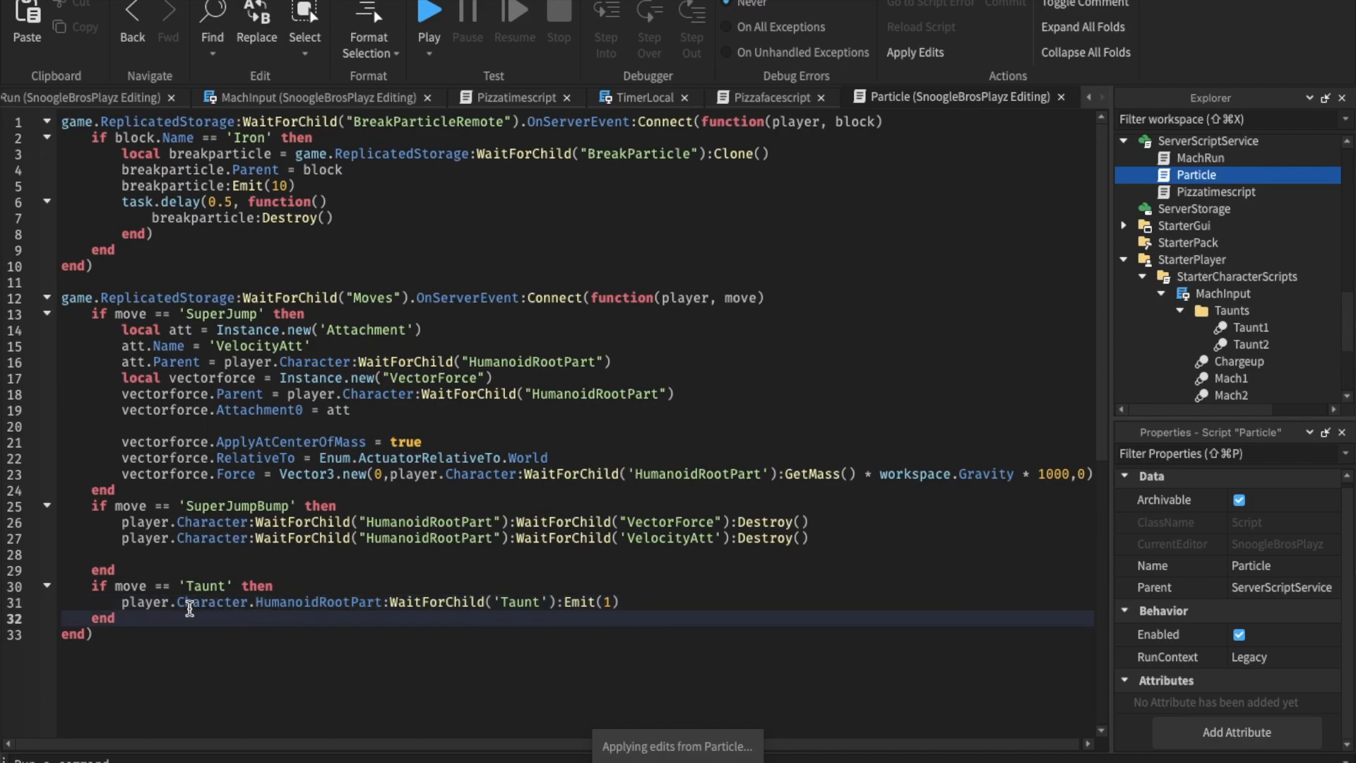
mouse_move(159, 616)
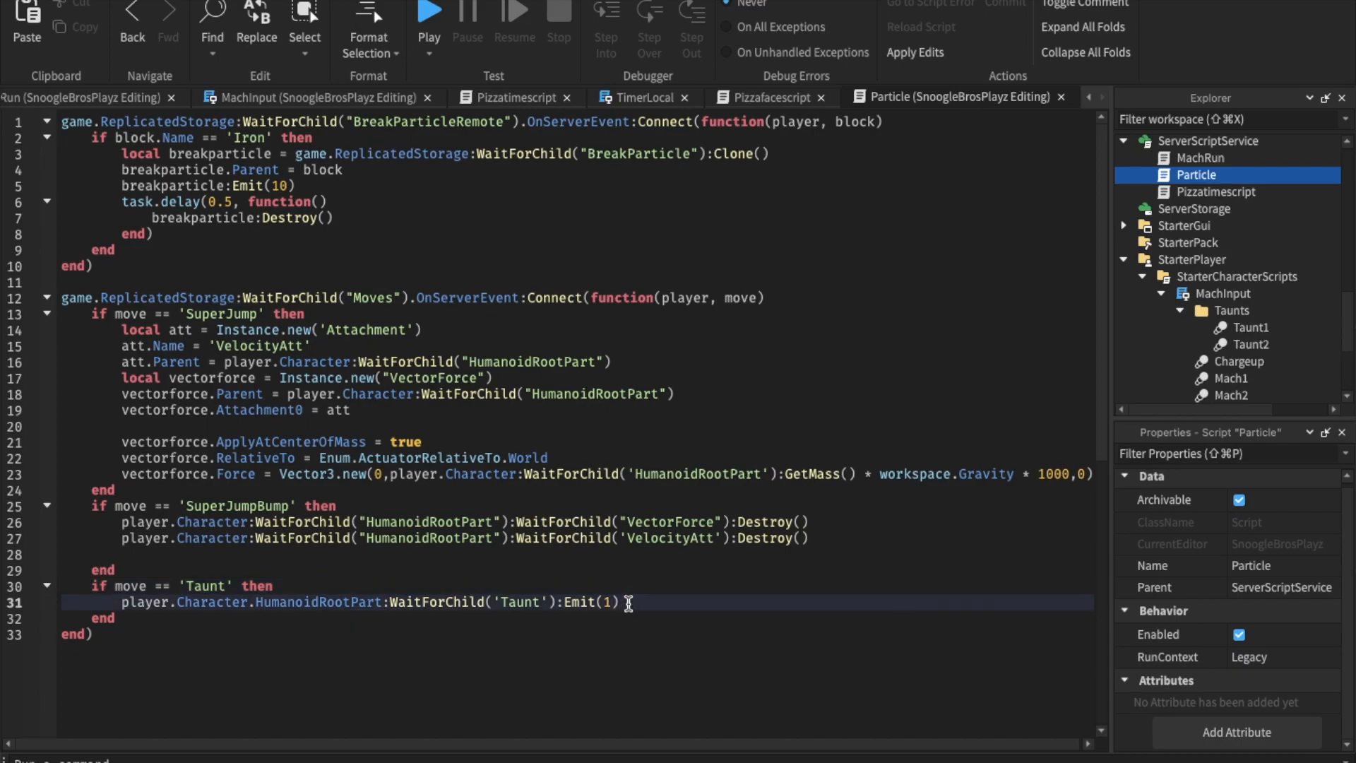
- Anchor the HumanoidRootPart and unanchor it after task.delay(1)
type("player.Character.Hu")
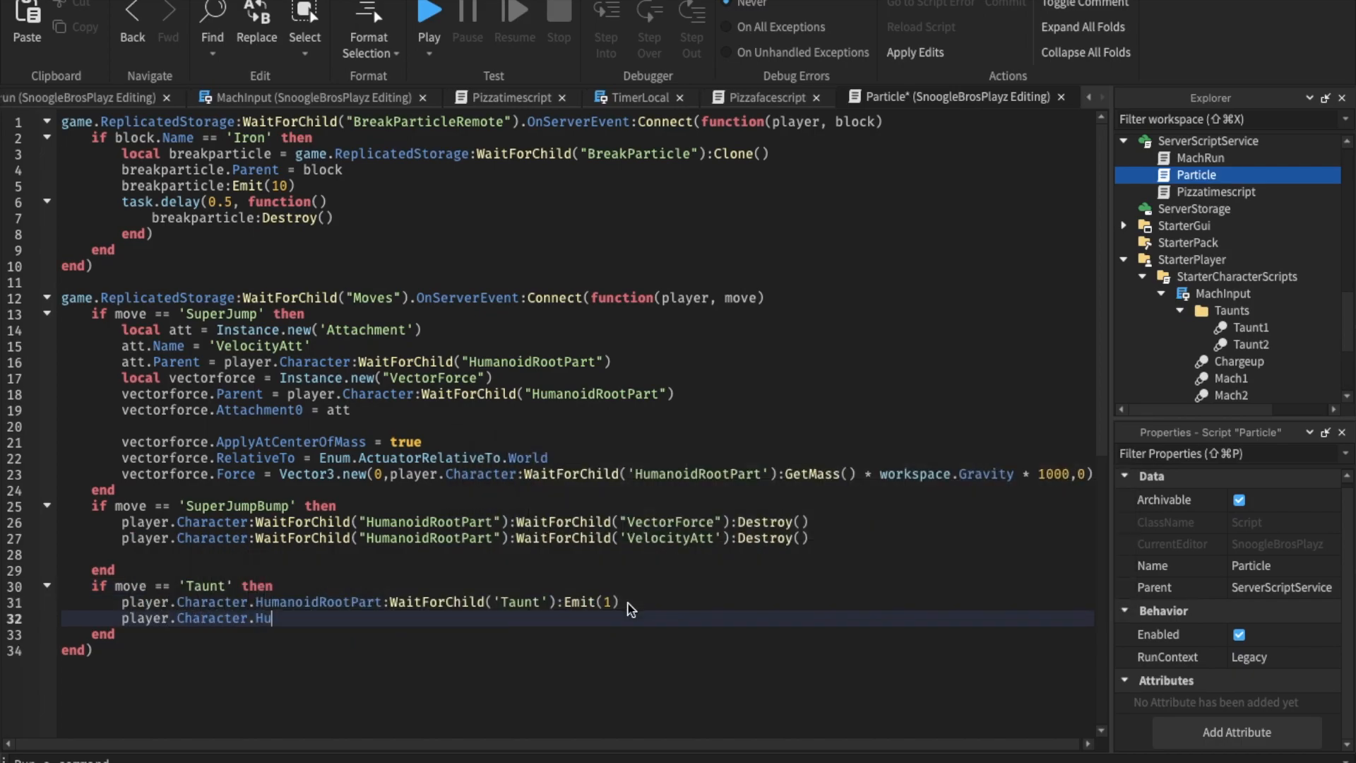
type("manoidRootPart")
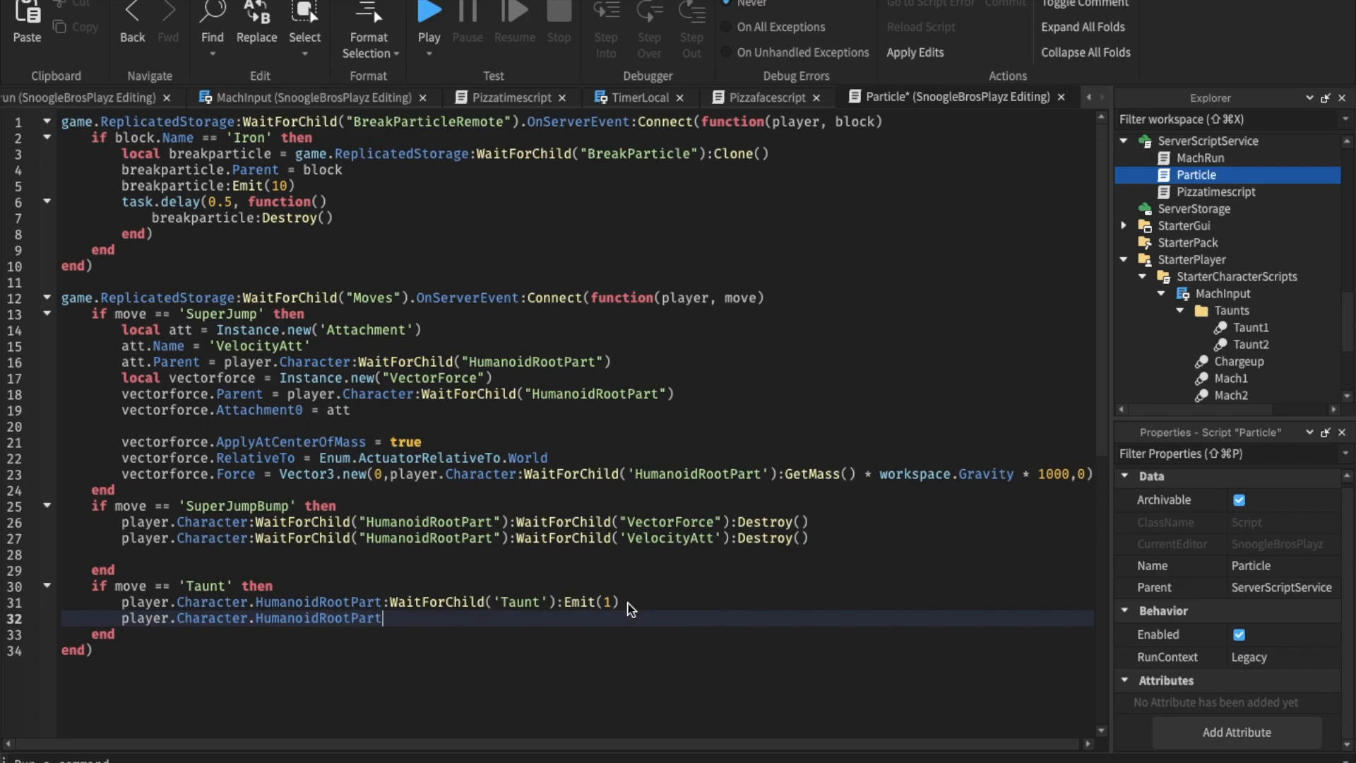
type(".Anchored =")
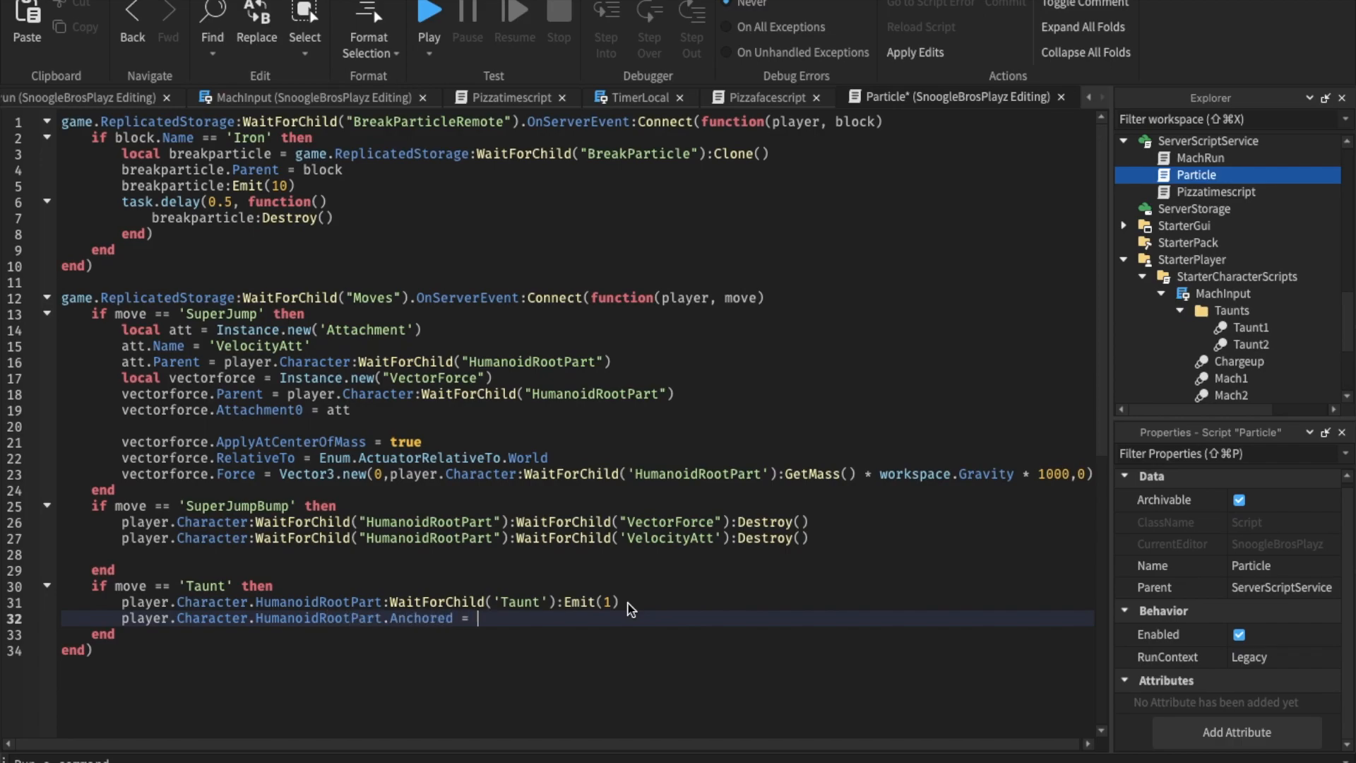
type("true")
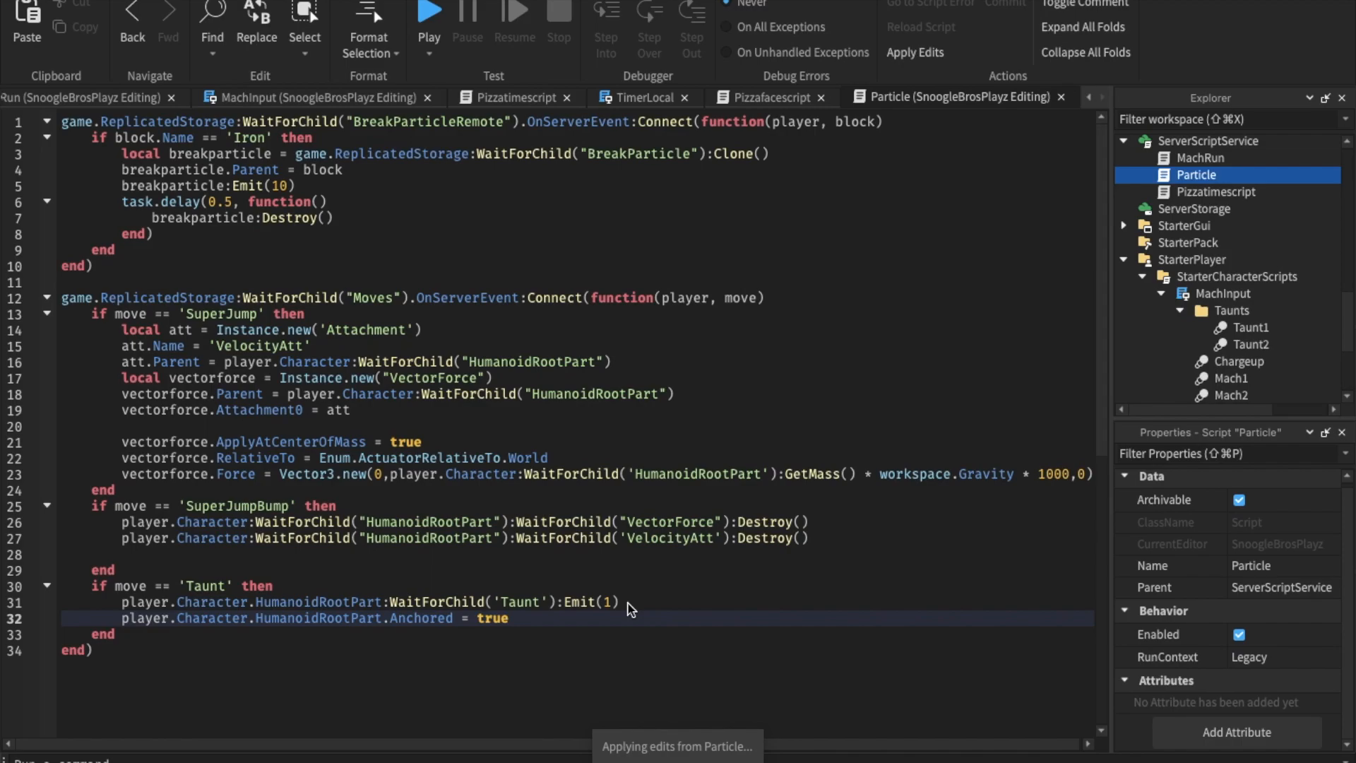
type("task.de")
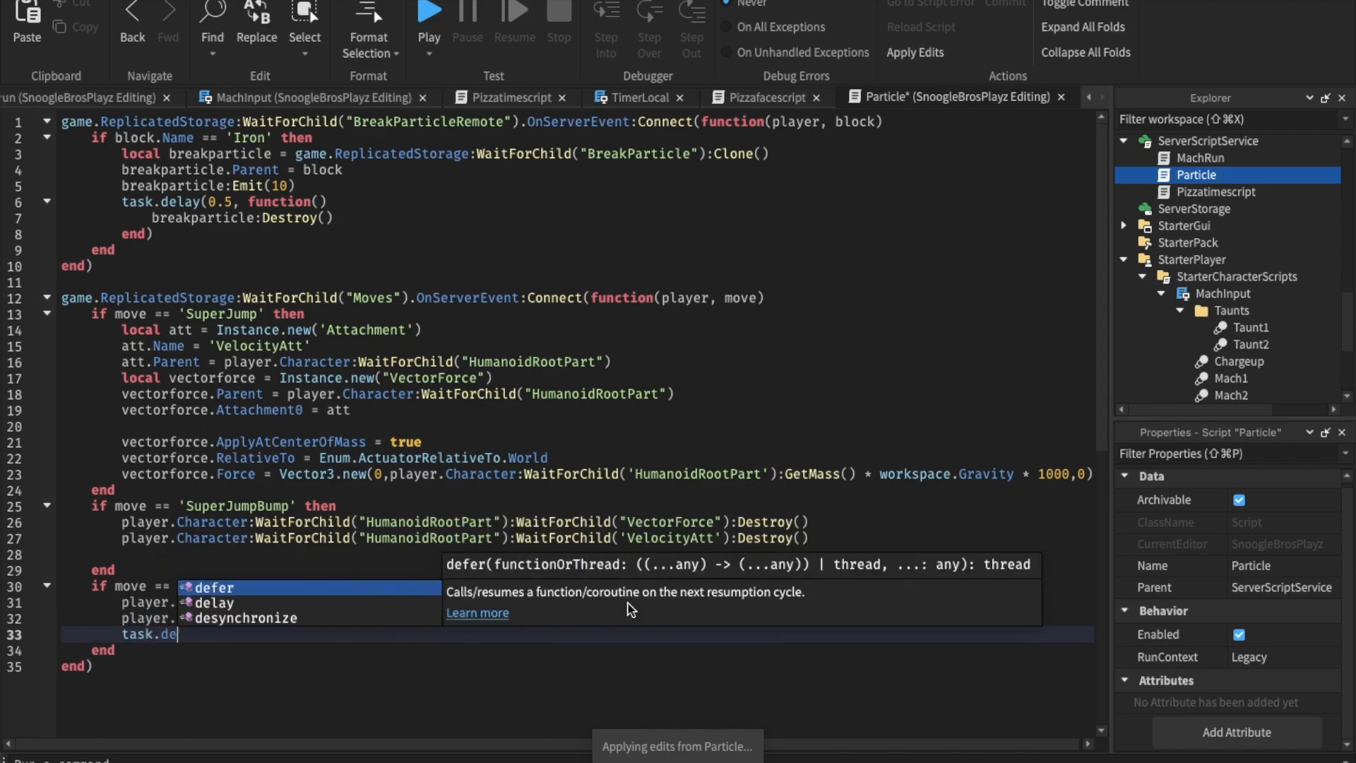
type("lay(1,function)")
type("player")
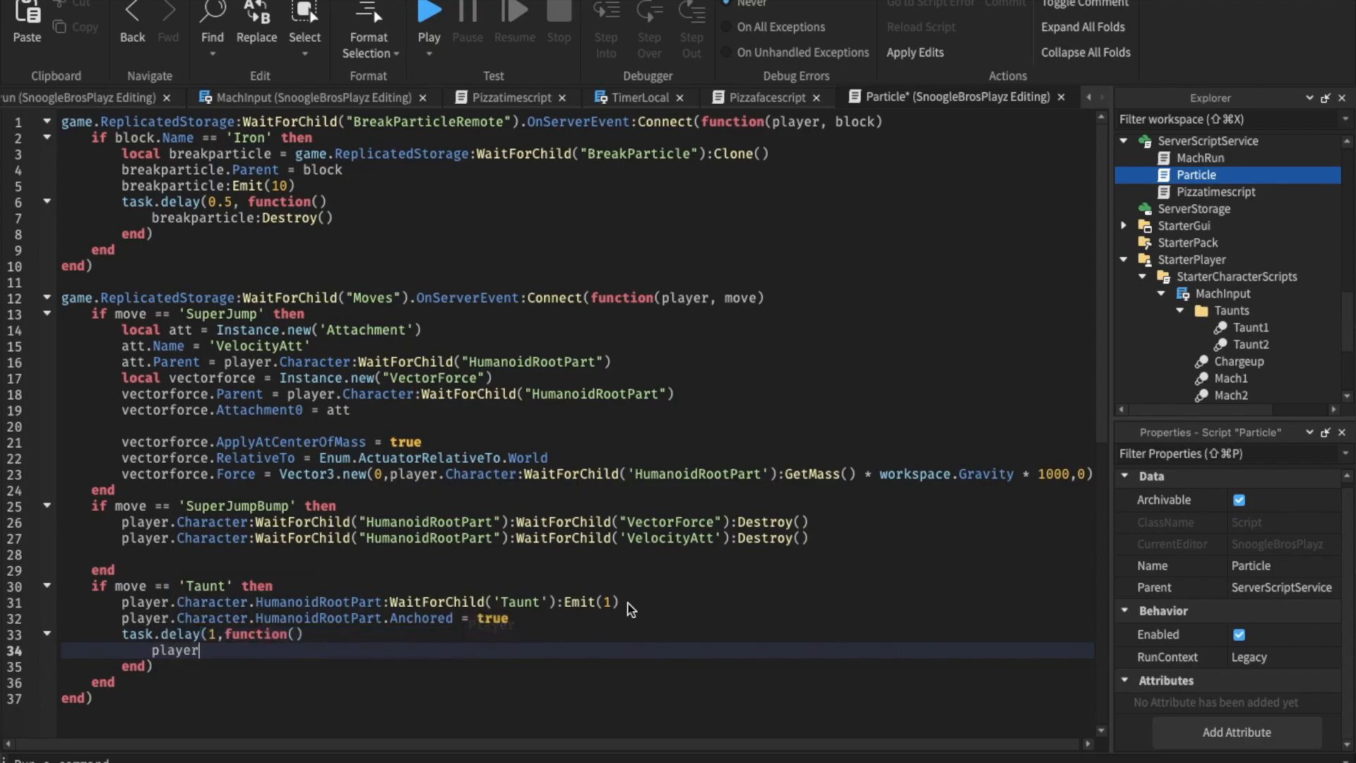
type(".Character.H")
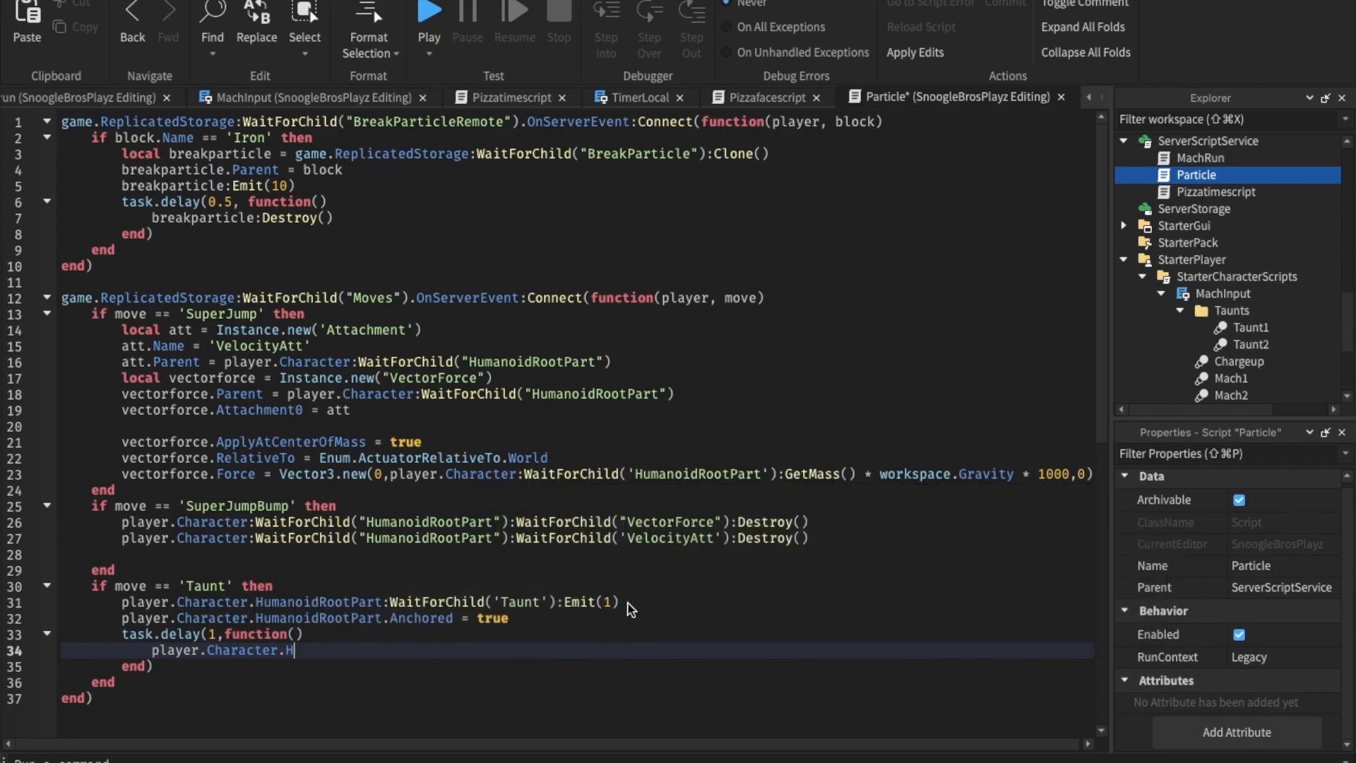
type("umanoidRootPart.")
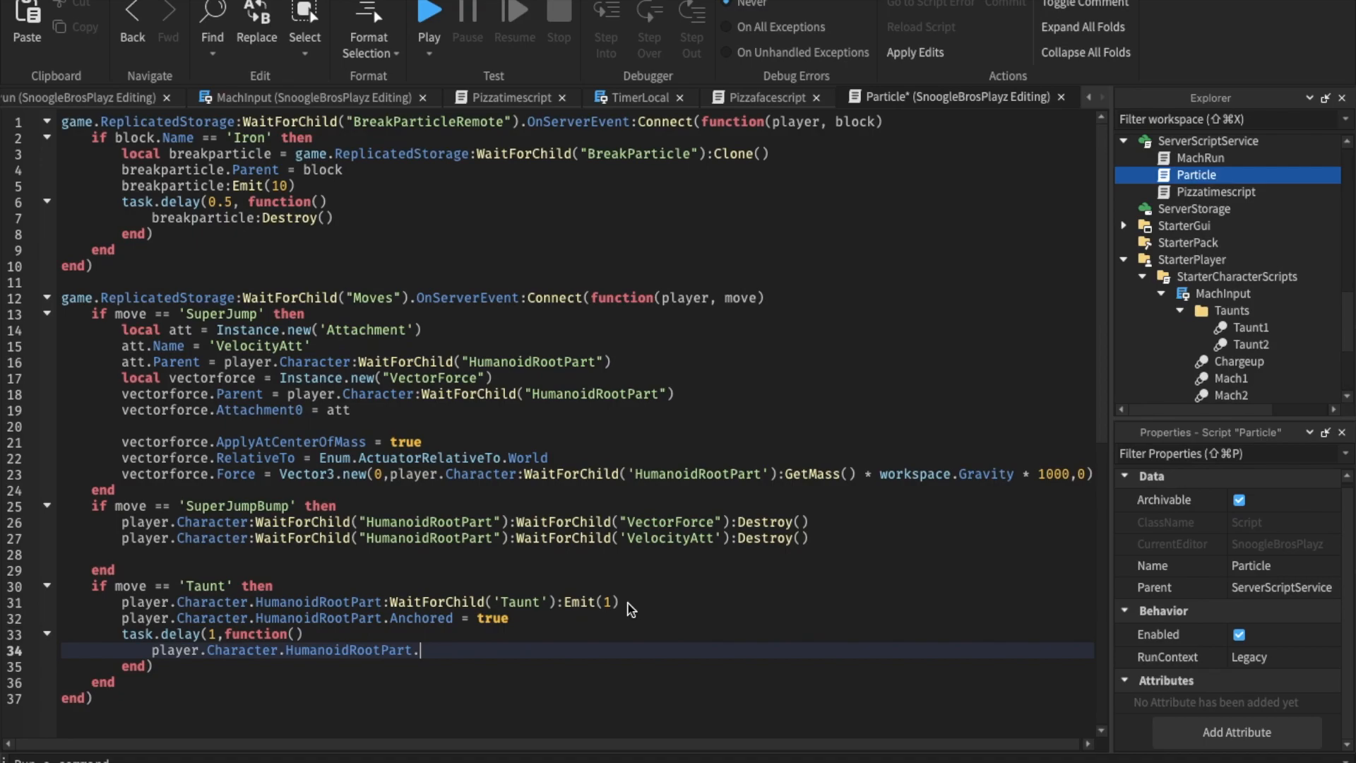
type("Anchored = f")
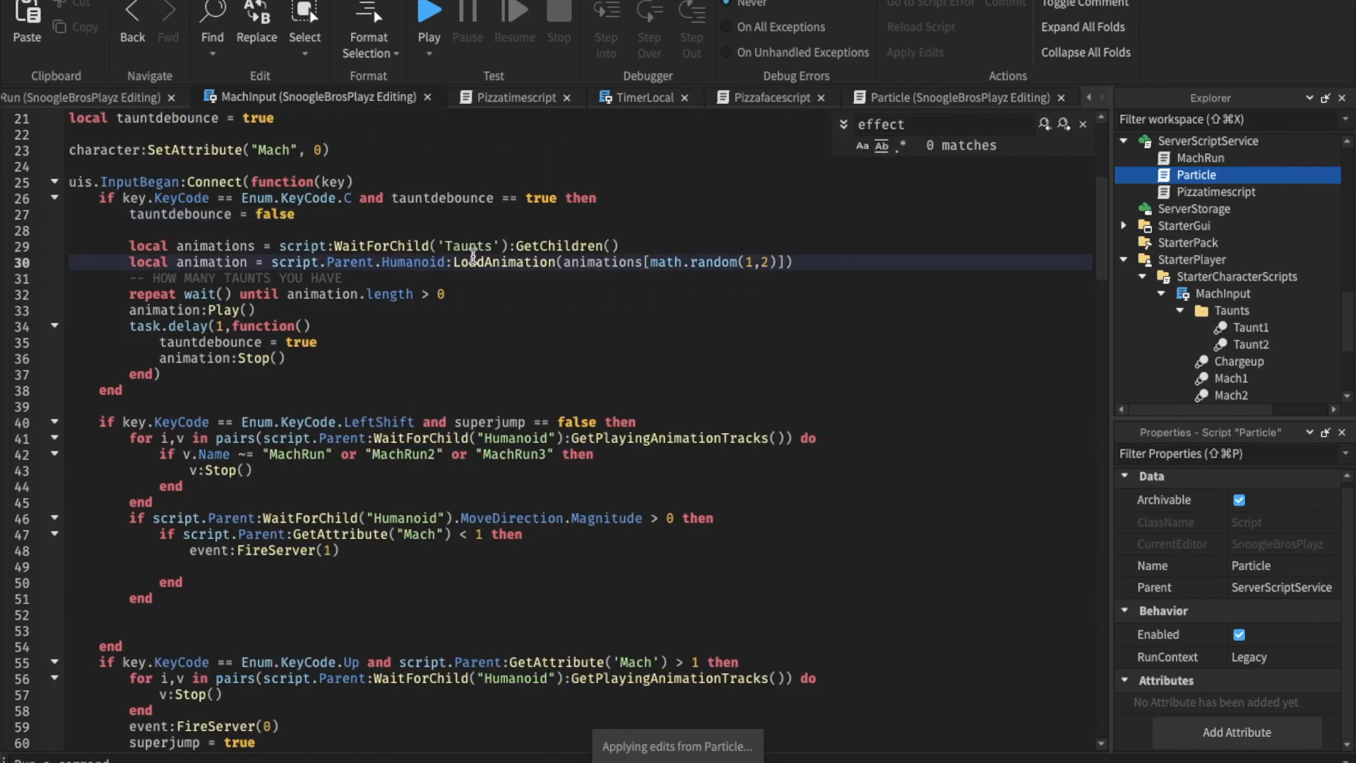
- Give taunt animations Enum.AnimationPriority.Action4 and start a playtest
scroll("down", 3)
type("animation.")
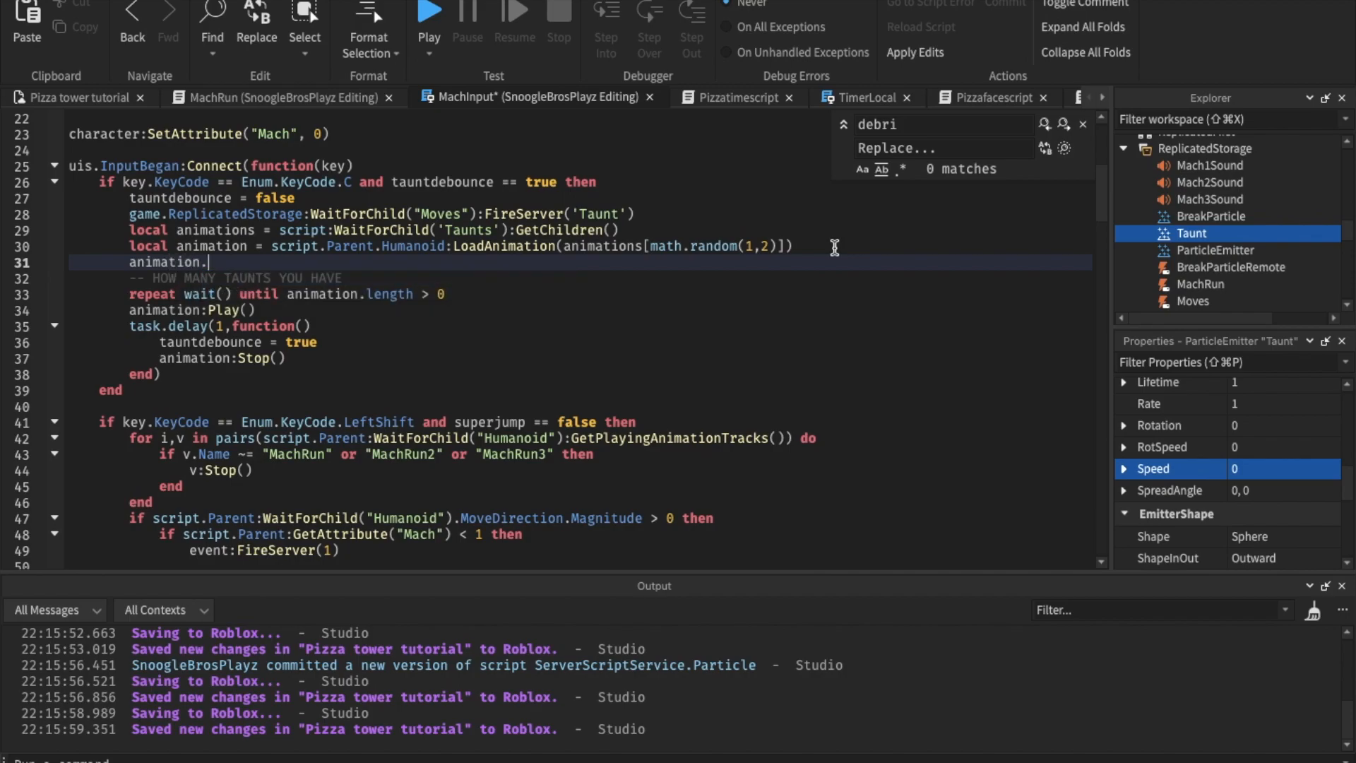
type("Priority = Enum.A")
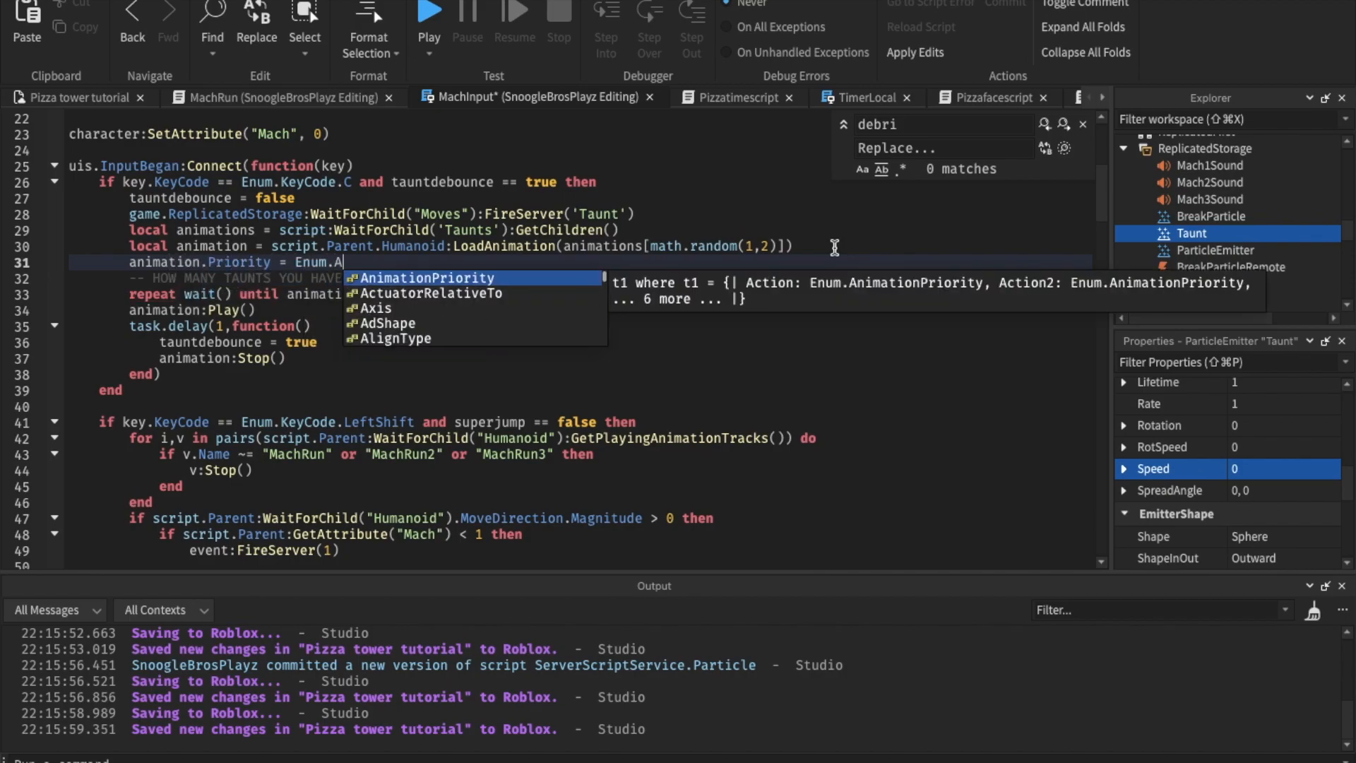
type("nimationPriority.Action4")
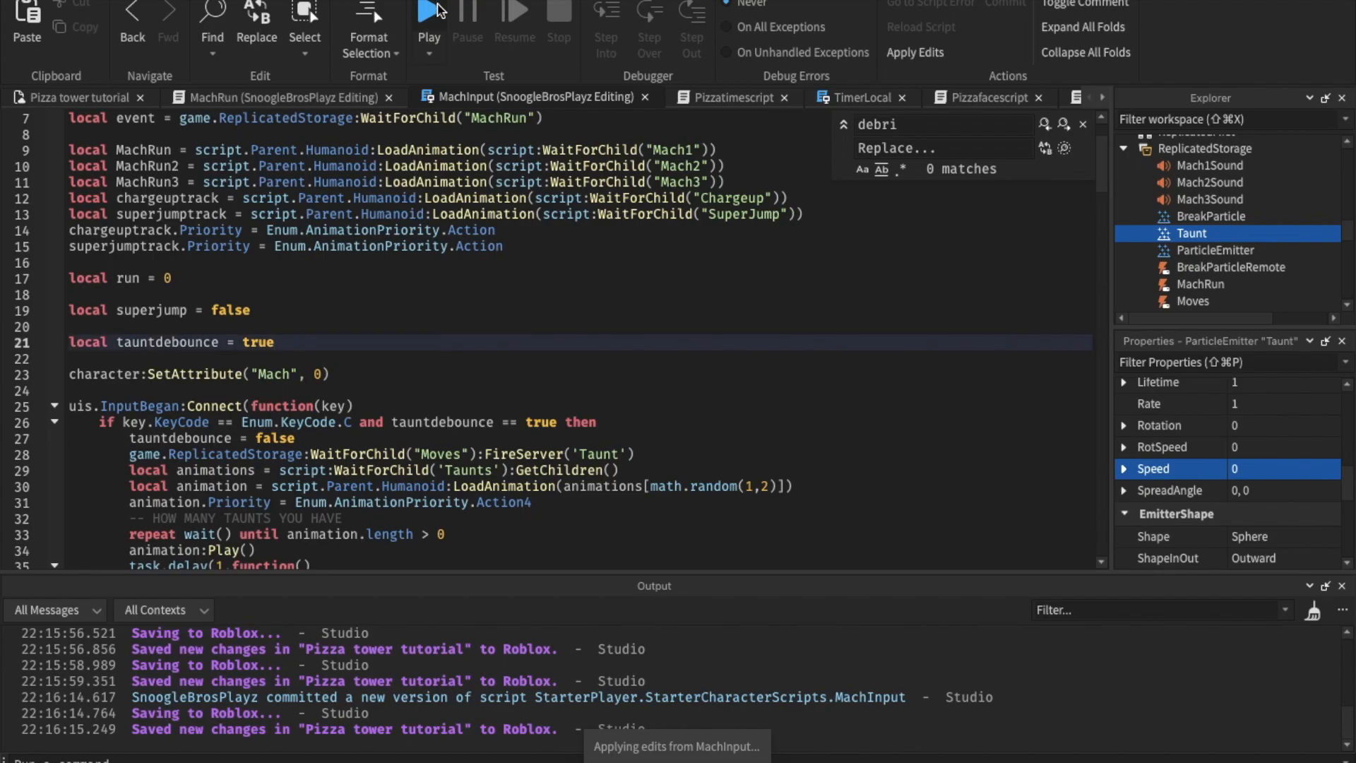
left_click(427, 13)
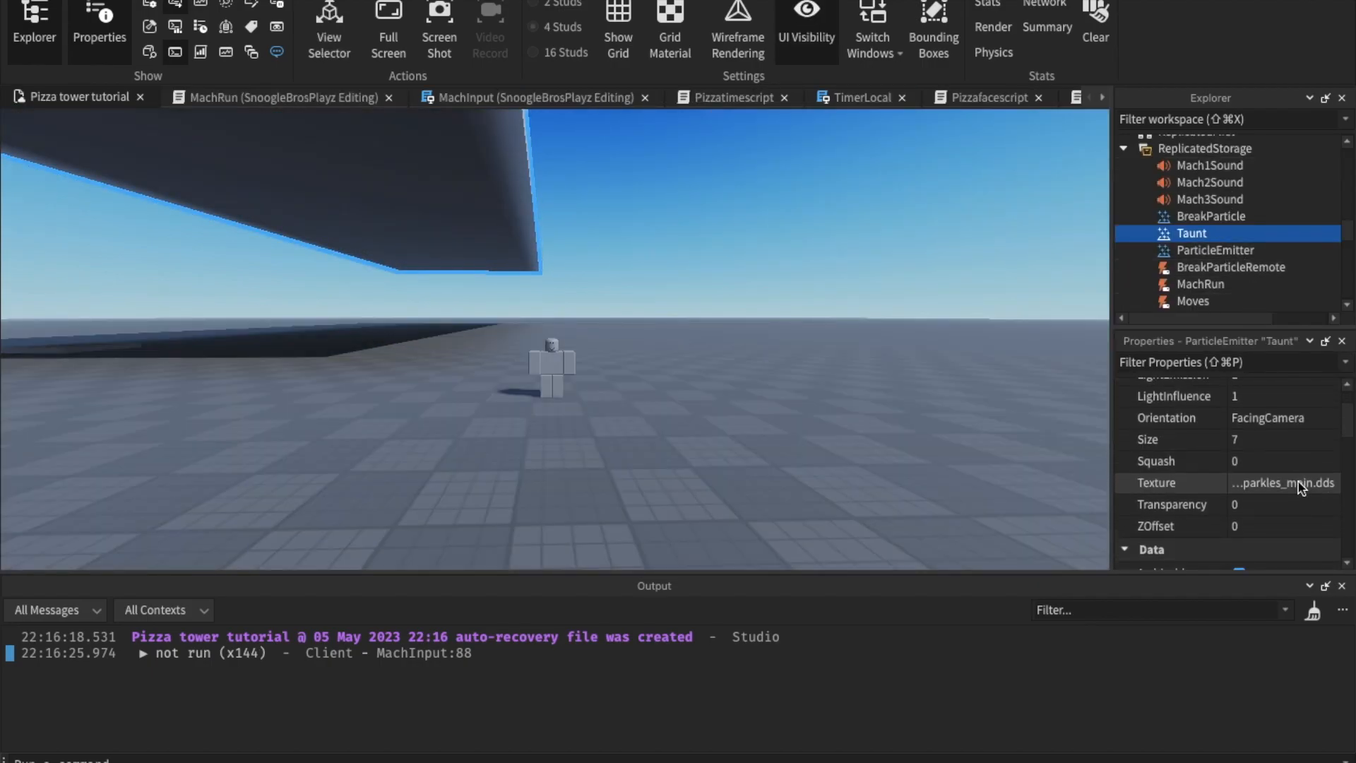
- Set the Taunt emitter's Size curve to peak at 10 early in its lifetime then shrink
left_click(1271, 385)
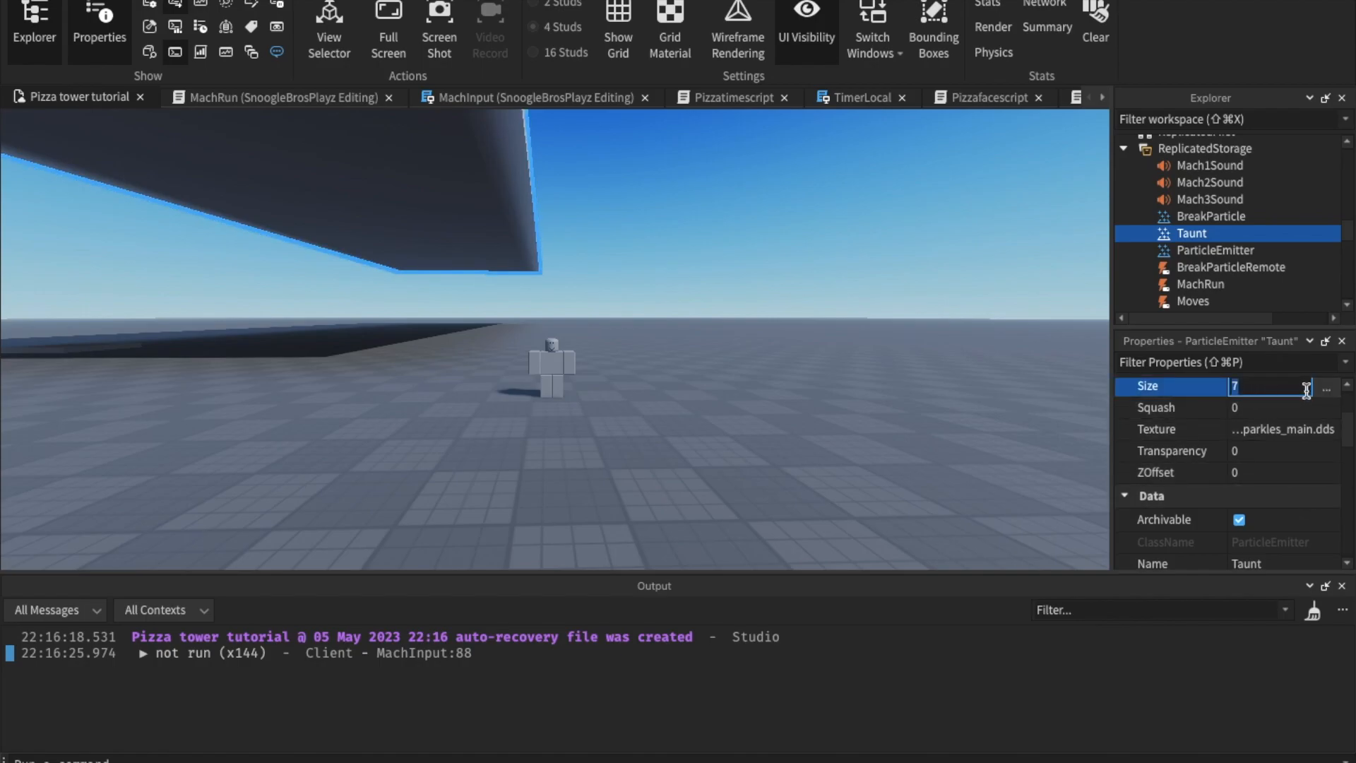
left_click(1326, 389)
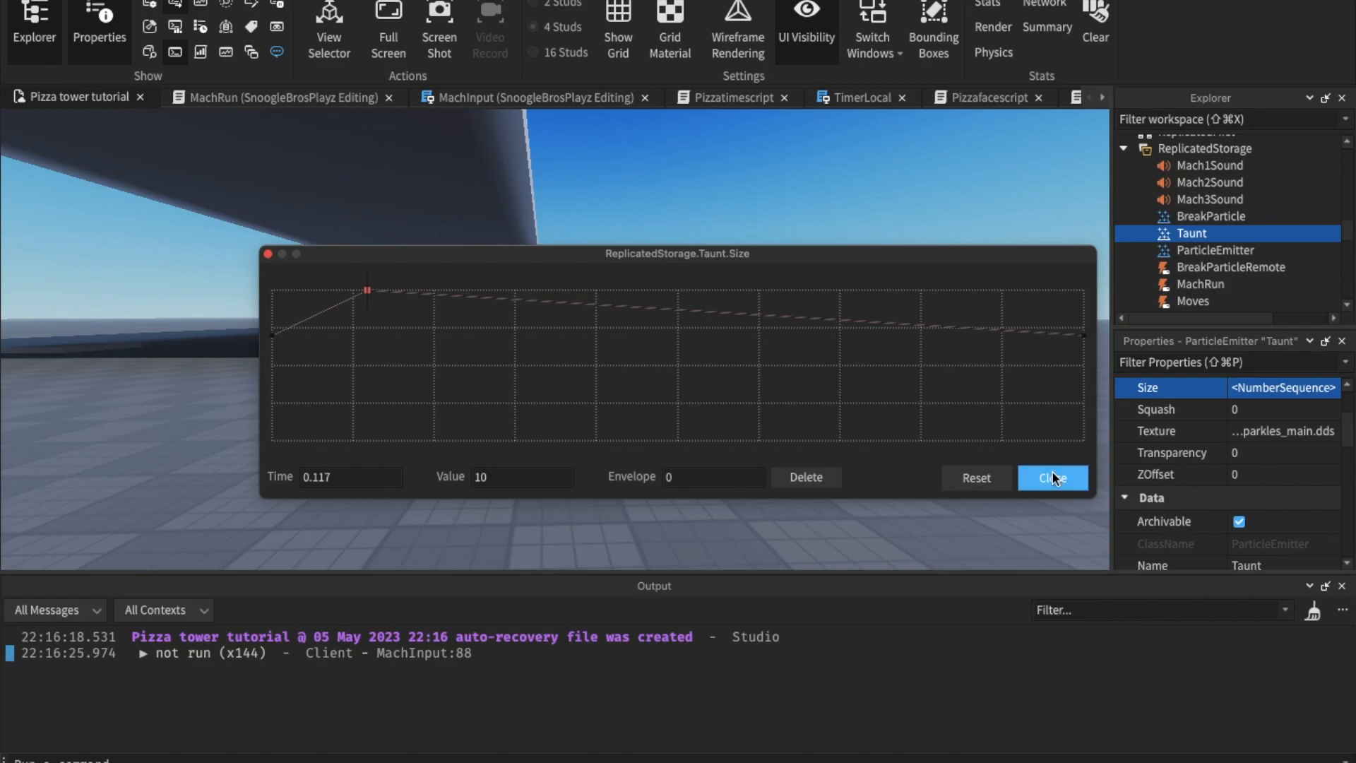
left_click(1051, 477)
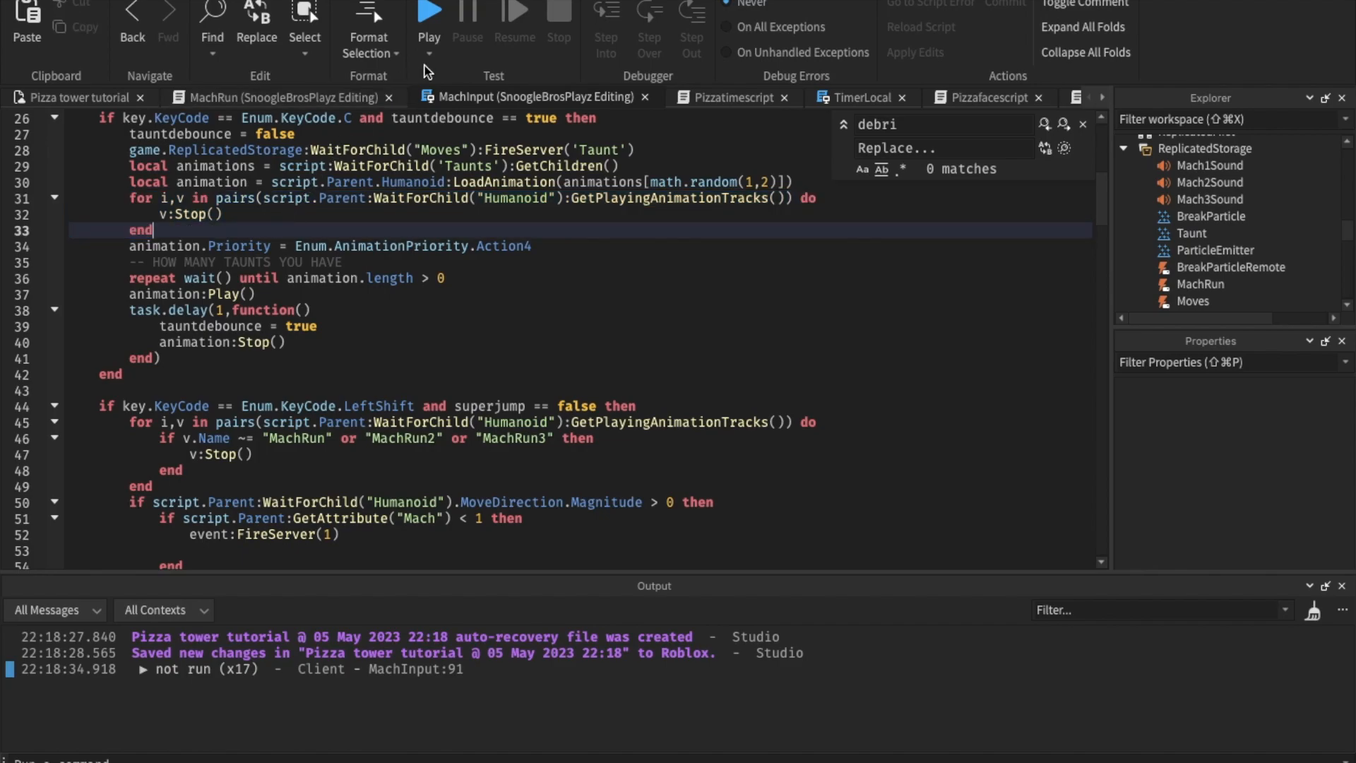
mouse_move(701, 308)
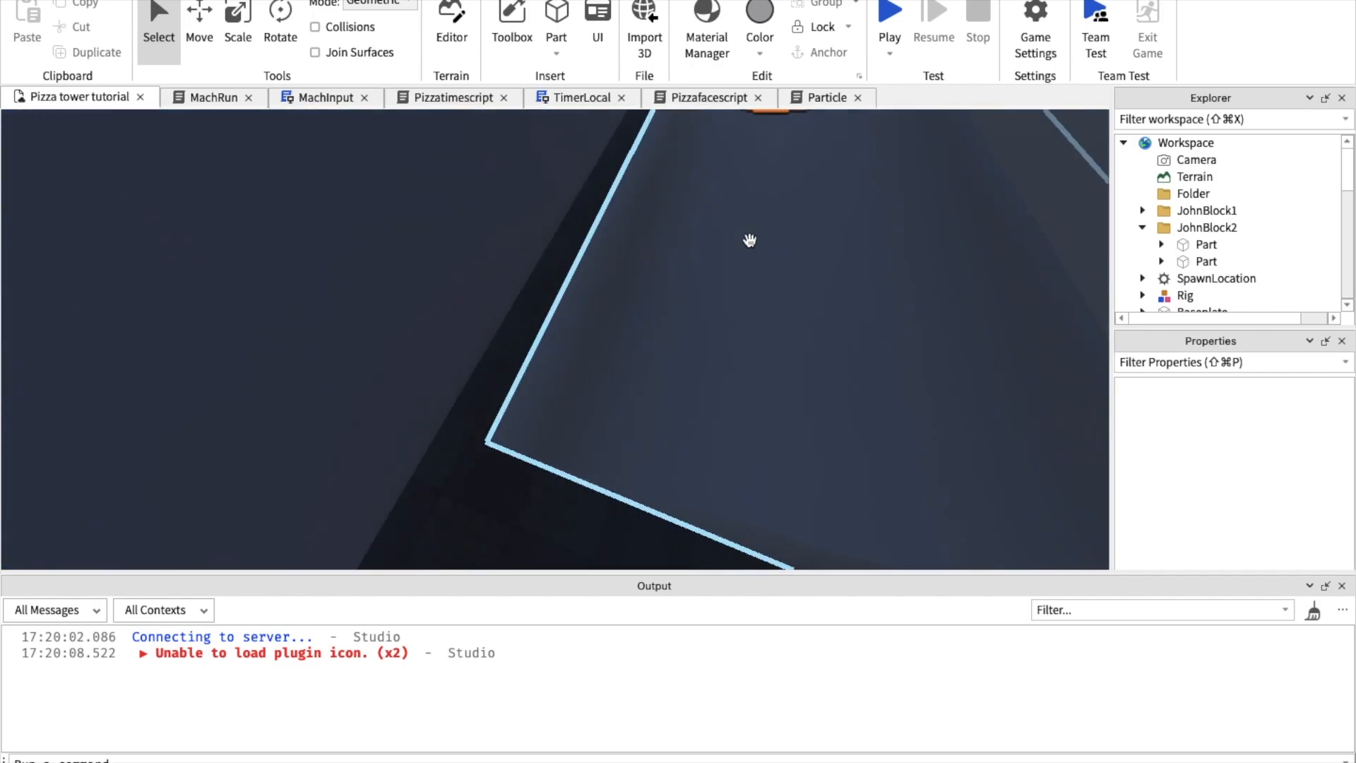
- Deselect the wedge part in the level and return to the MachInput script's first lines
left_click(1197, 207)
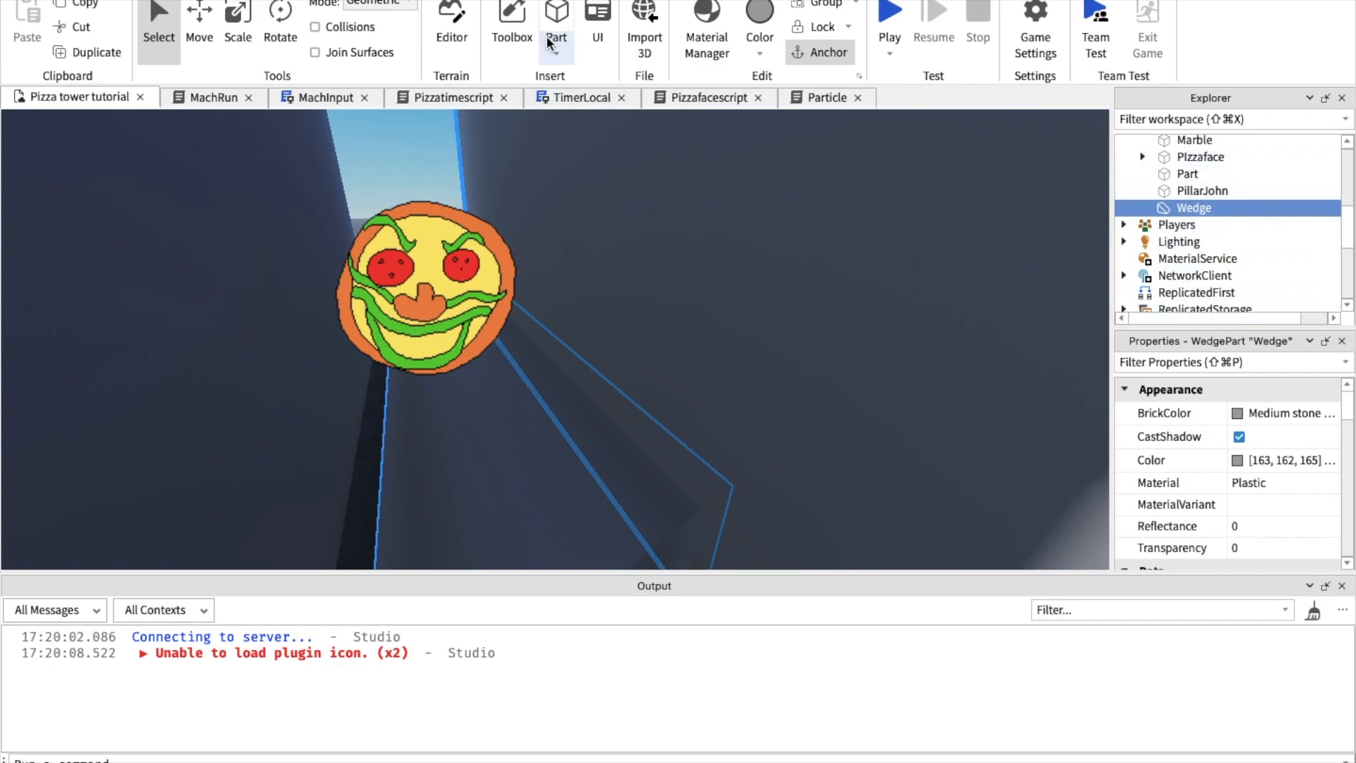
left_click(557, 37)
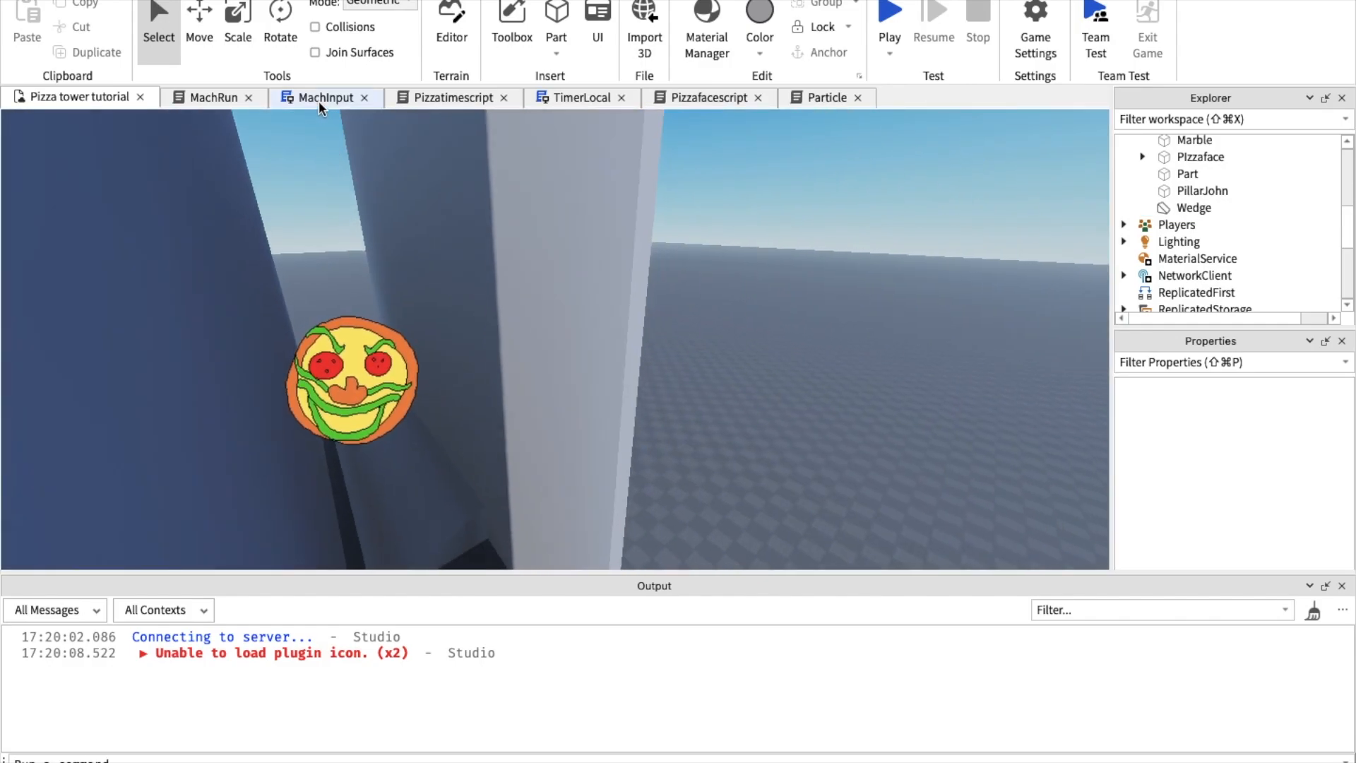
left_click(325, 97)
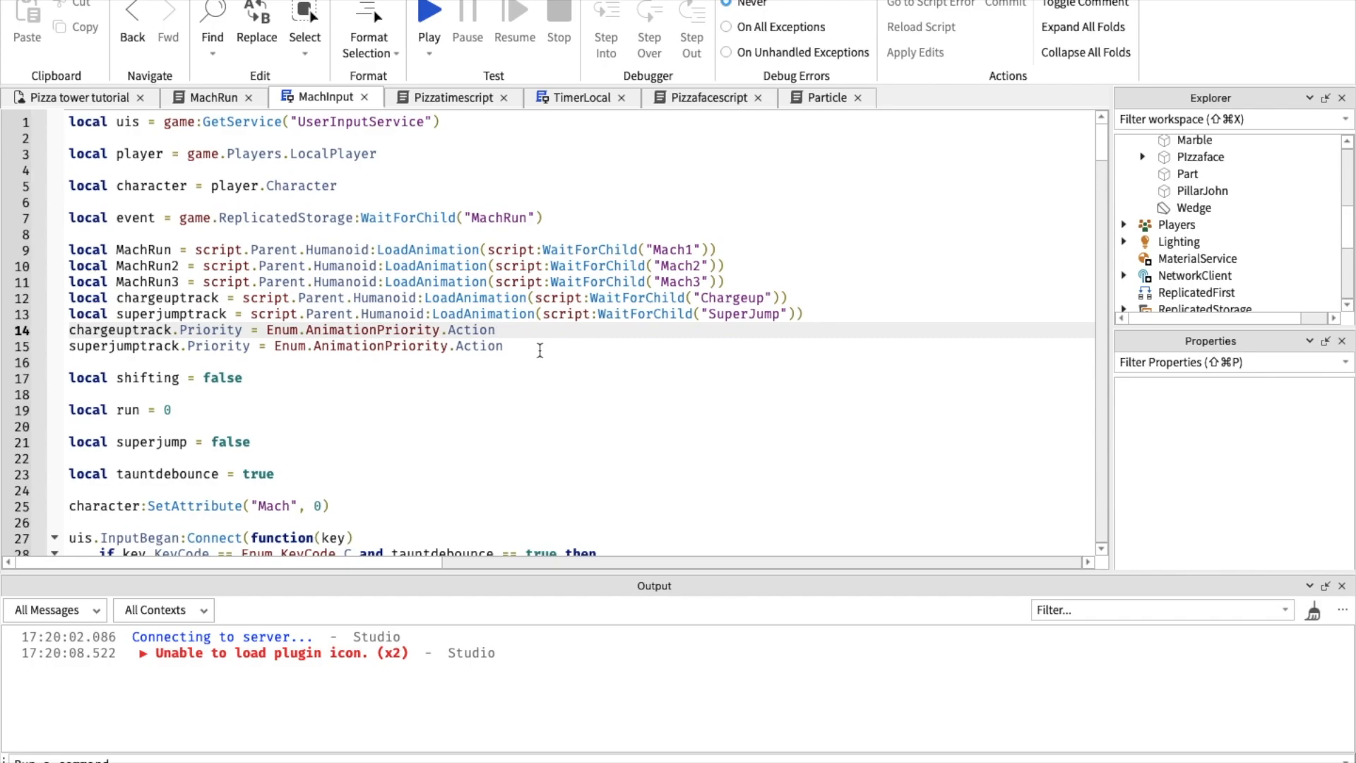
mouse_move(253, 387)
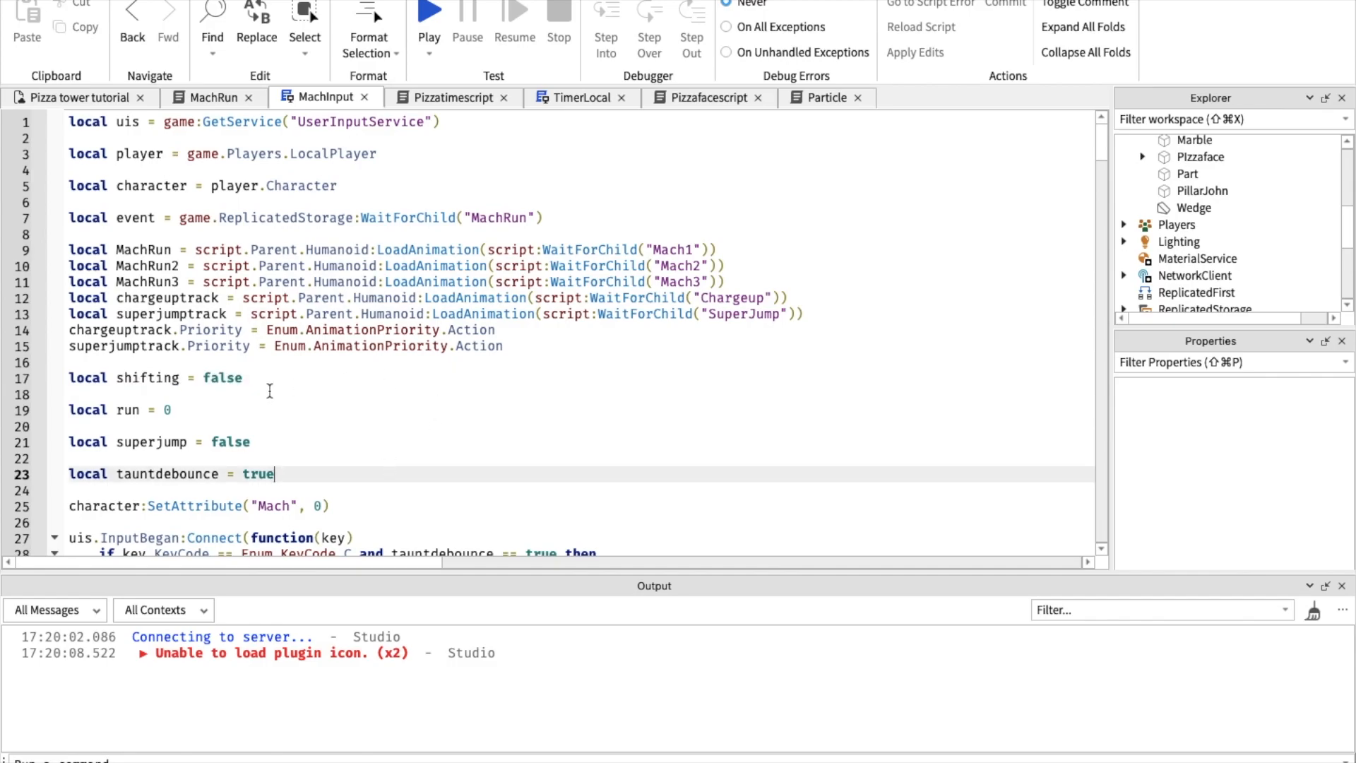
- Scroll past the taunt code to the shifting = false assignment in MachInput
scroll("down", 3)
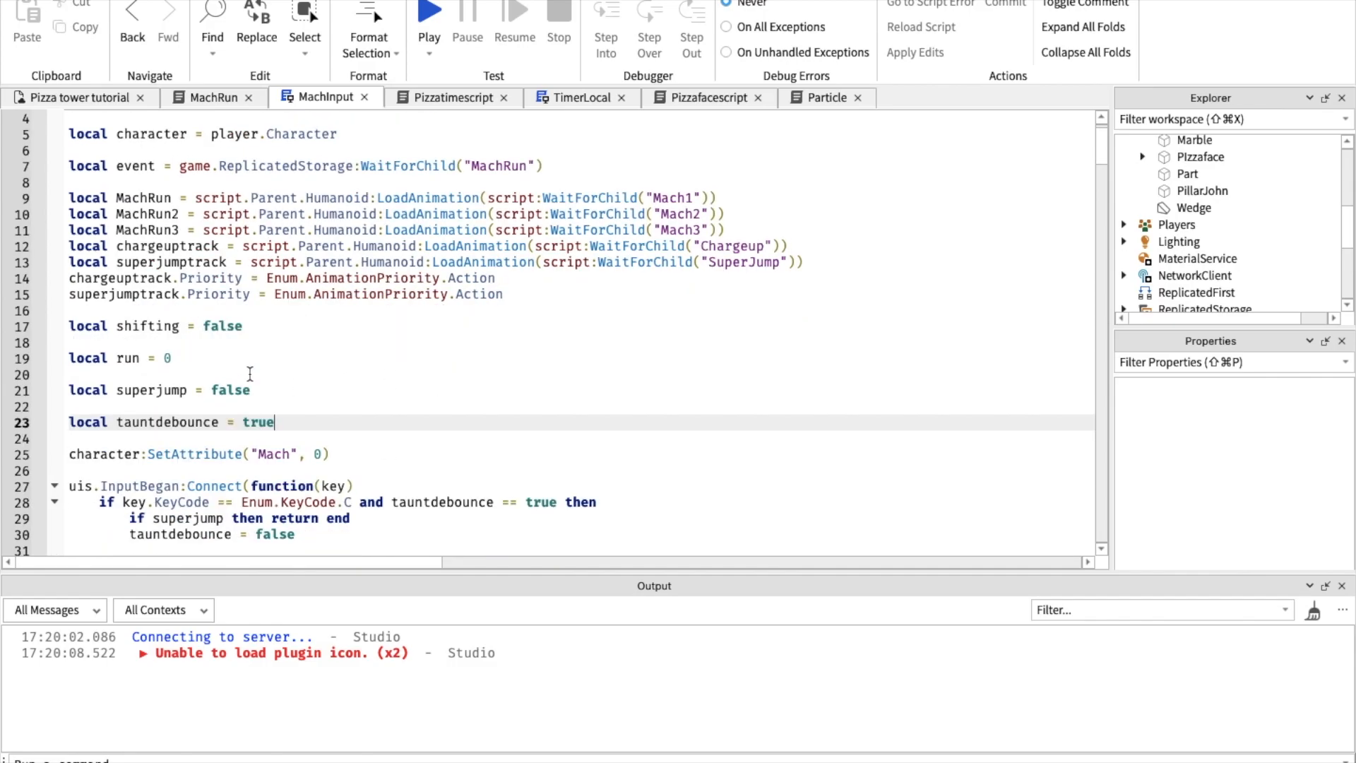
scroll("down", 3)
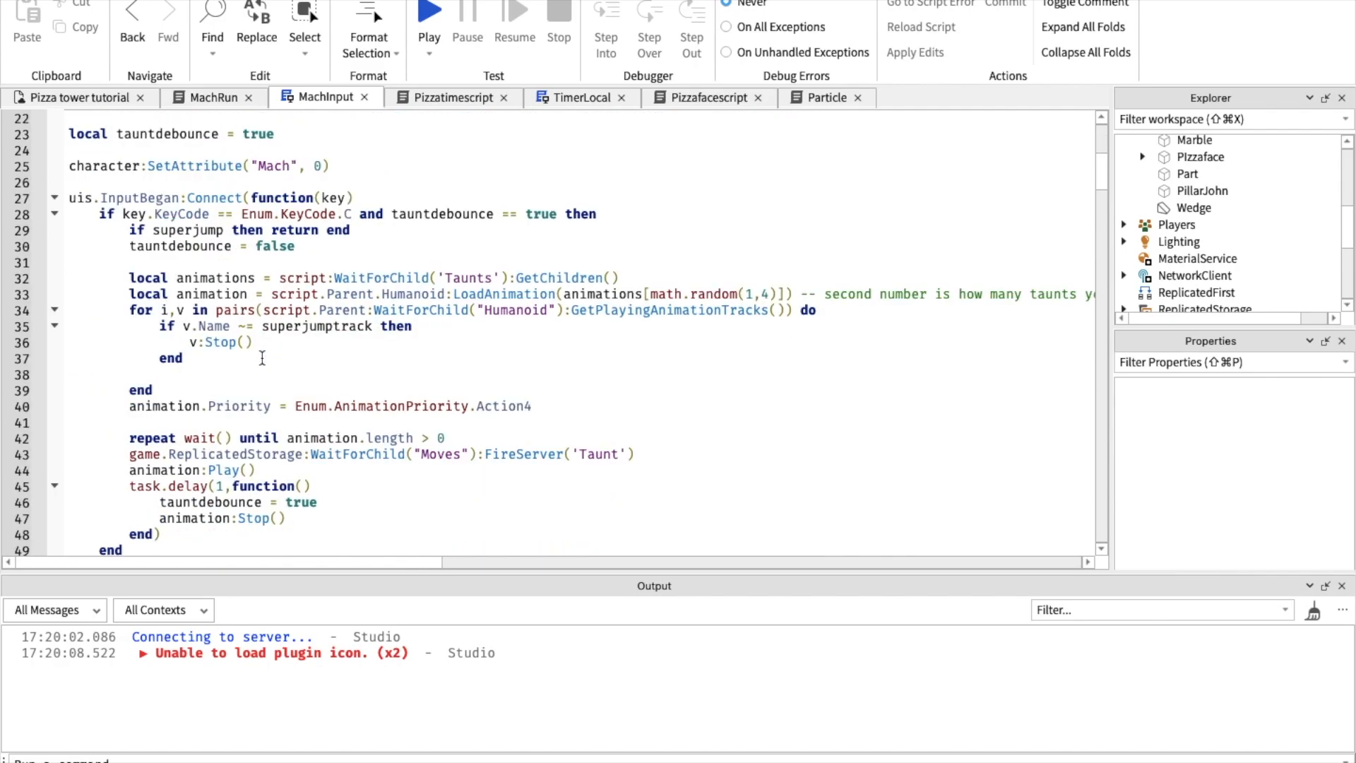
scroll("down", 3)
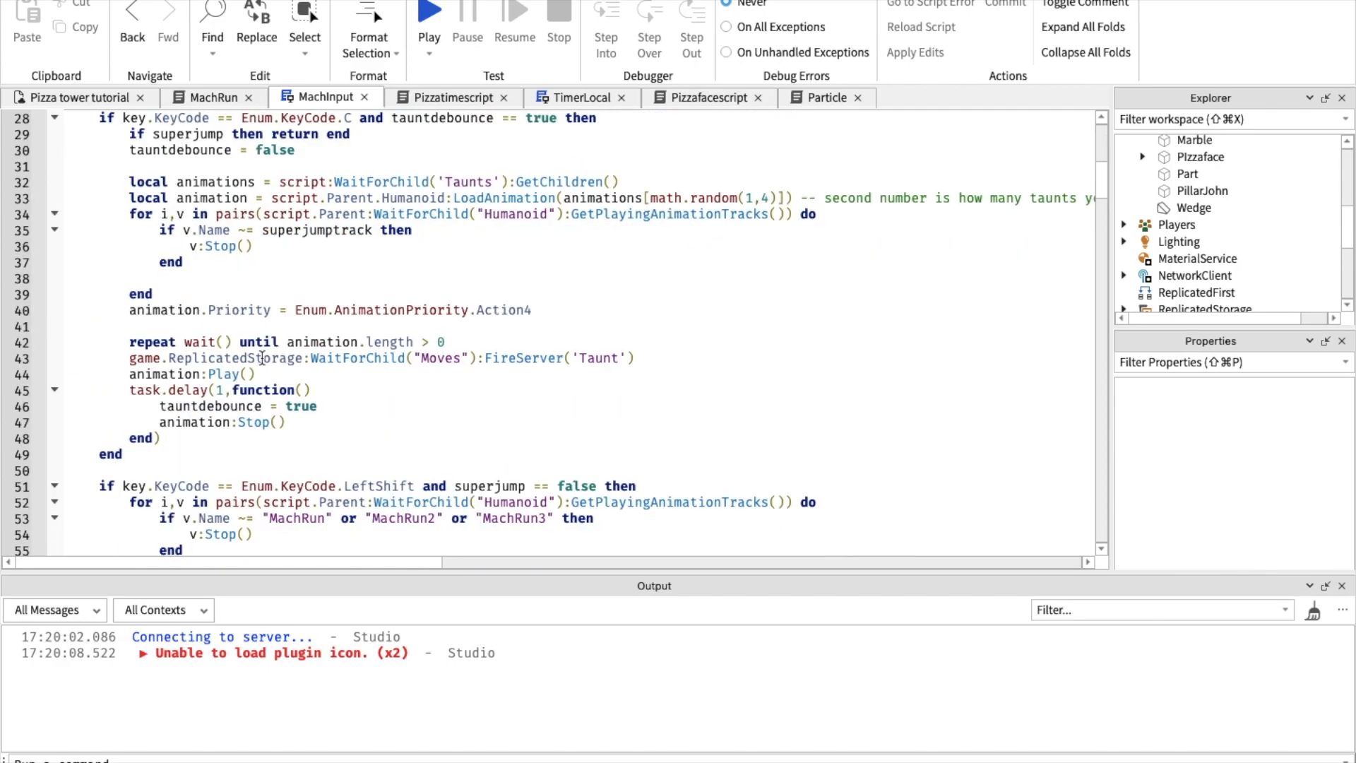
scroll("down", 3)
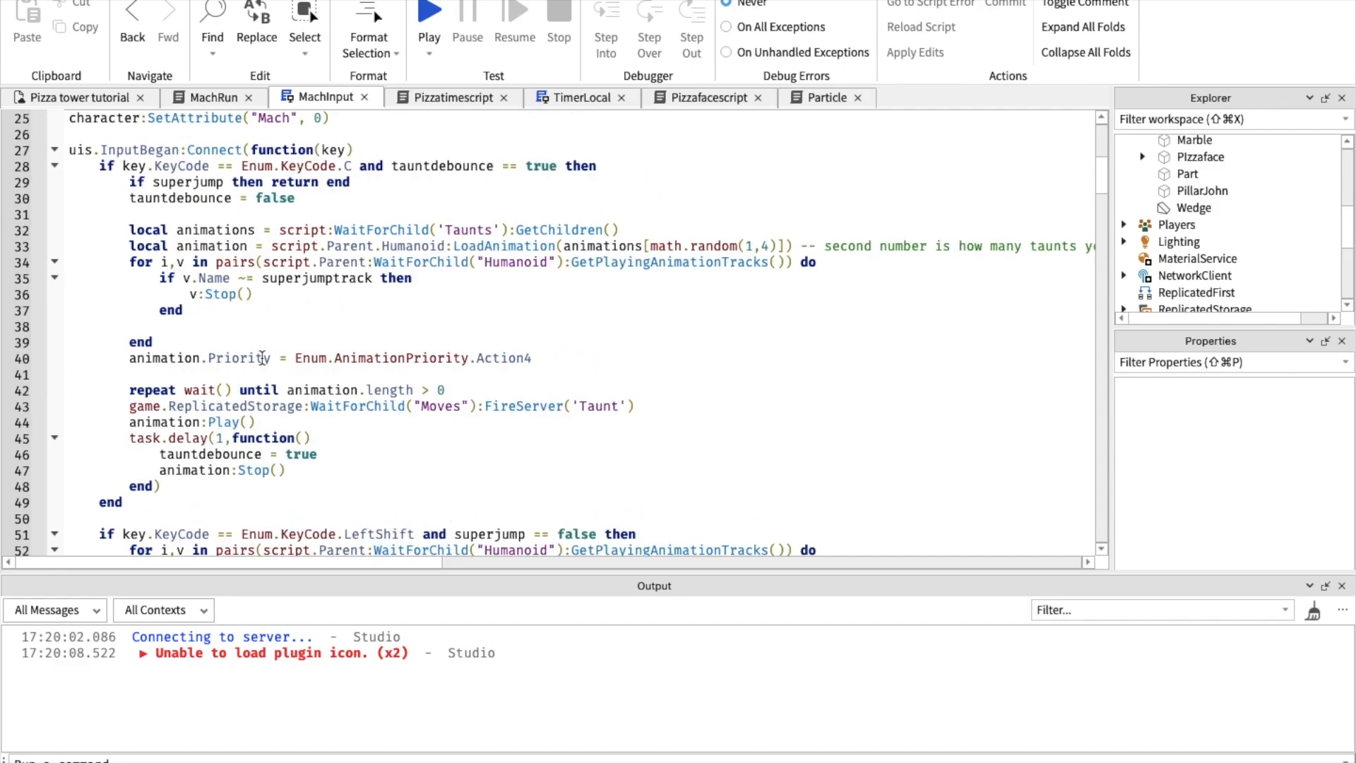
mouse_move(549, 256)
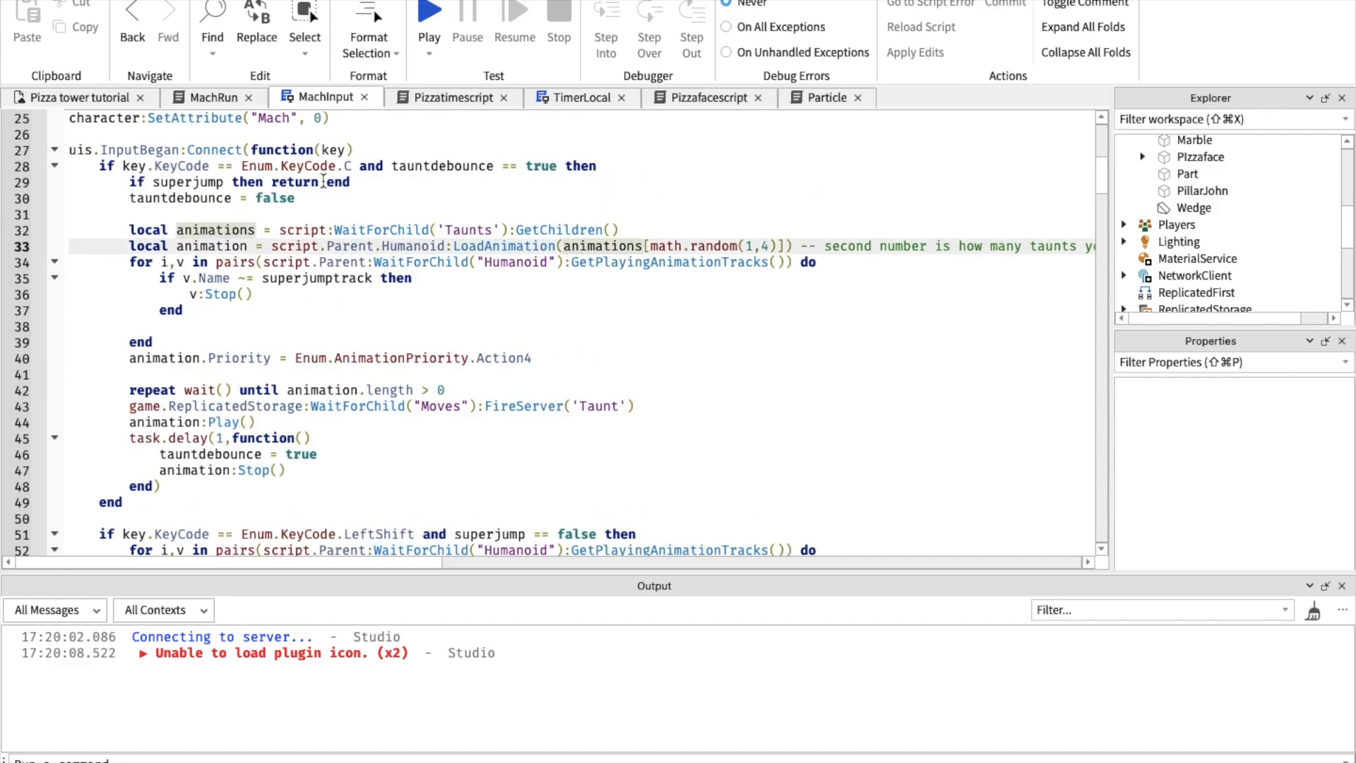
scroll("down", 3)
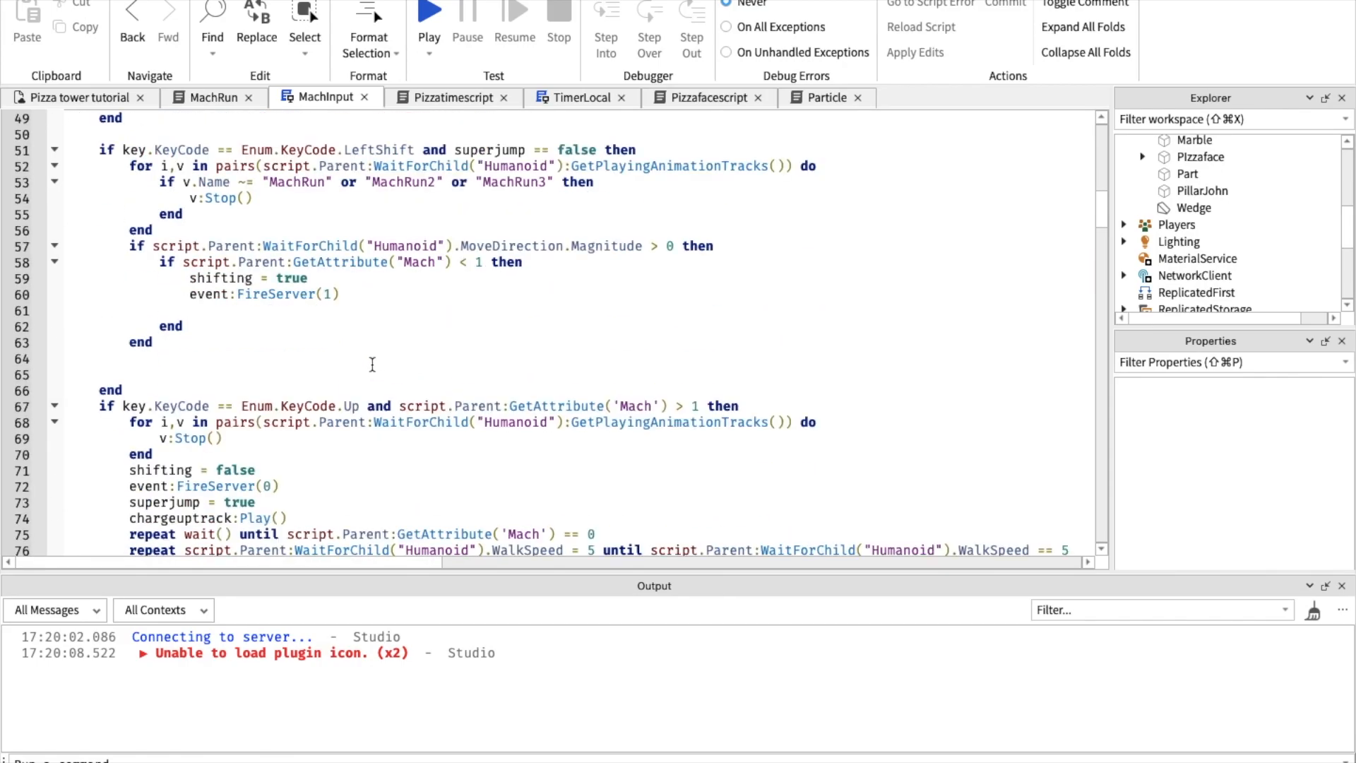
scroll("up", 3)
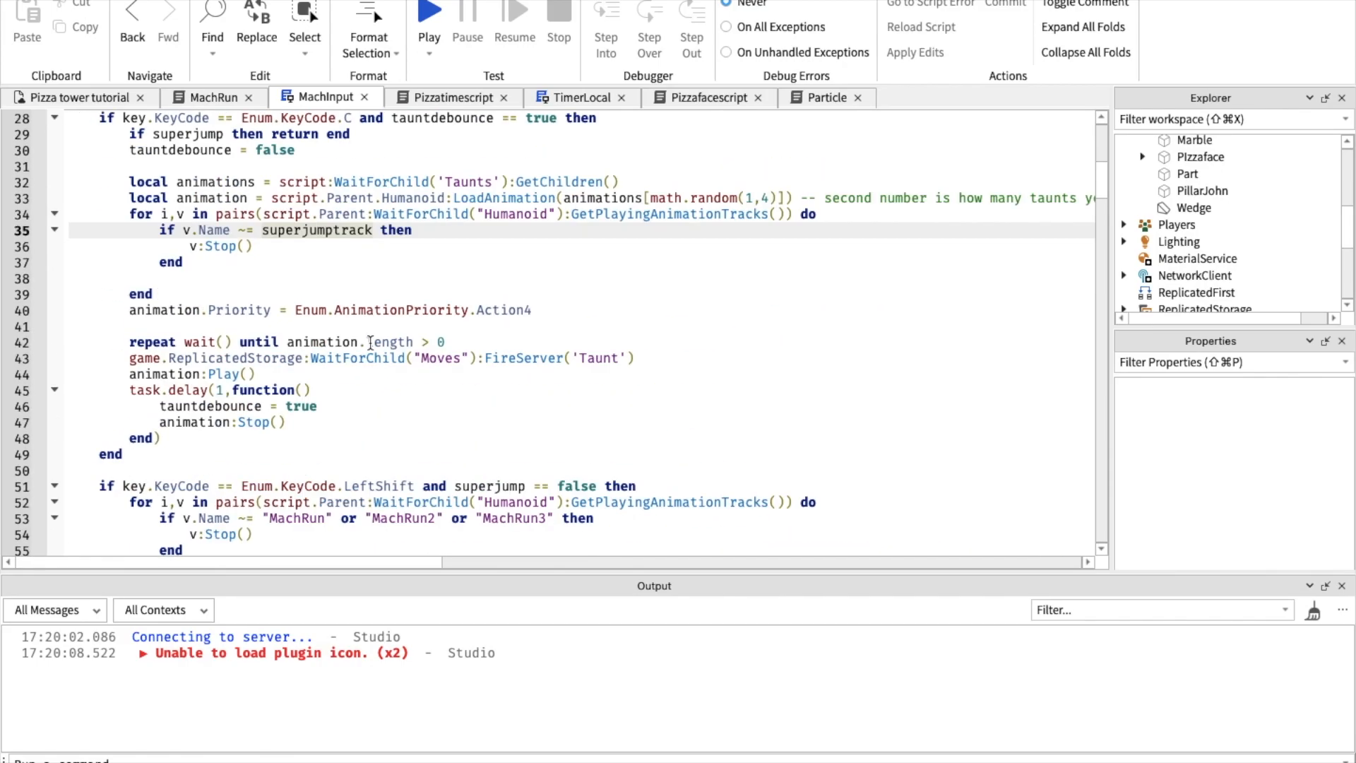
scroll("down", 3)
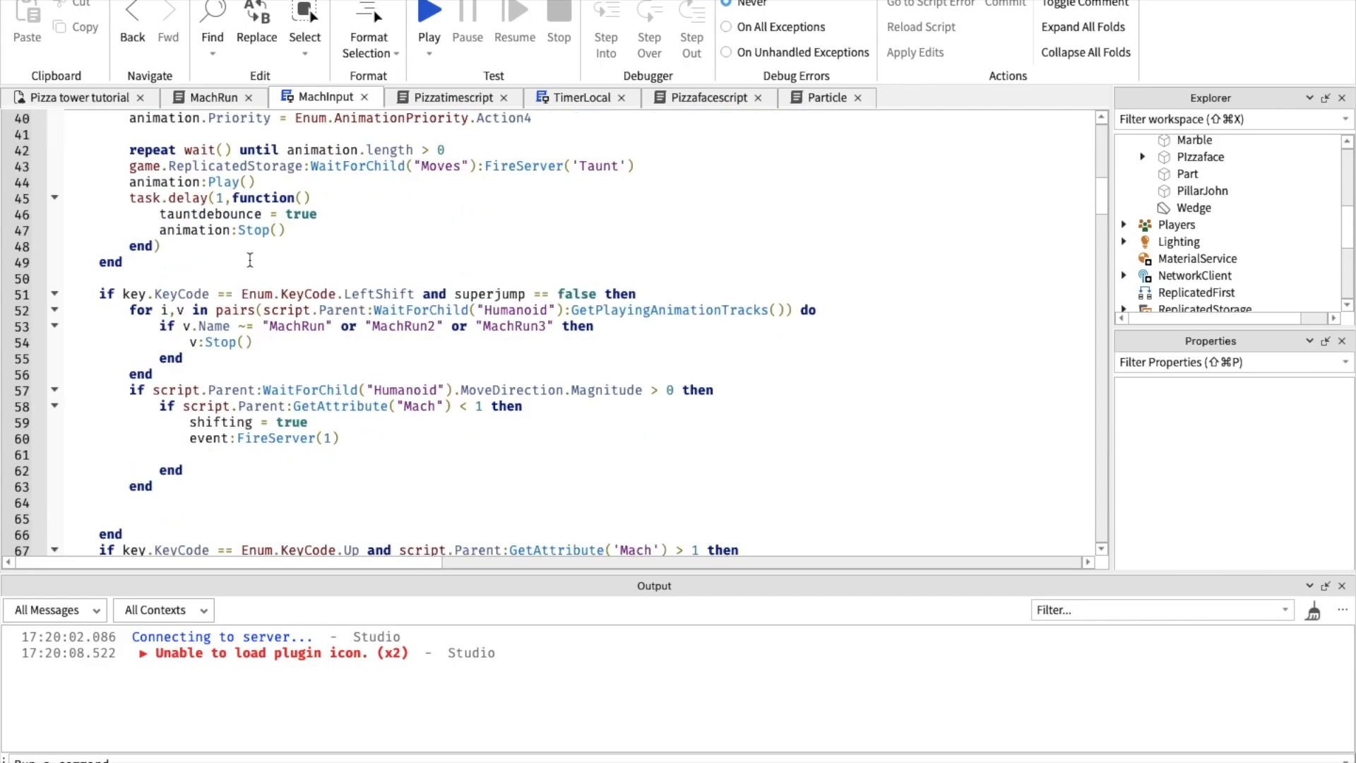
scroll("down", 3)
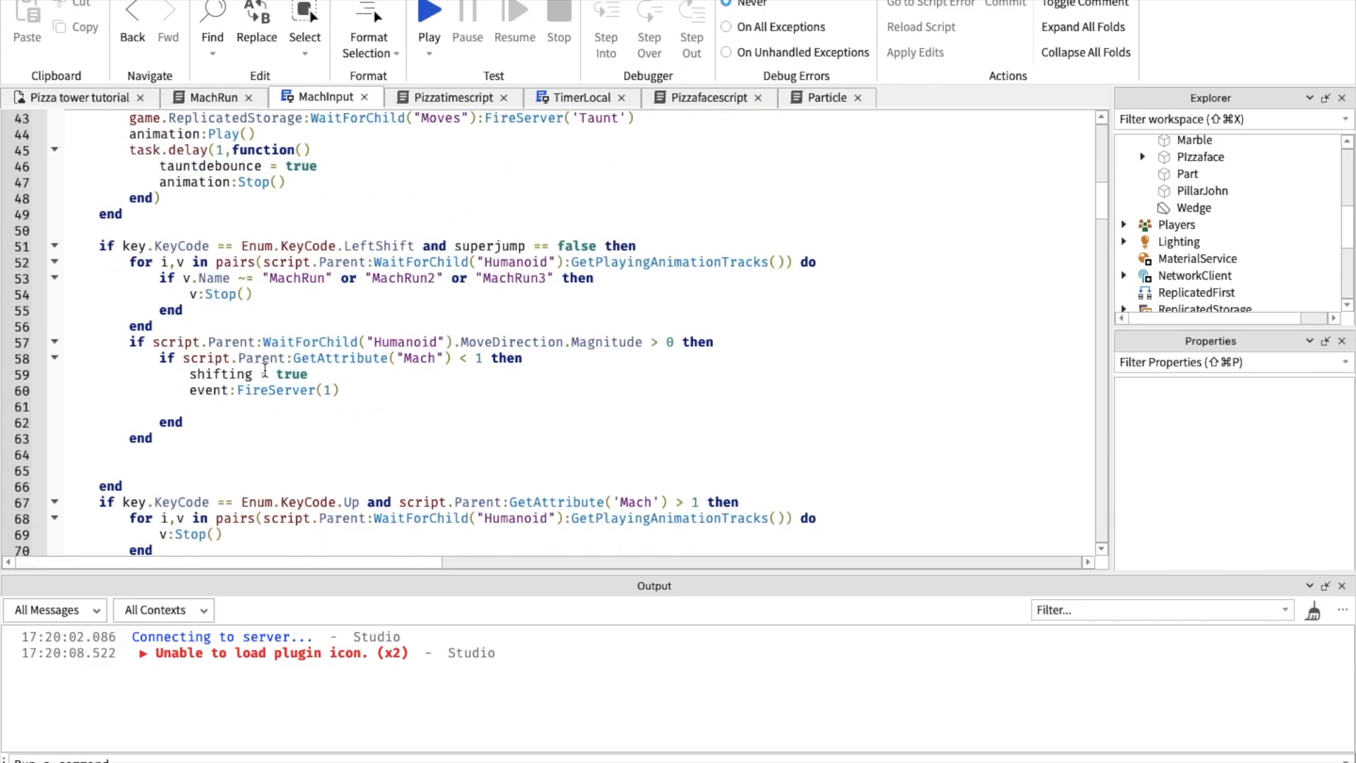
left_click_drag(206, 373, 315, 373)
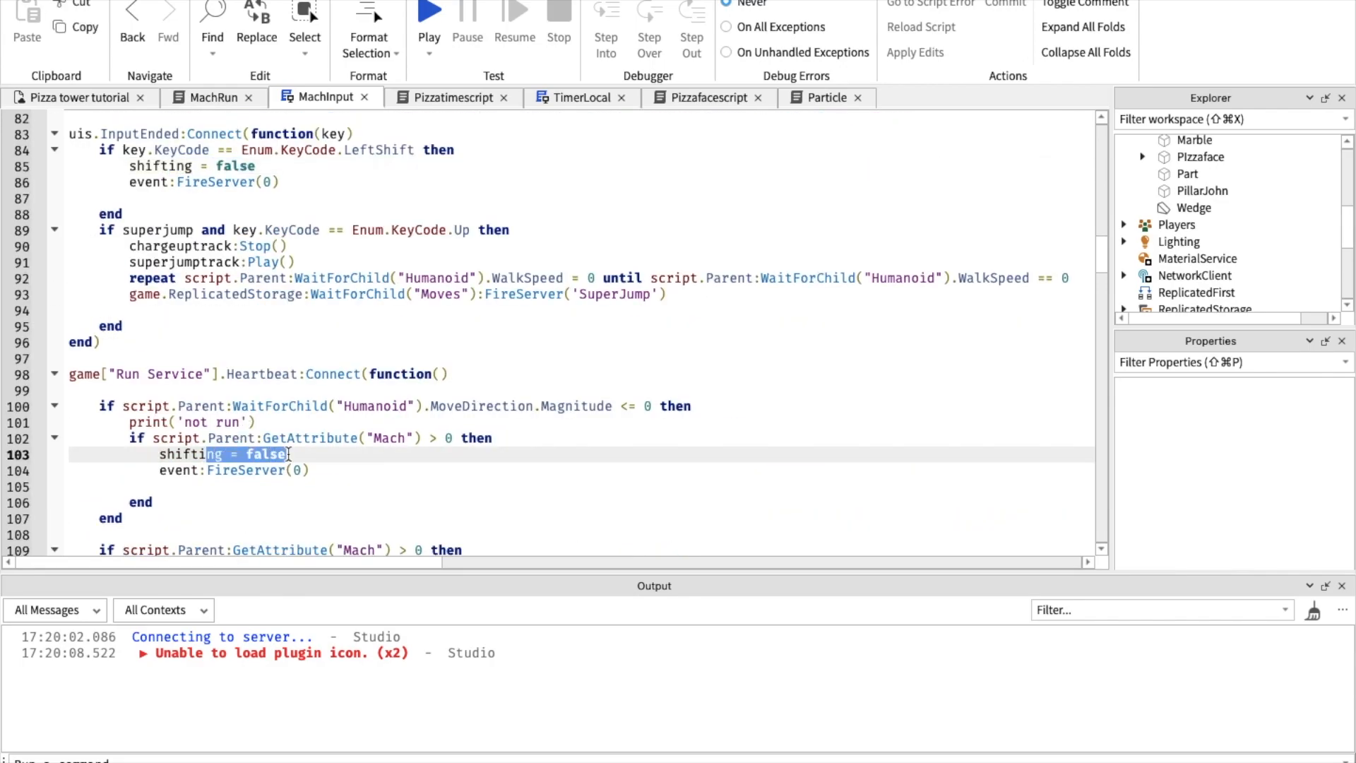
- Search for 'shif' to reach the wall-climb variables near line 210
scroll("down", 3)
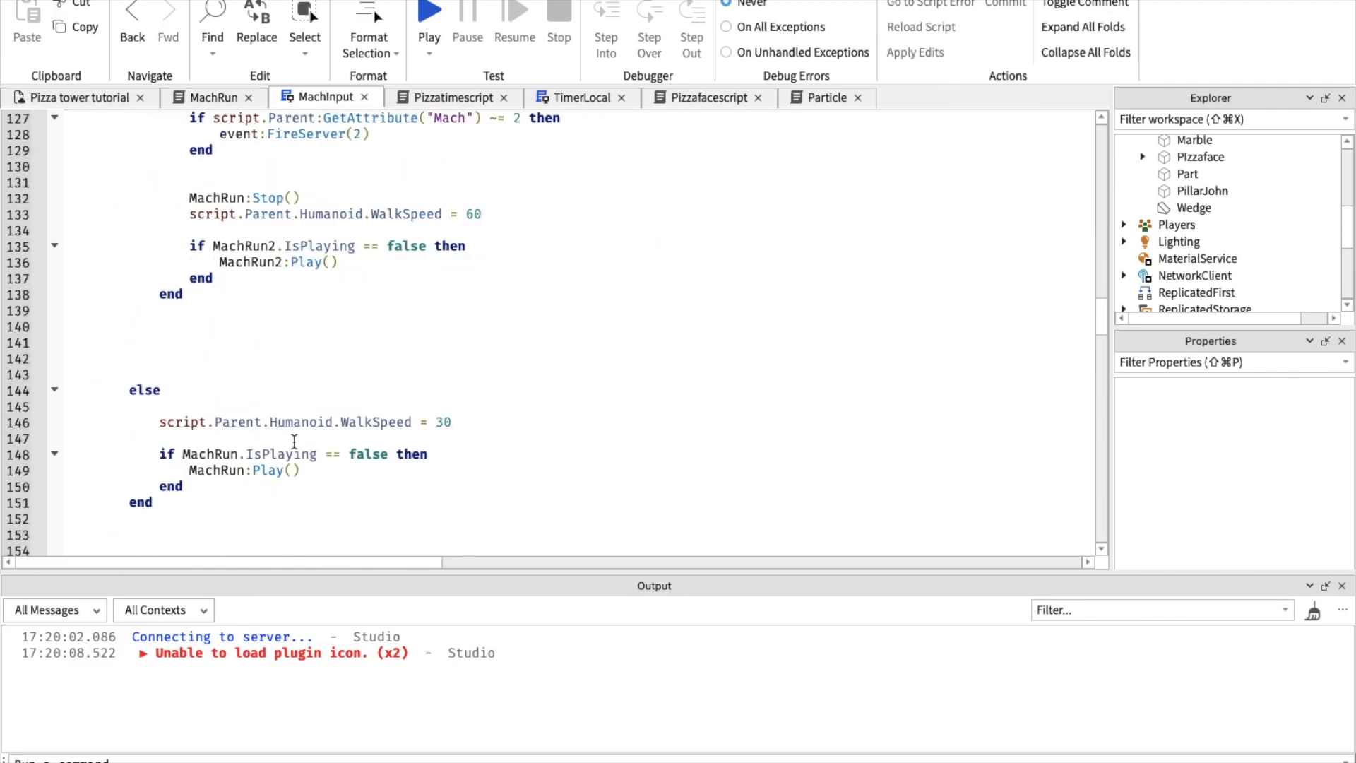
scroll("down", 3)
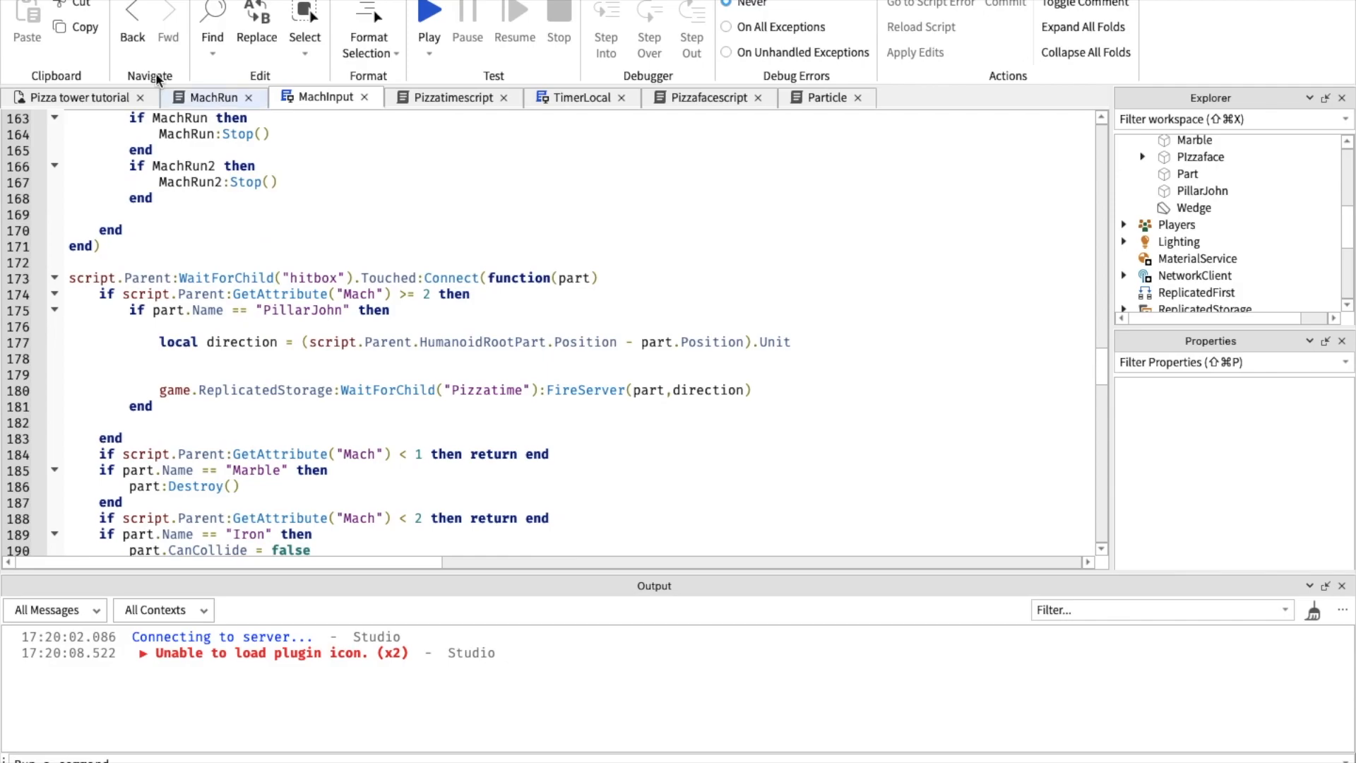
type("shif")
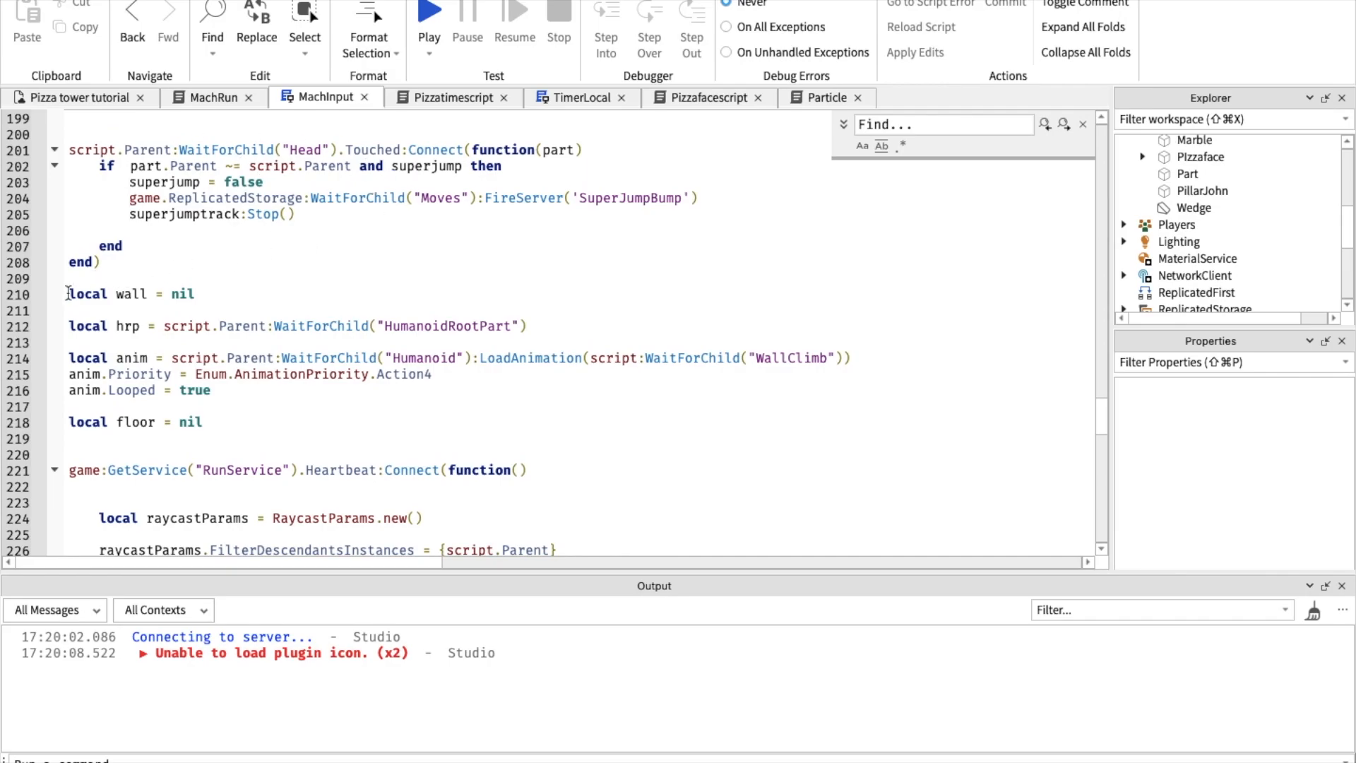
left_click_drag(69, 294, 203, 423)
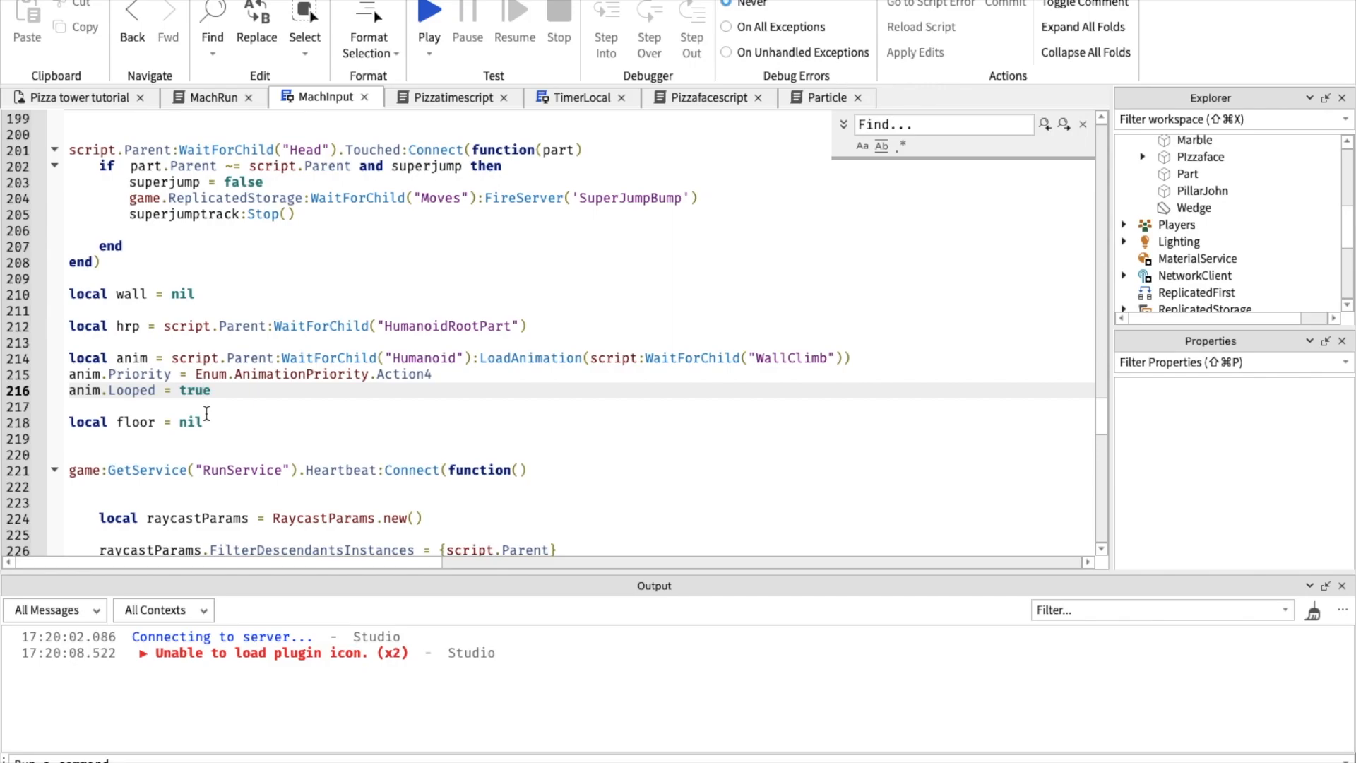
scroll("down", 3)
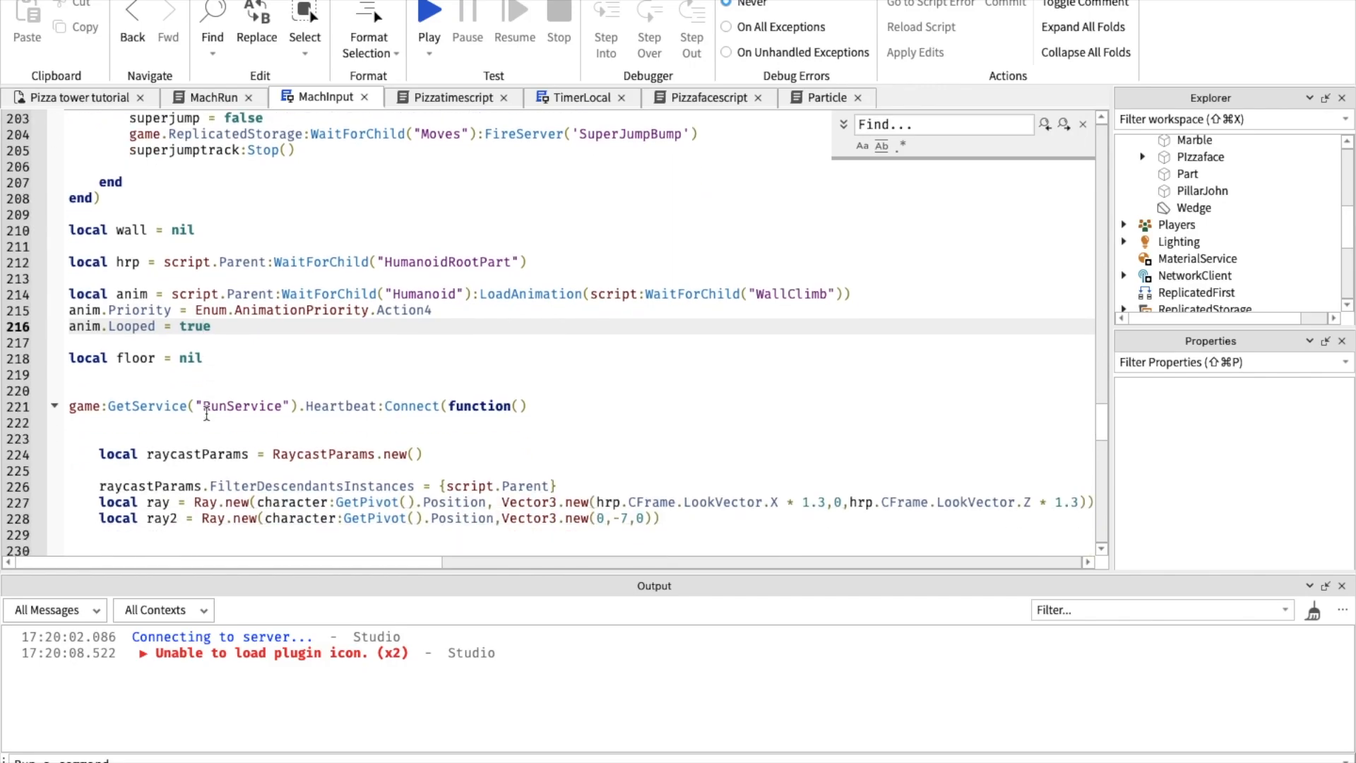
scroll("down", 3)
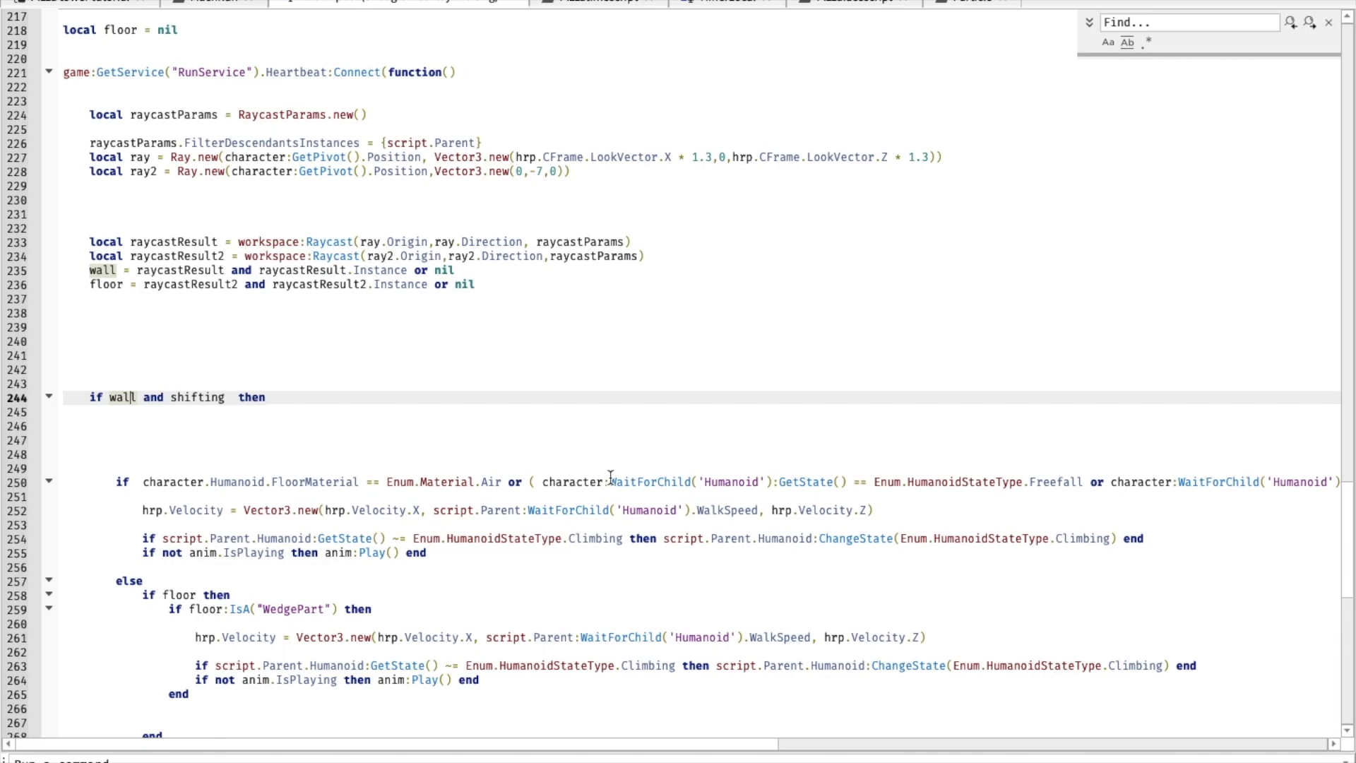
- Review the climbing velocity lines and leave an empty line inside the 'if wall and shifting then' block
scroll("right", 3)
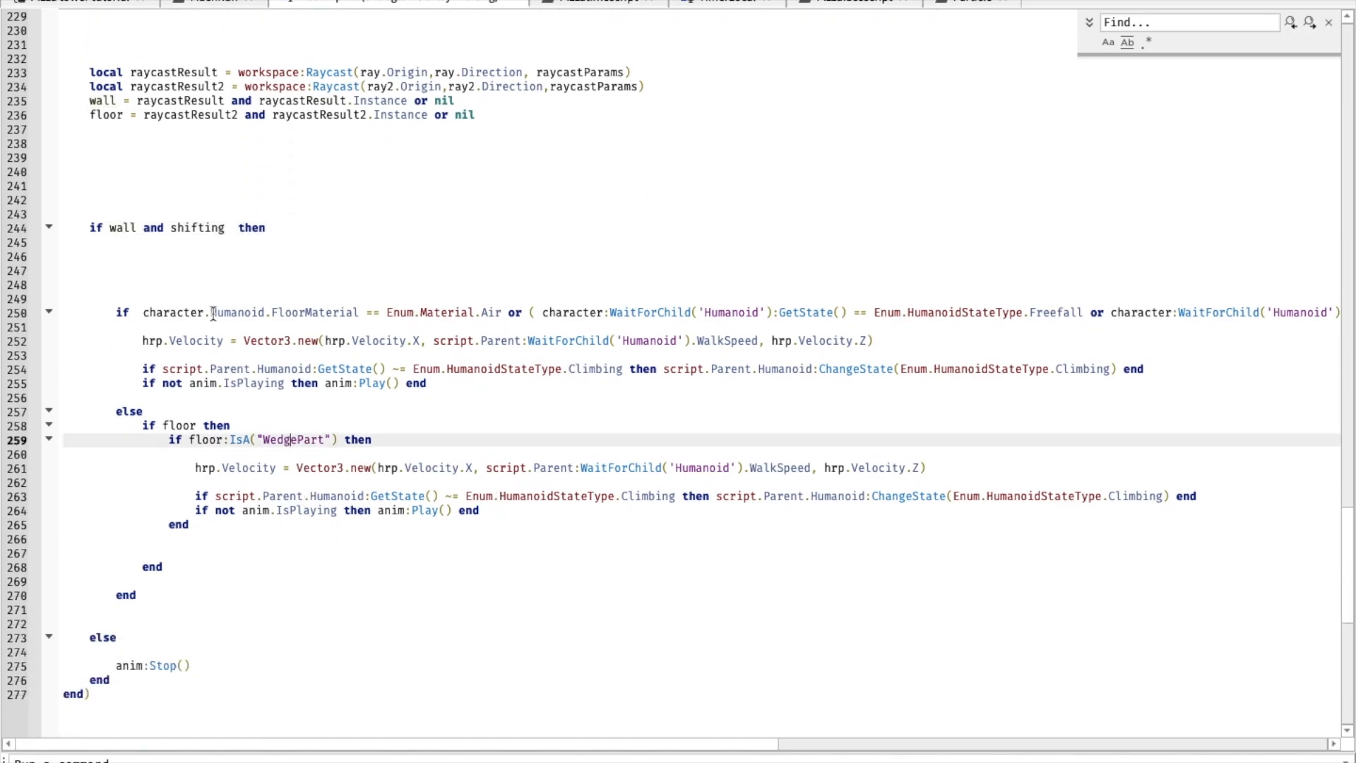
left_click_drag(142, 340, 426, 383)
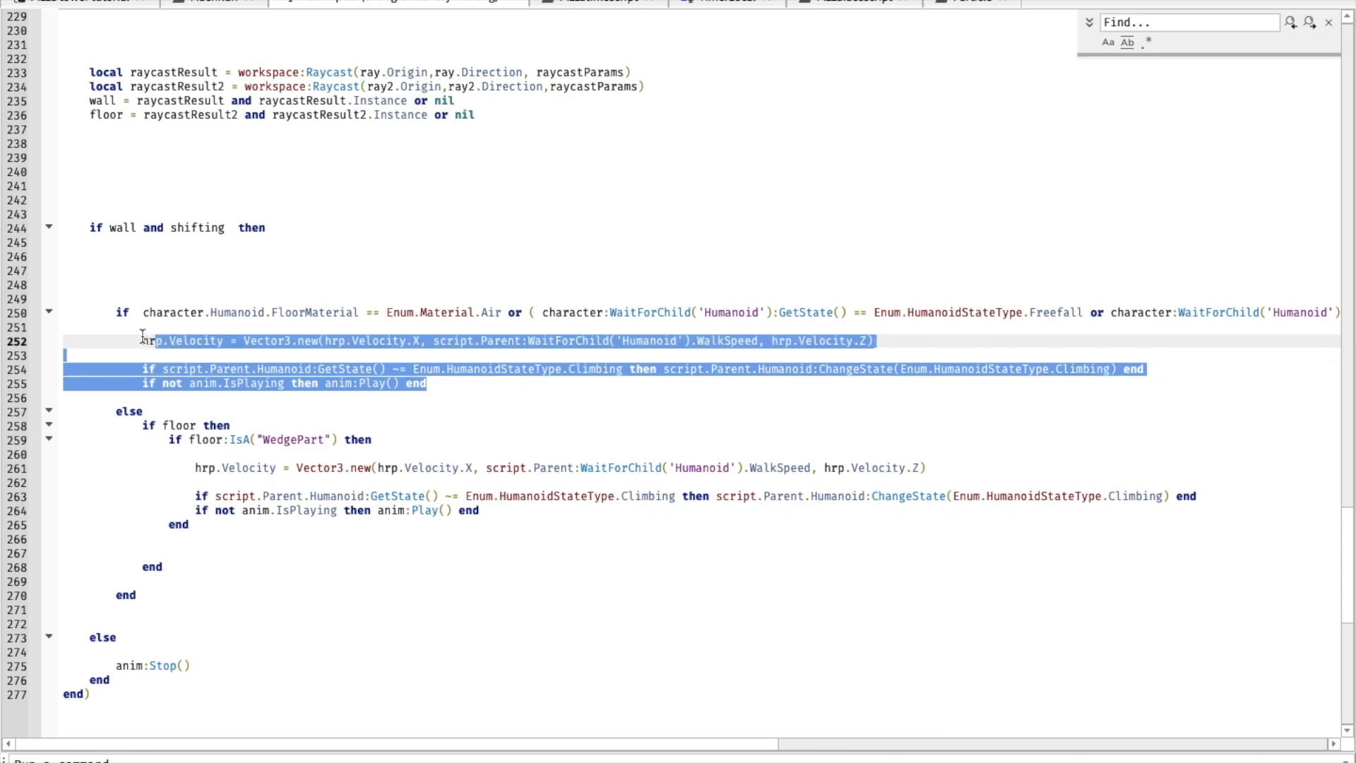
left_click(241, 340)
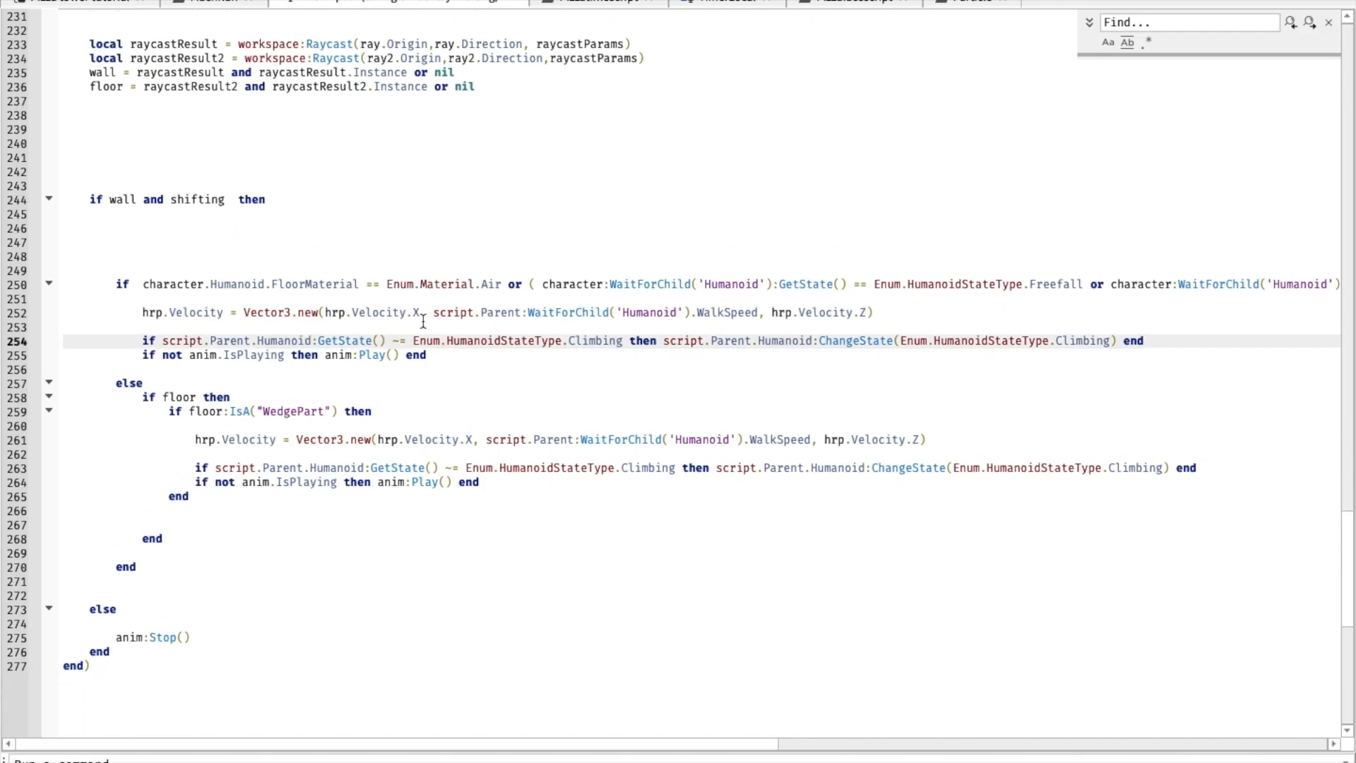
scroll("right", 3)
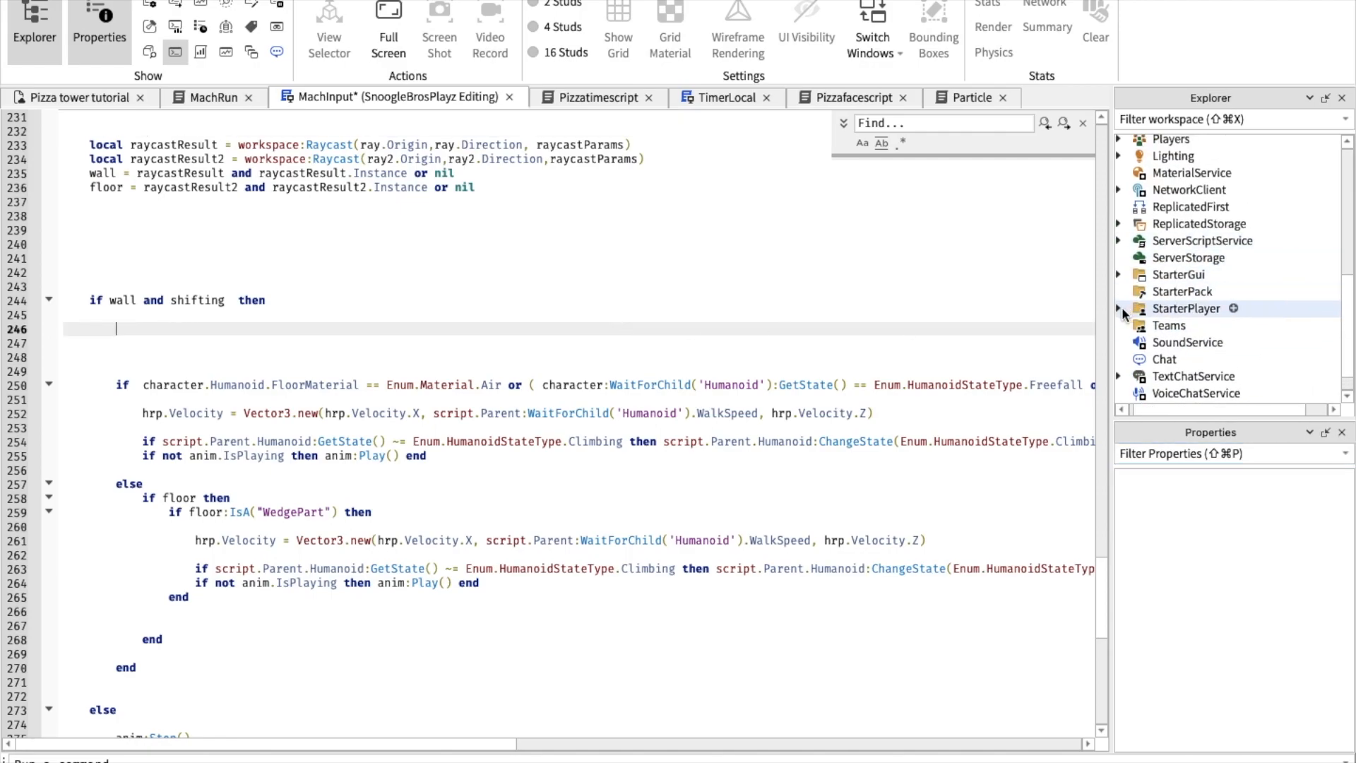
- Expand StarterPlayer and MachInput to show Taunts through WallClimb, inspecting WallClimb's and MachInput's properties
left_click(1119, 308)
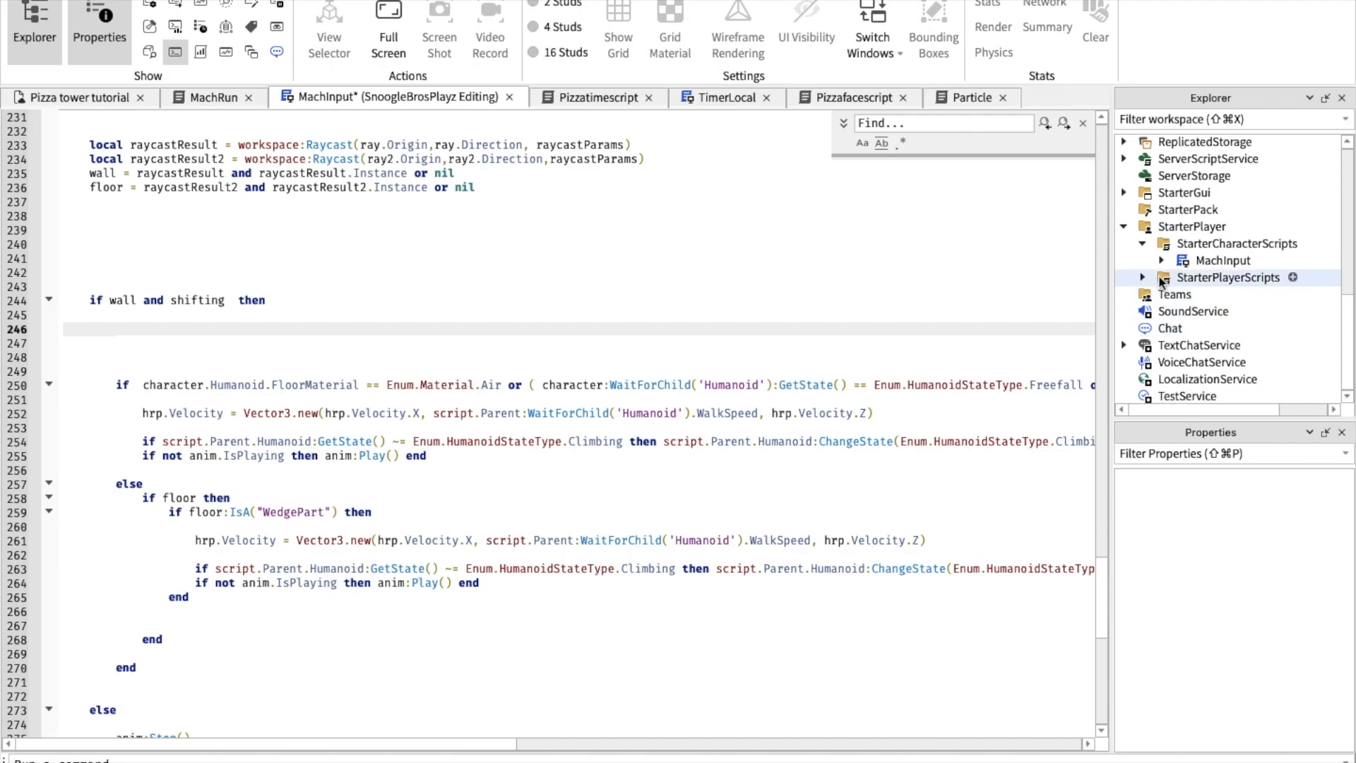
left_click(1161, 260)
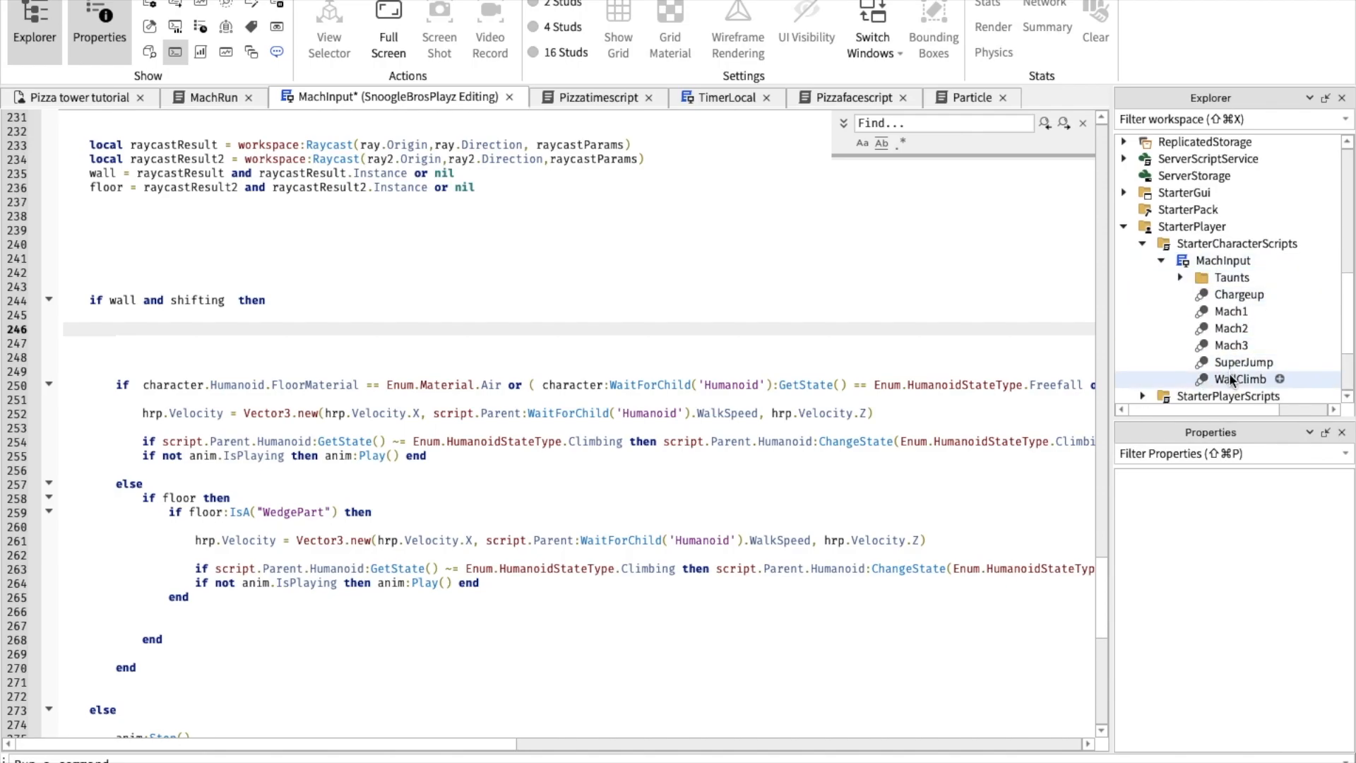
left_click(1246, 378)
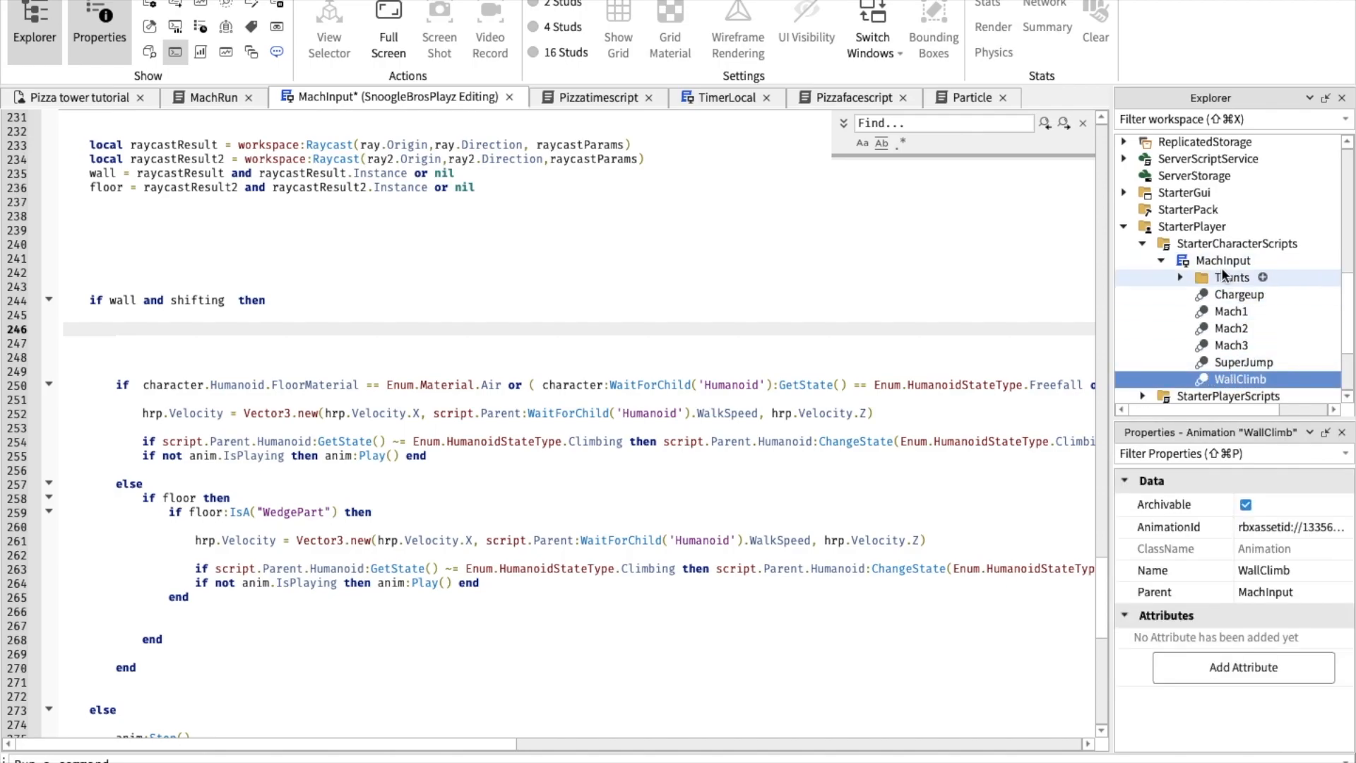
left_click(1228, 260)
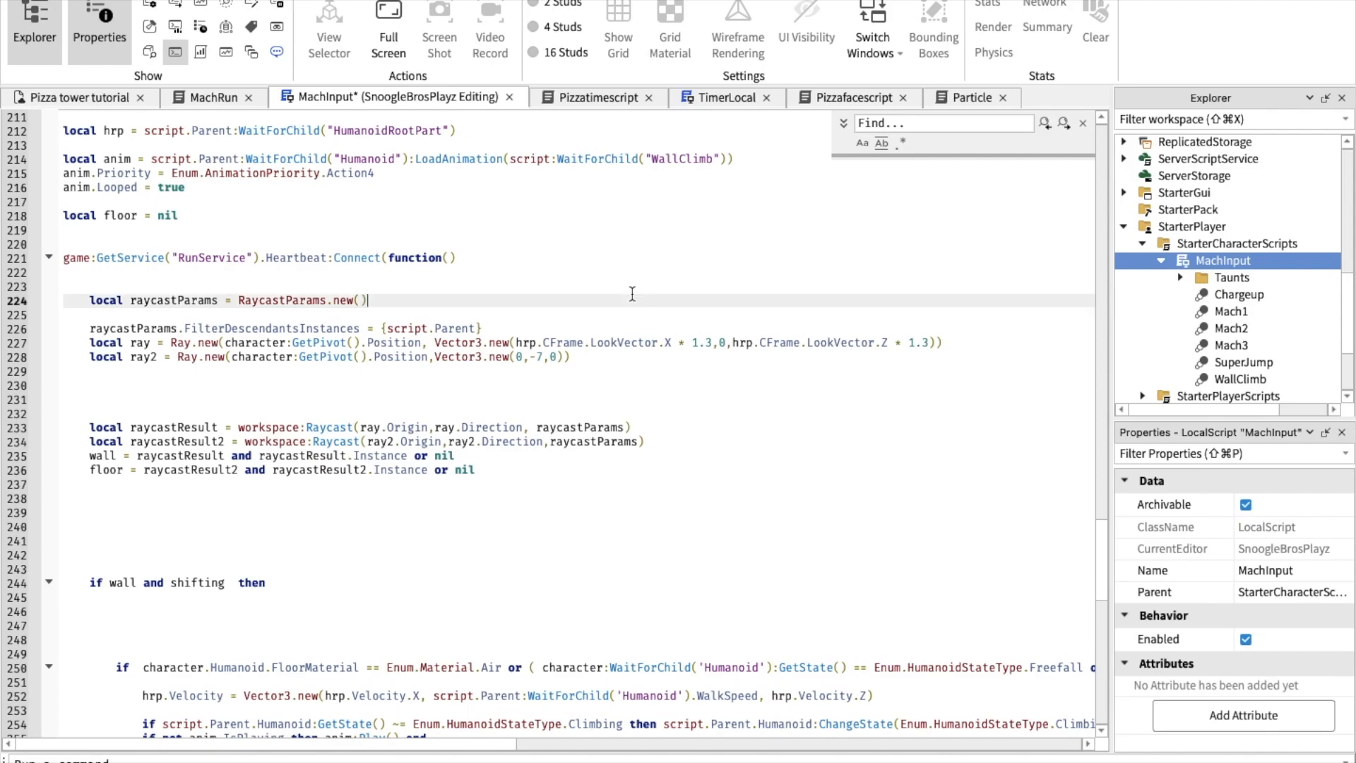
scroll("up", 3)
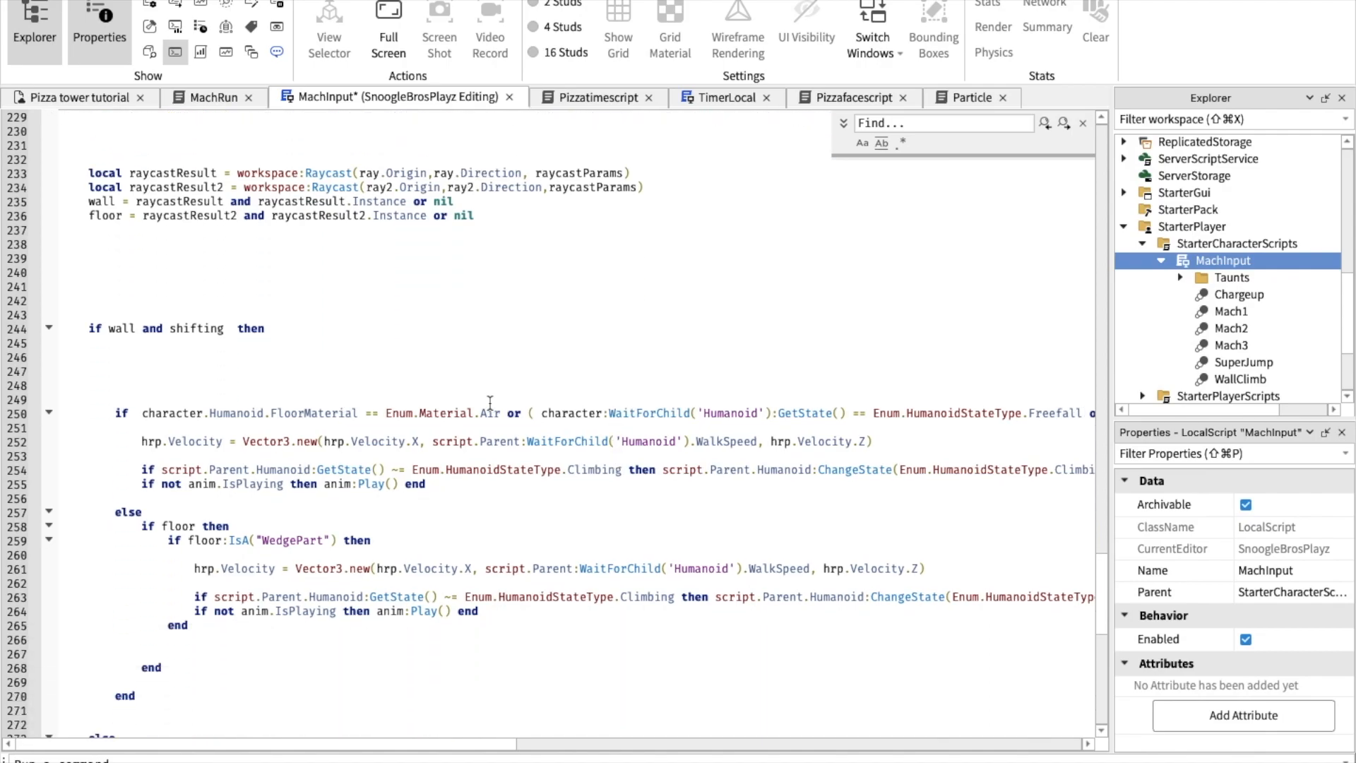
scroll("down", 3)
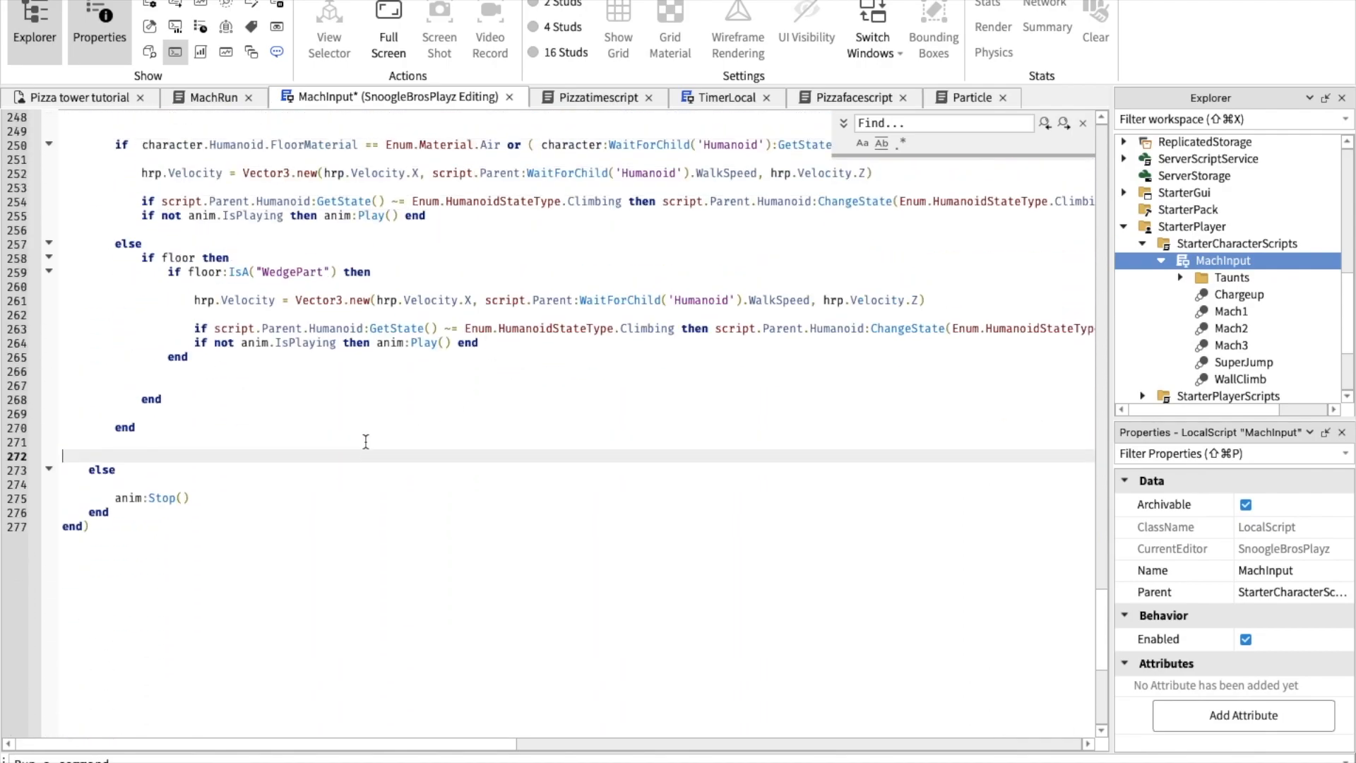